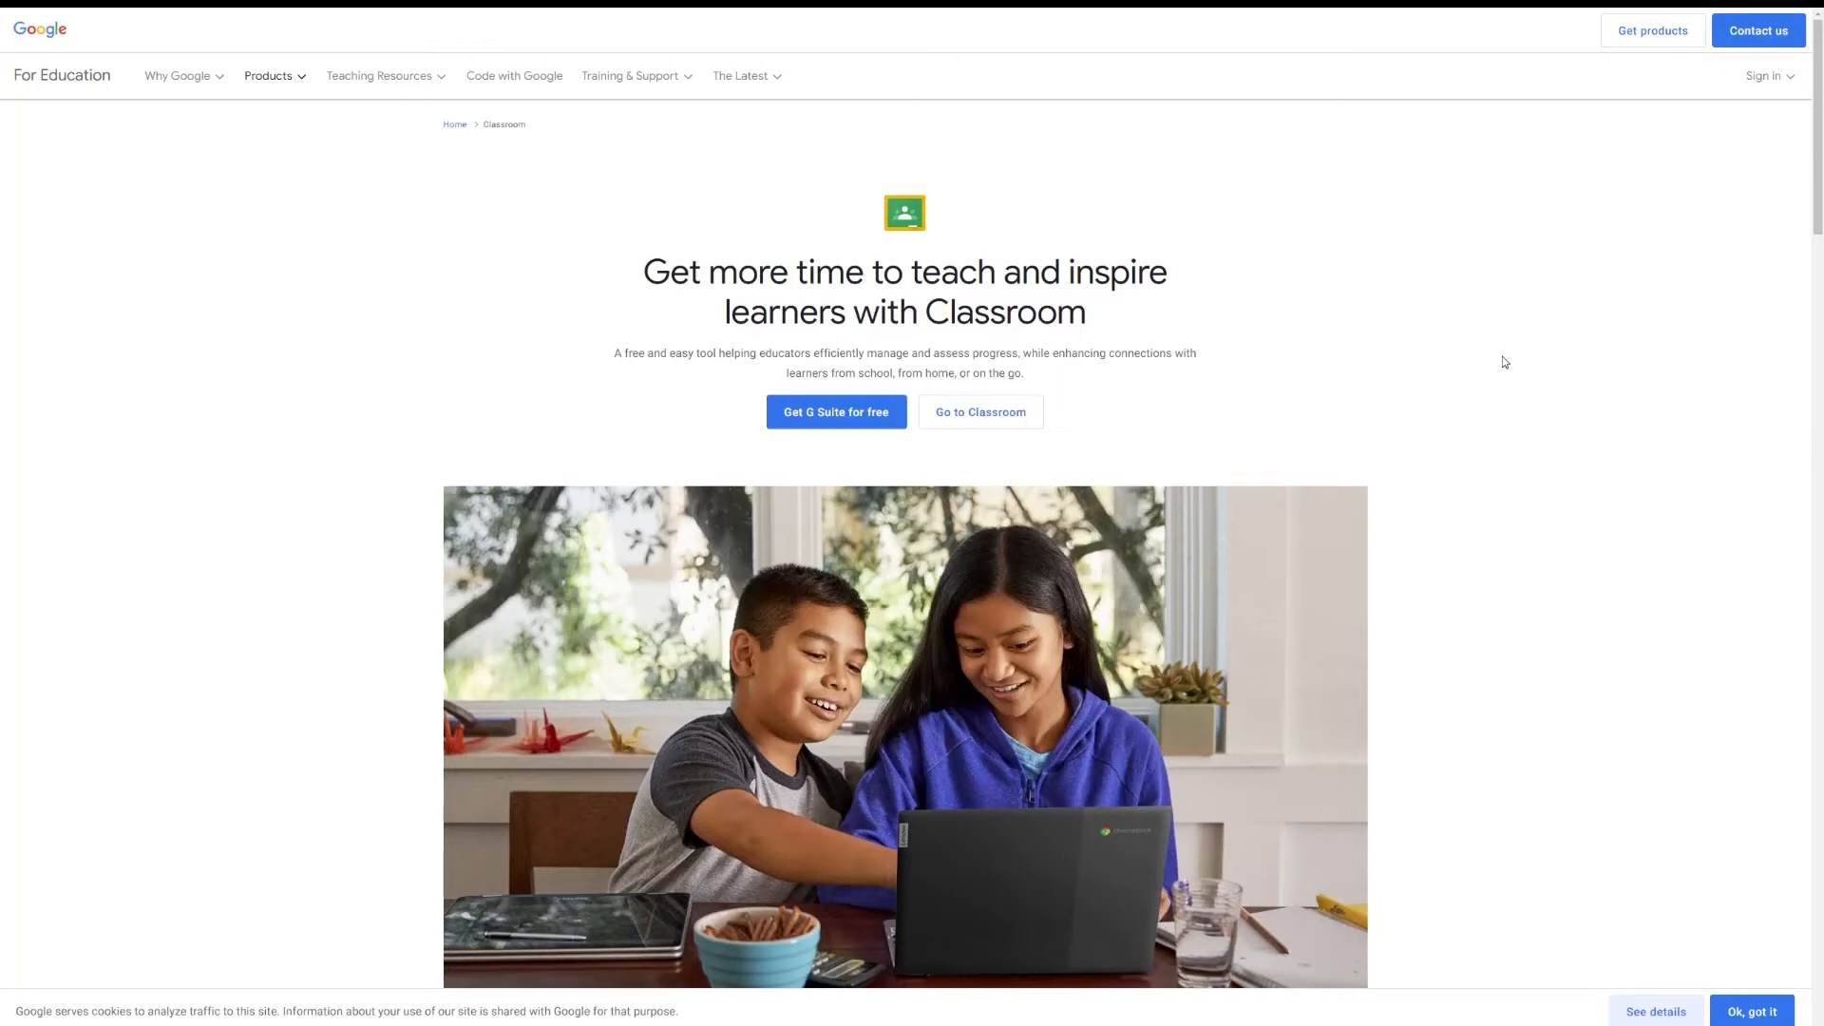
Scroll through the Google Classroom class settings page to review its options.
{"action": "scroll", "scroll_direction": "down", "scroll_amount": 3}
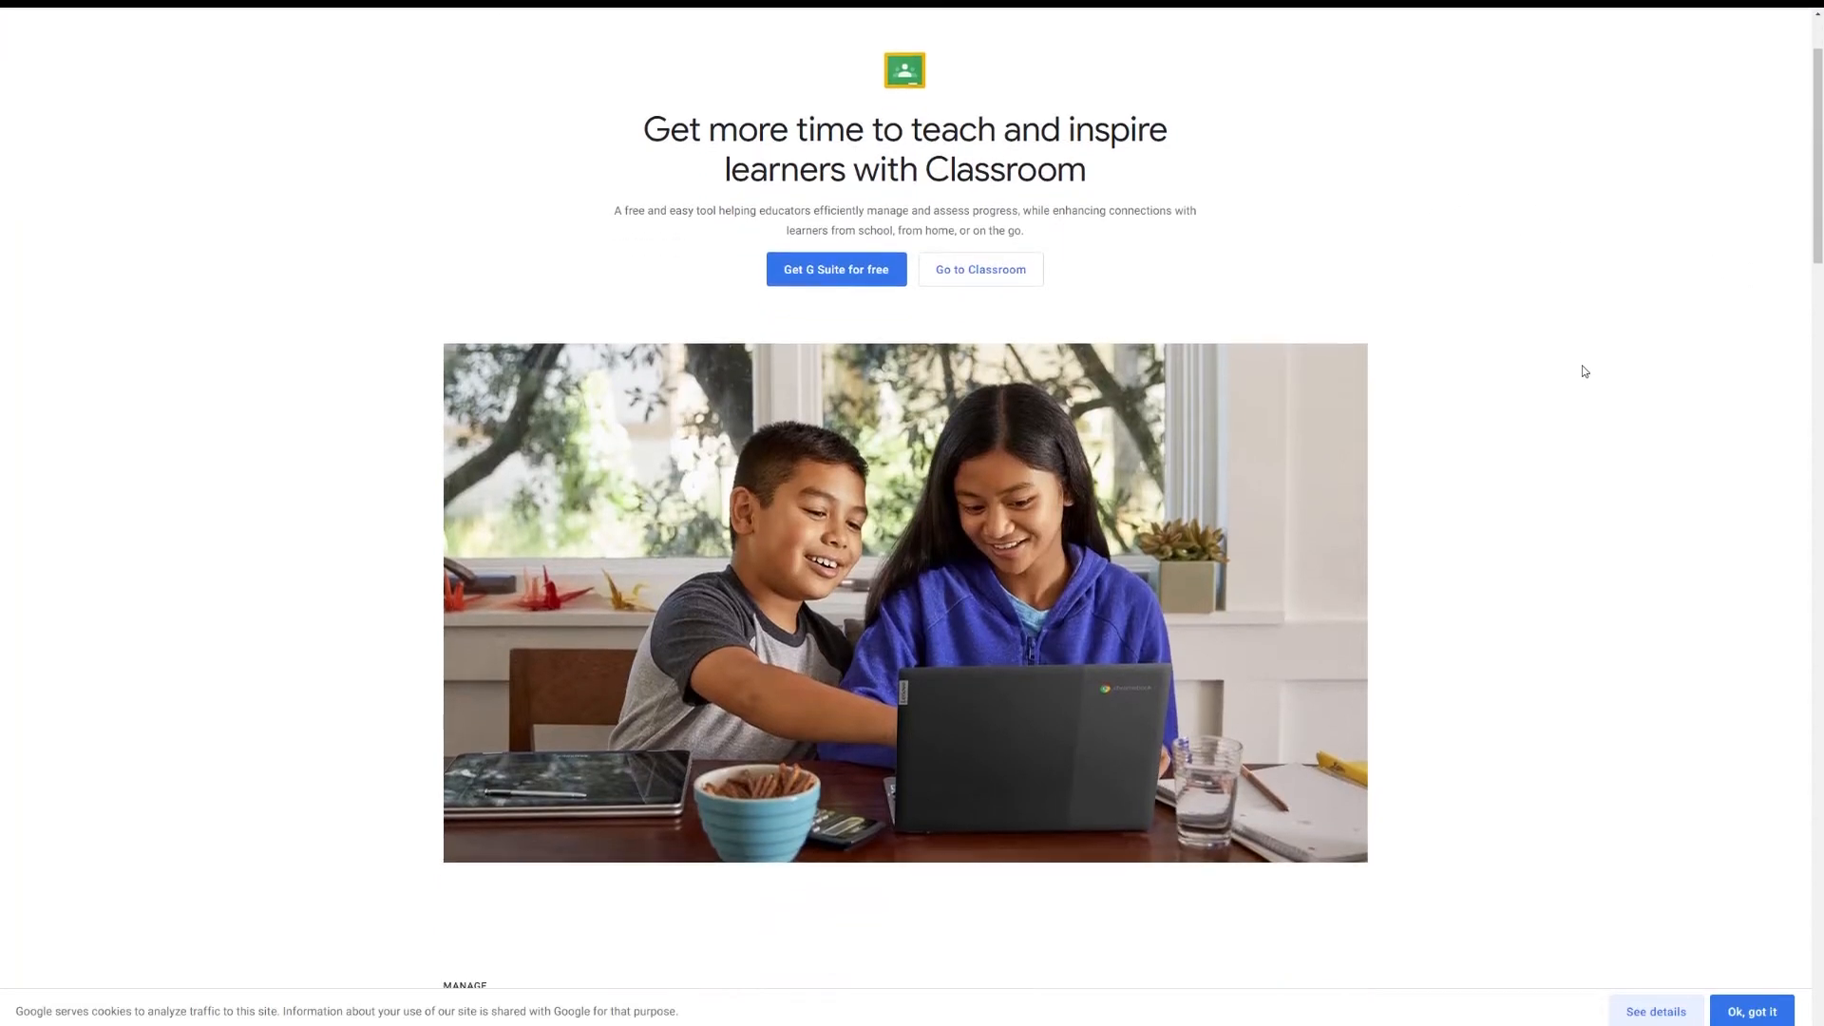
{"action": "scroll", "scroll_direction": "down", "scroll_amount": 3}
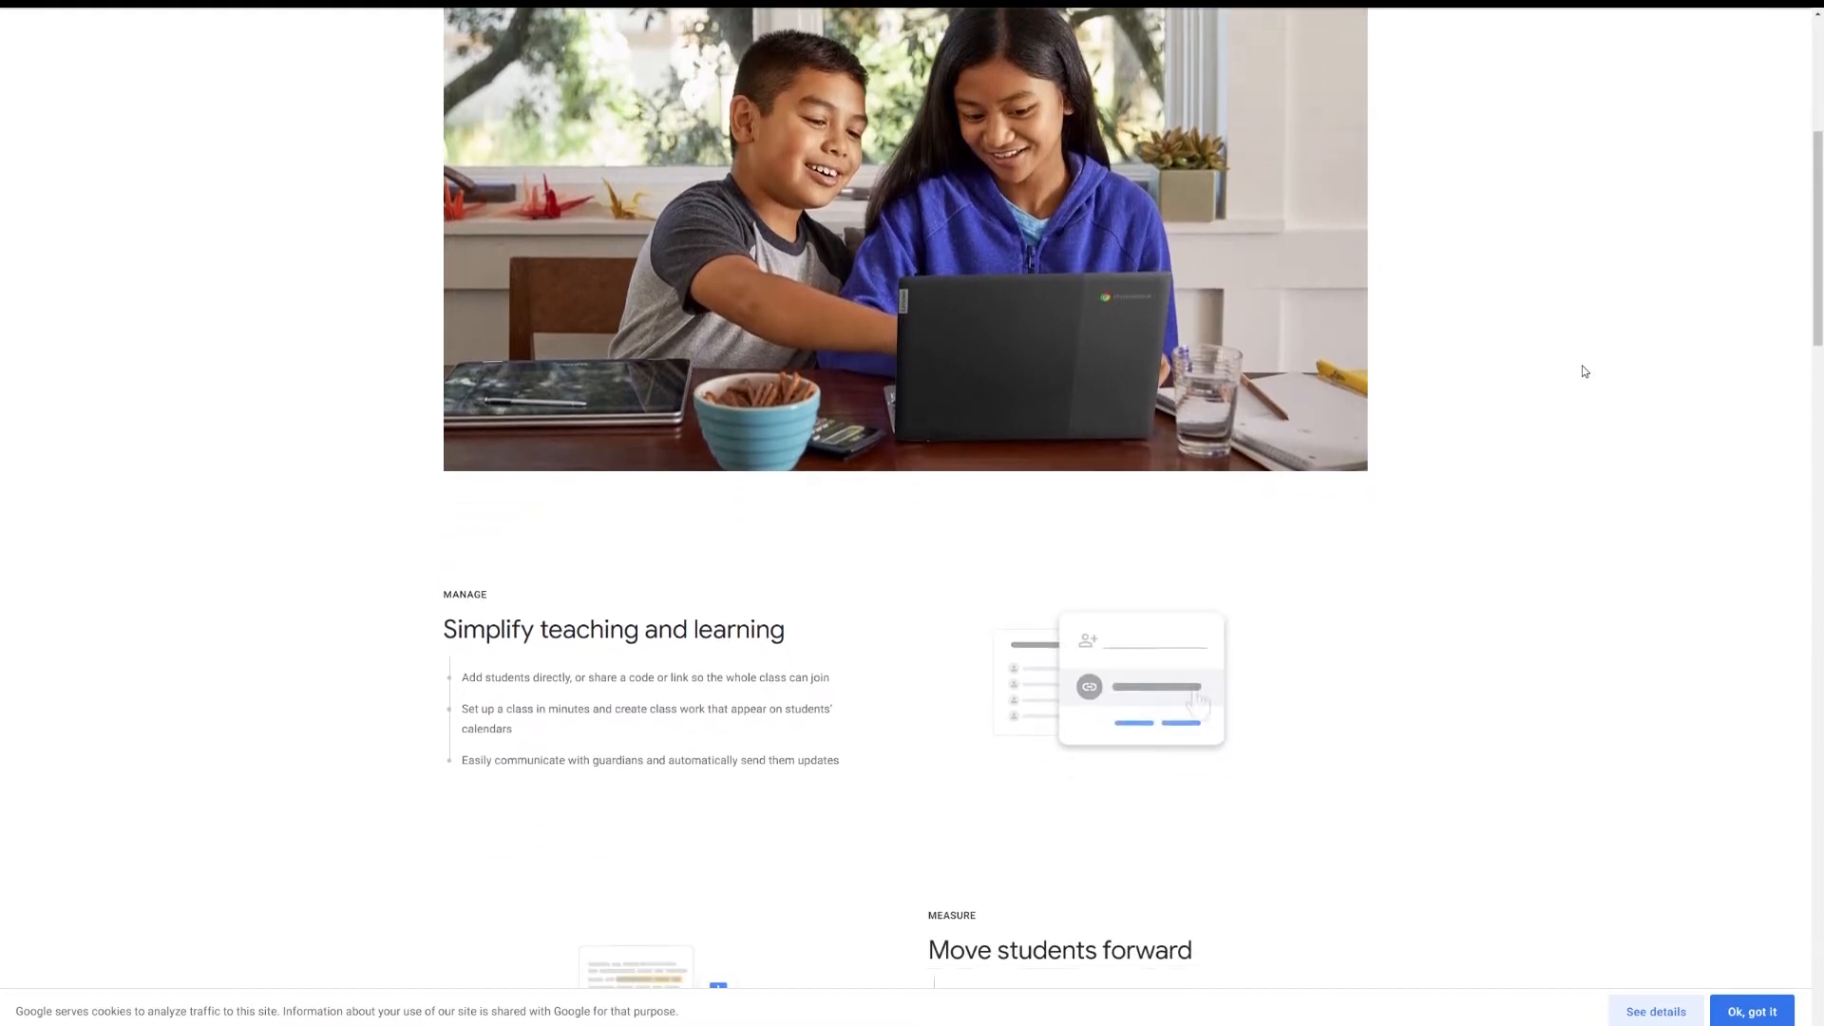
{"action": "scroll", "scroll_direction": "down", "scroll_amount": 3}
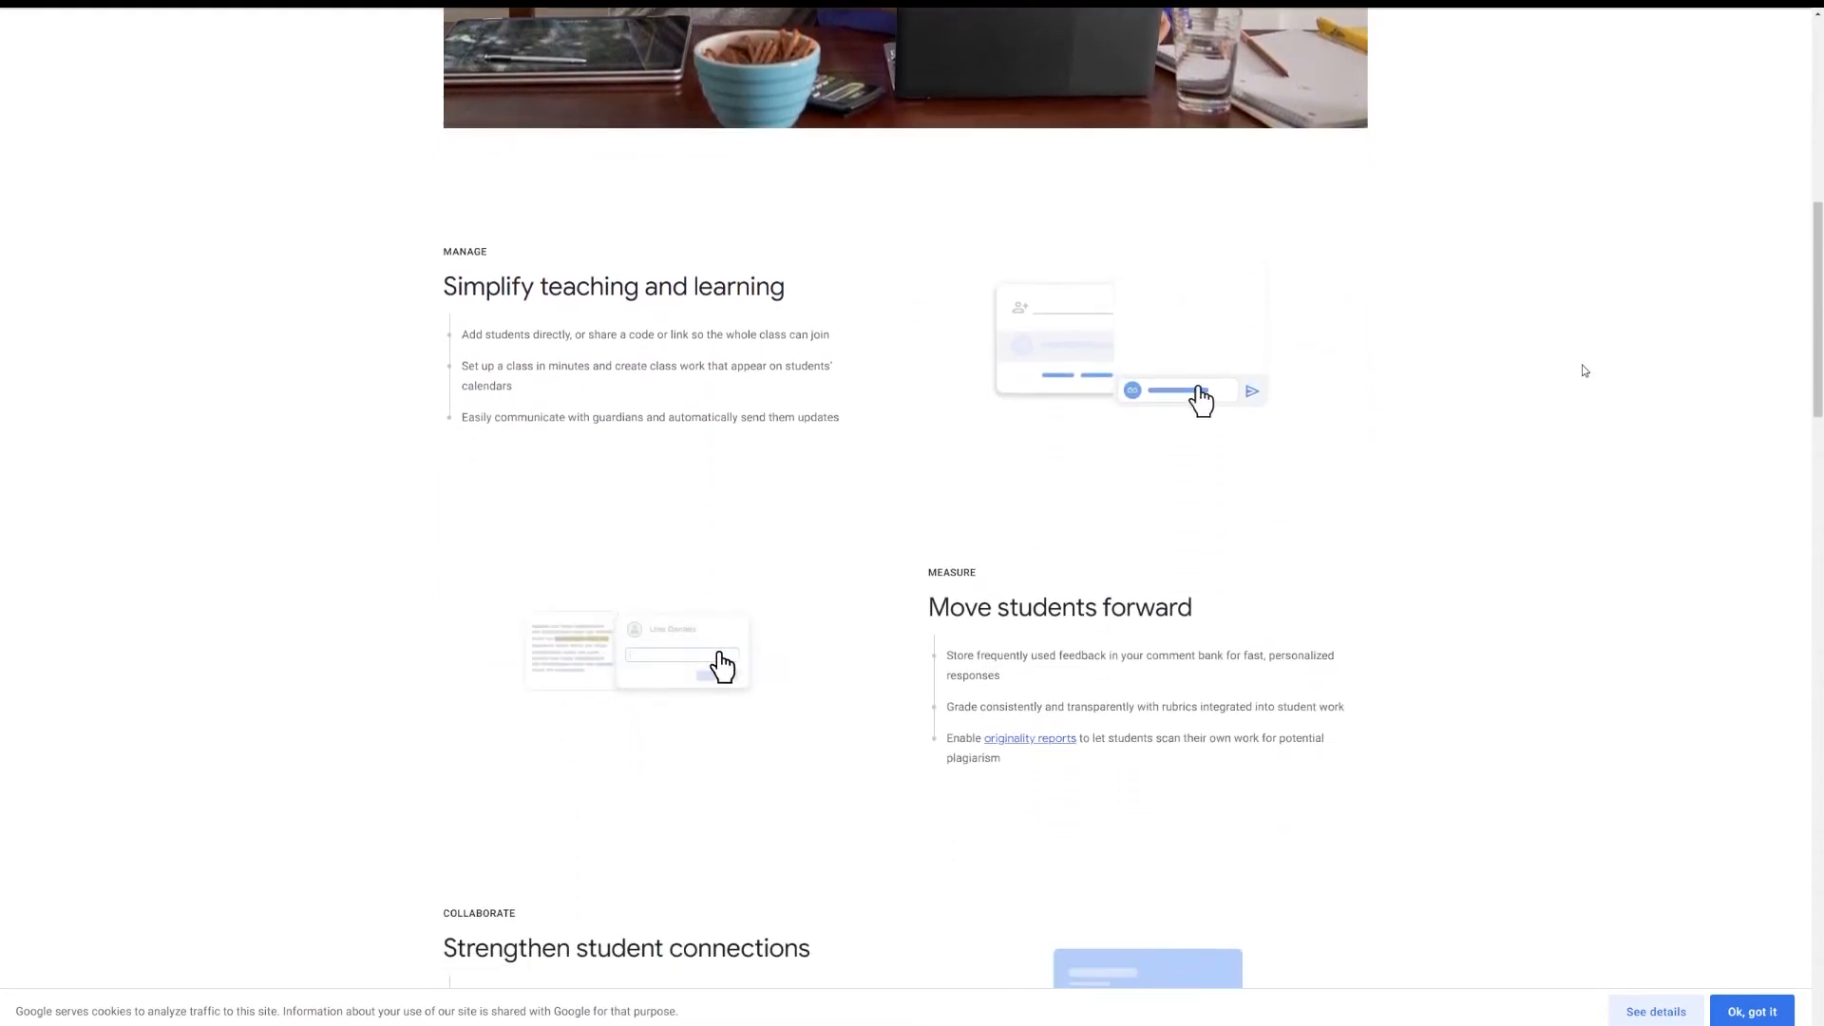
{"action": "scroll", "scroll_direction": "down", "scroll_amount": 3}
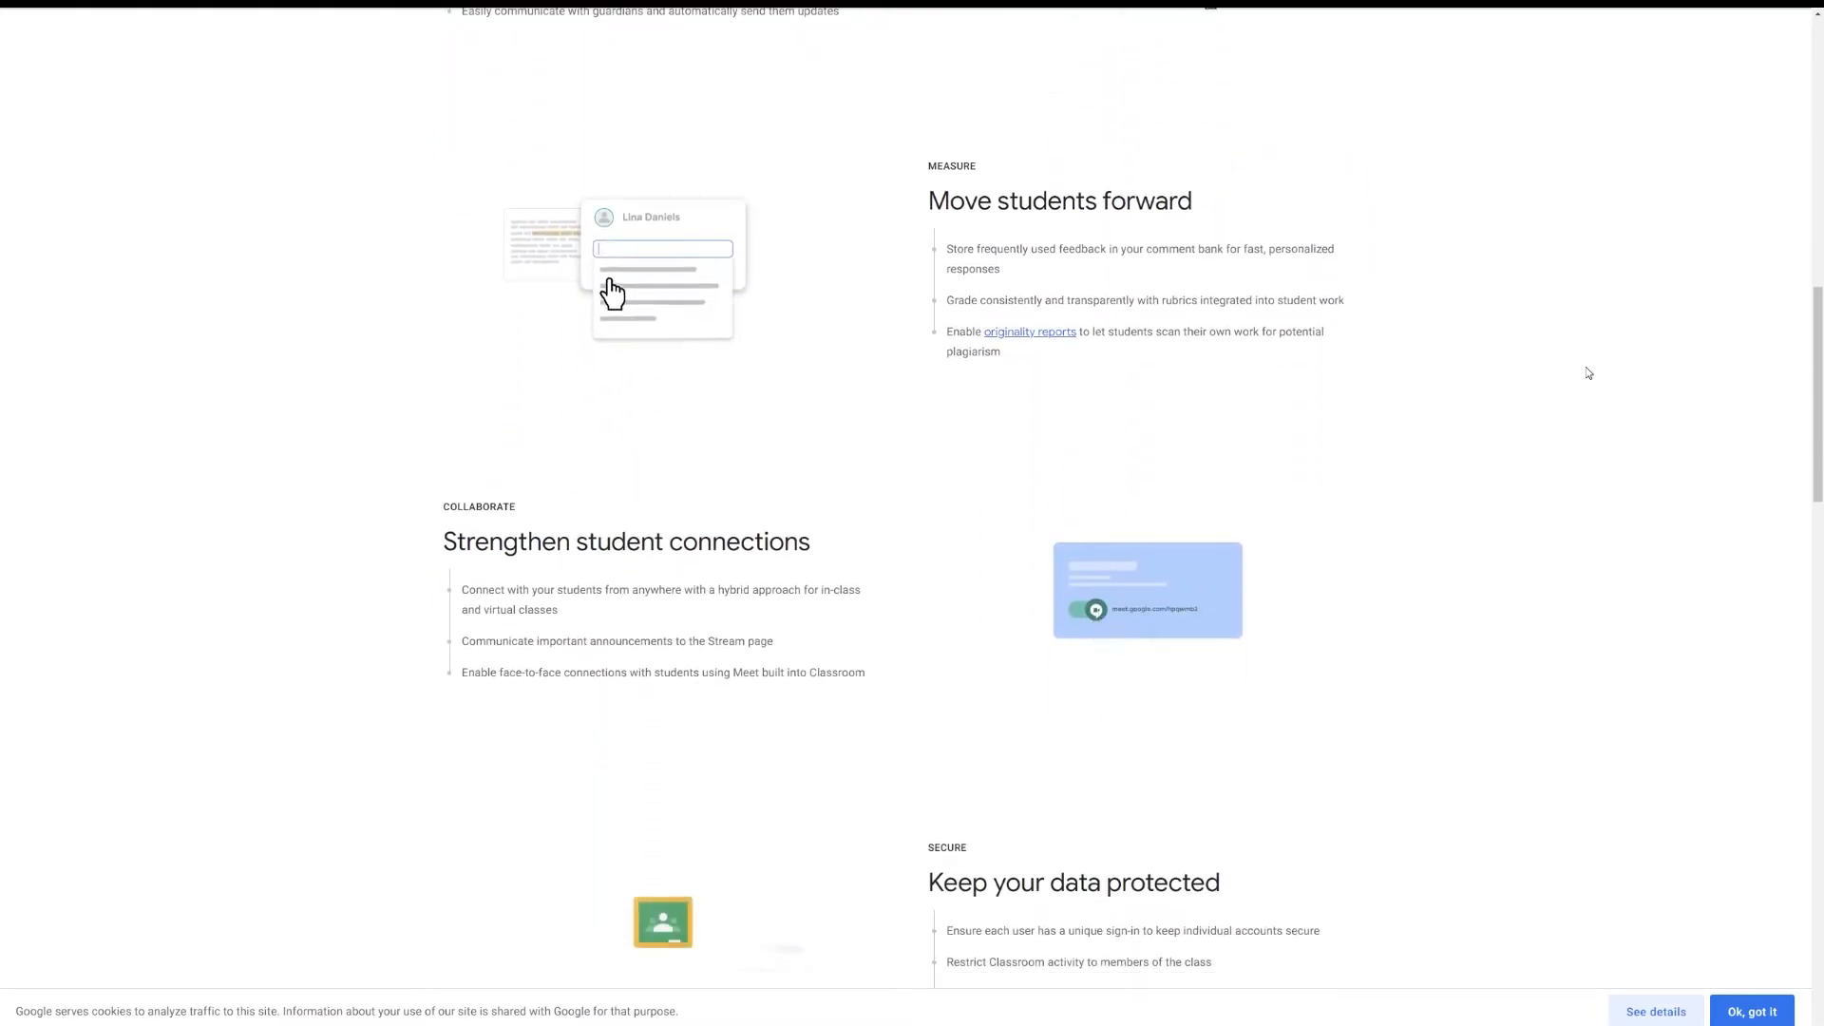
{"action": "scroll", "scroll_direction": "down", "scroll_amount": 3}
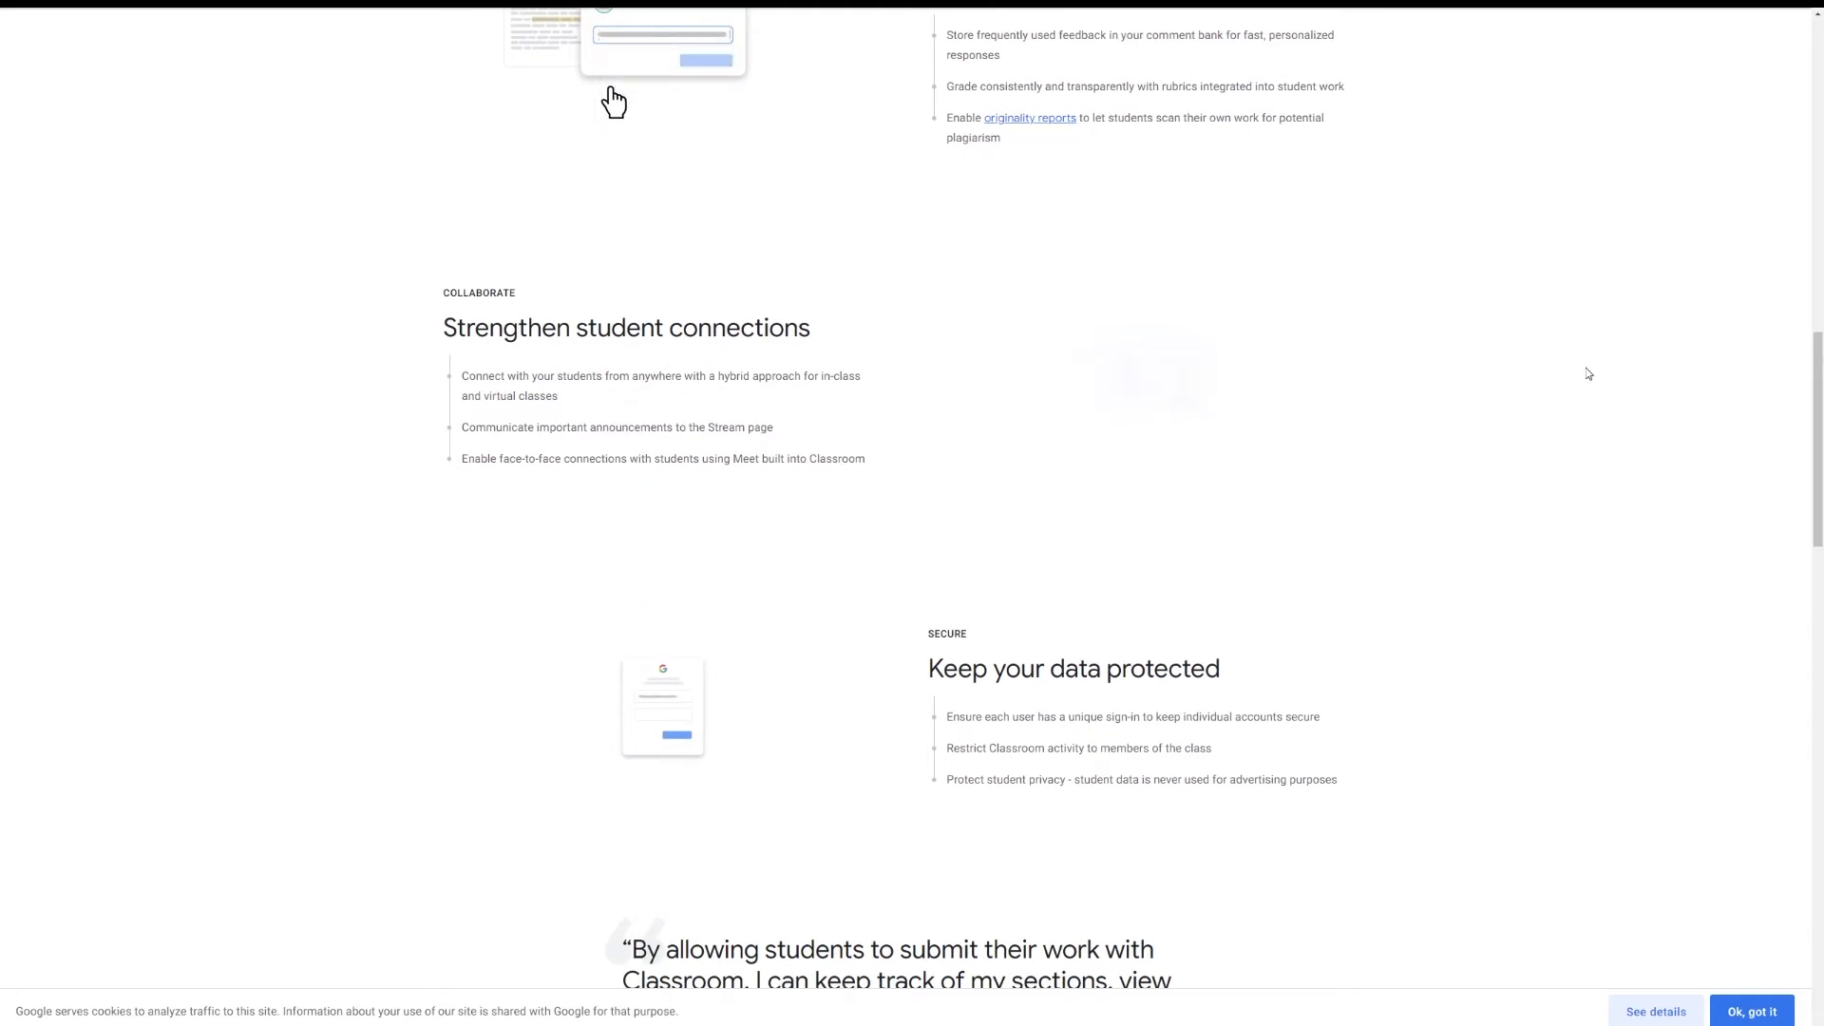
{"action": "scroll", "scroll_direction": "down", "scroll_amount": 3}
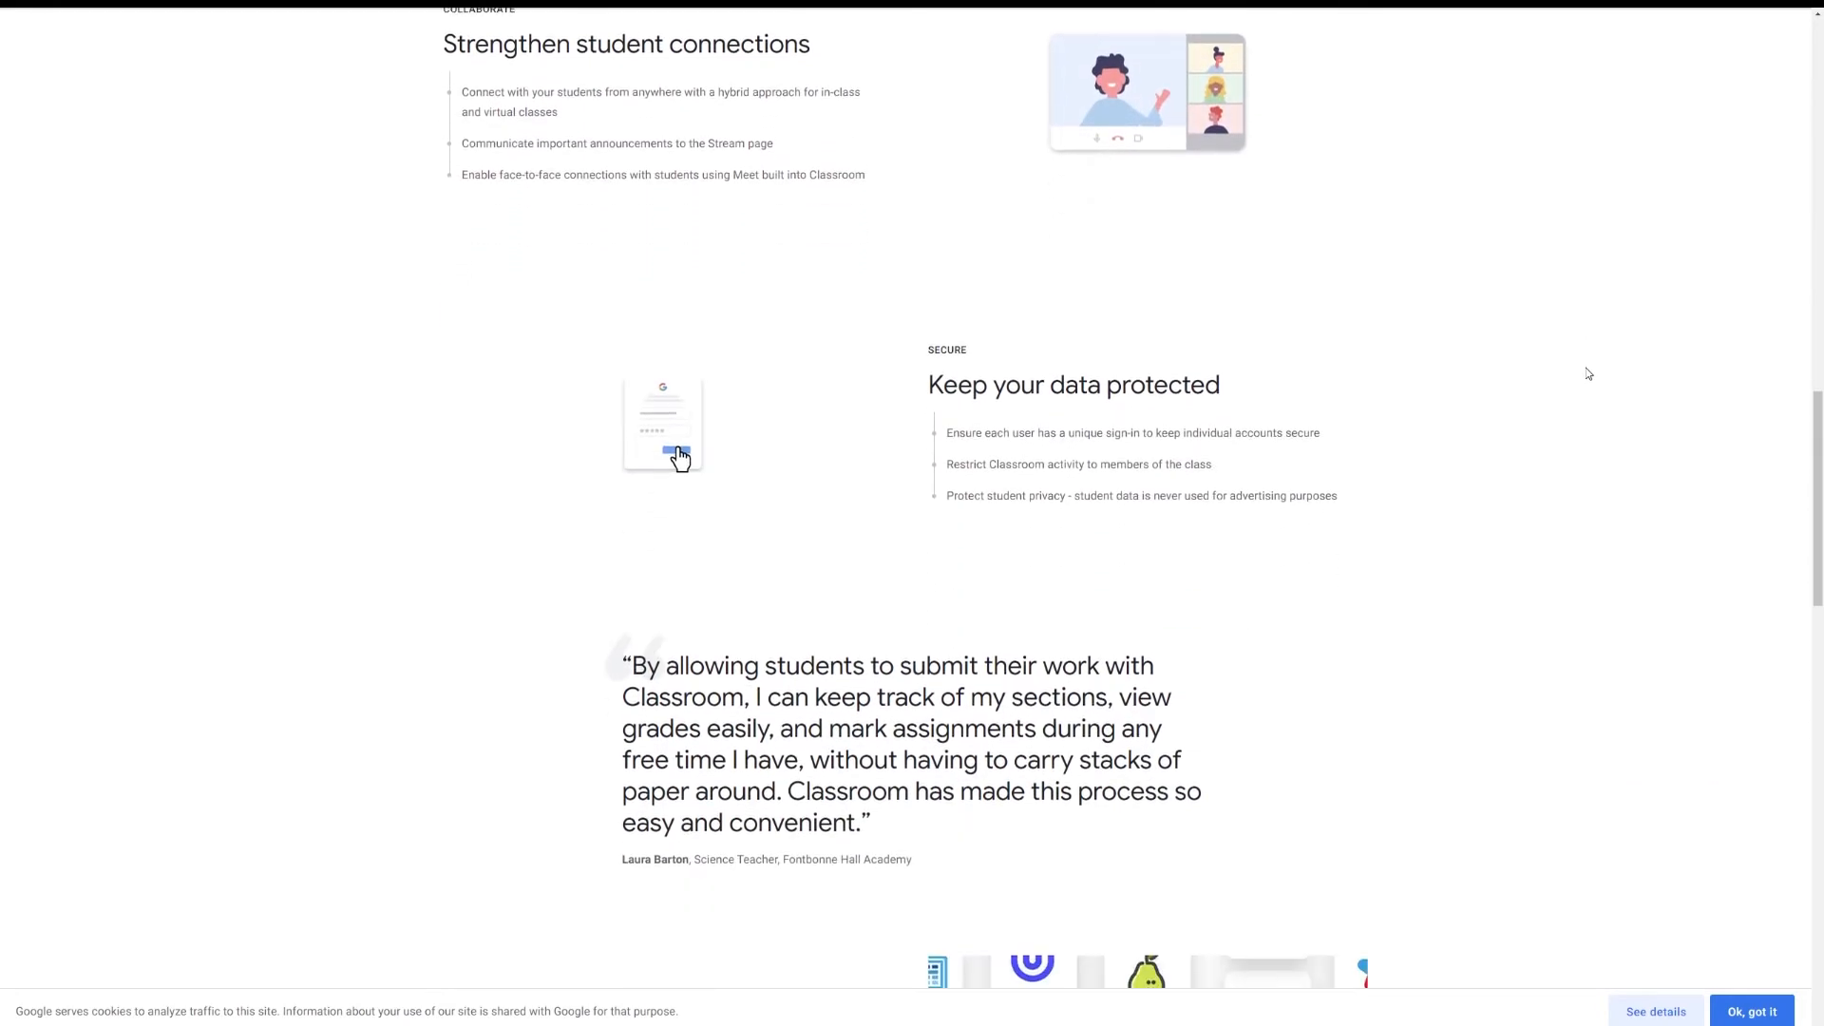
{"action": "scroll", "scroll_direction": "down", "scroll_amount": 3}
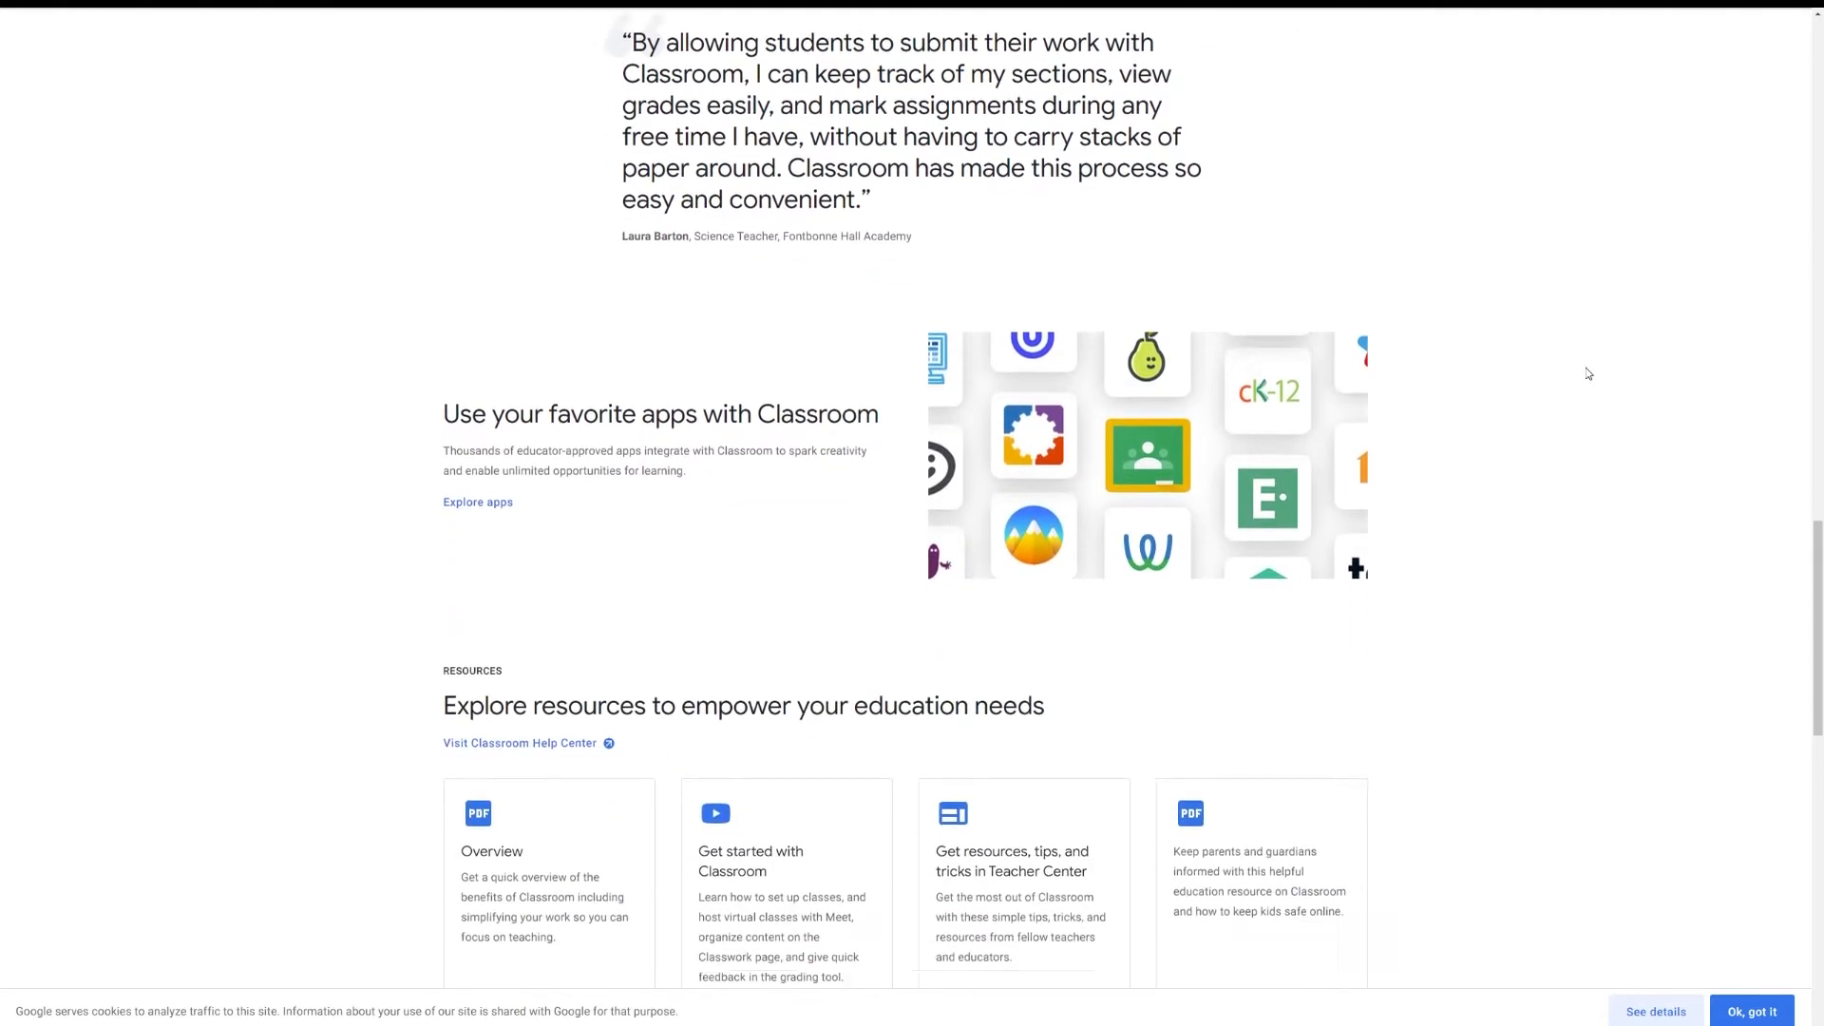
{"action": "scroll", "scroll_direction": "down", "scroll_amount": 3}
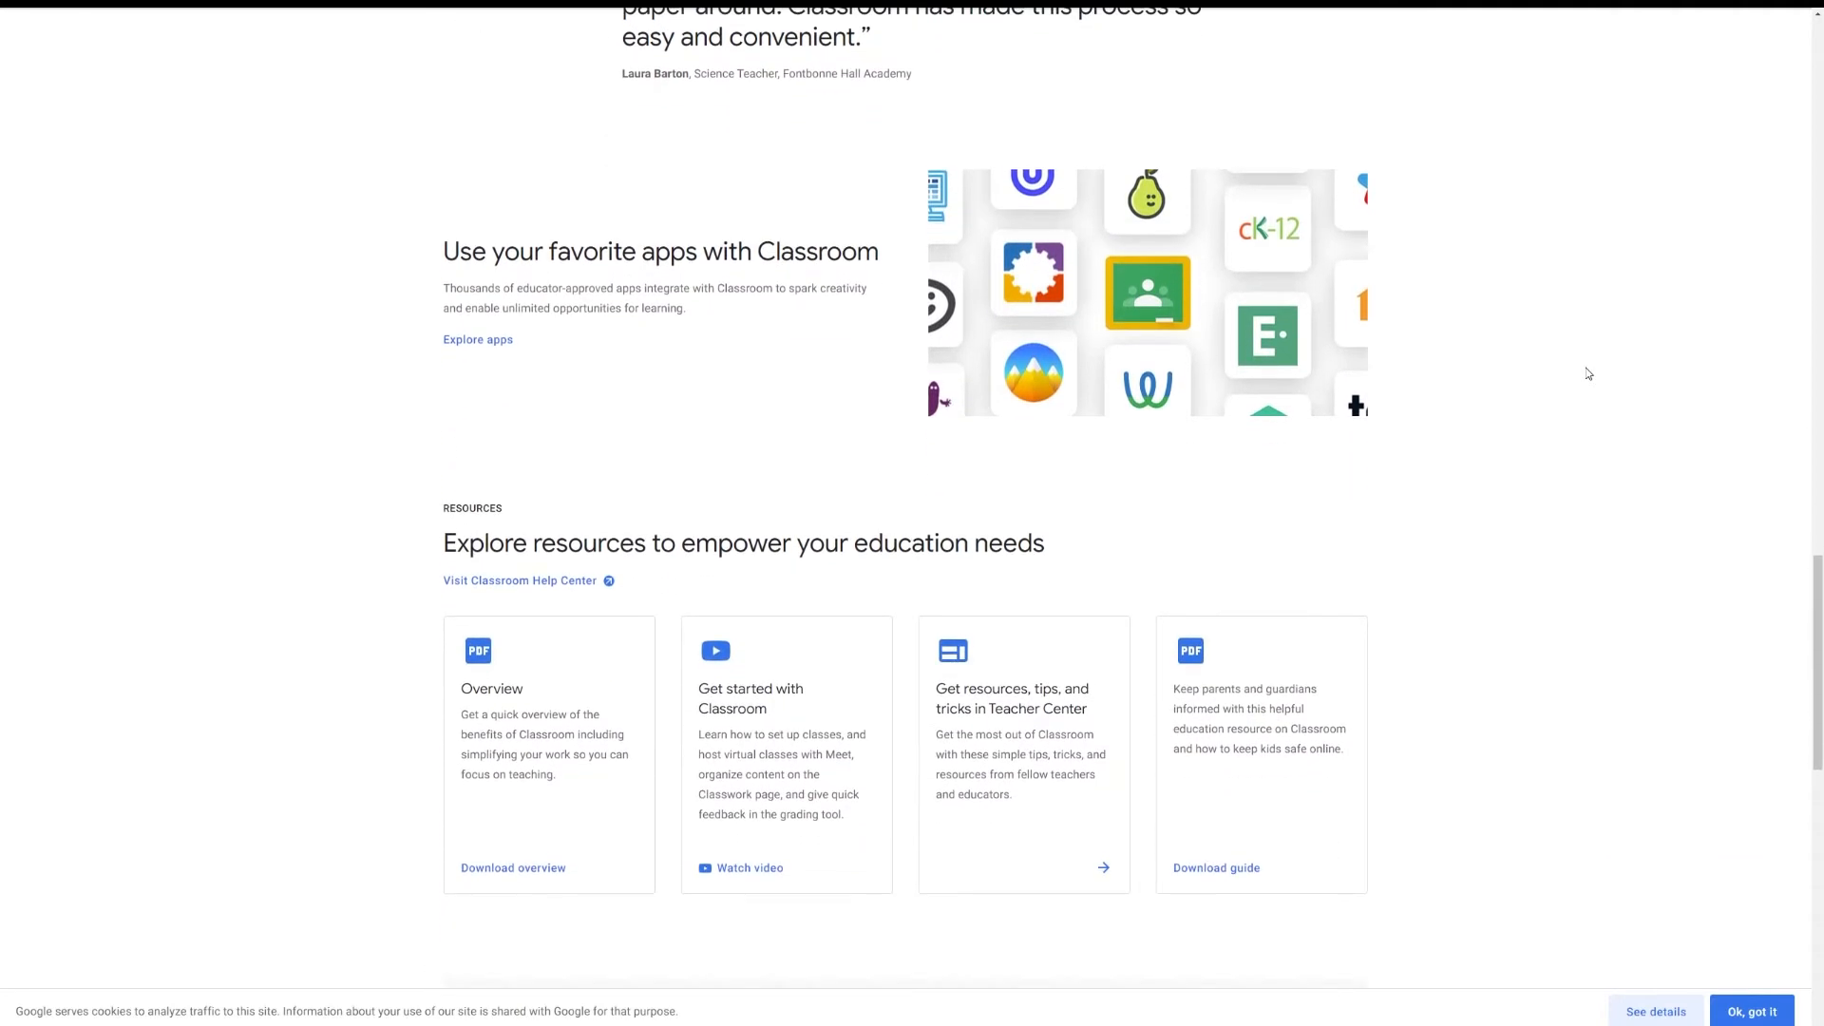
{"action": "scroll", "scroll_direction": "down", "scroll_amount": 3}
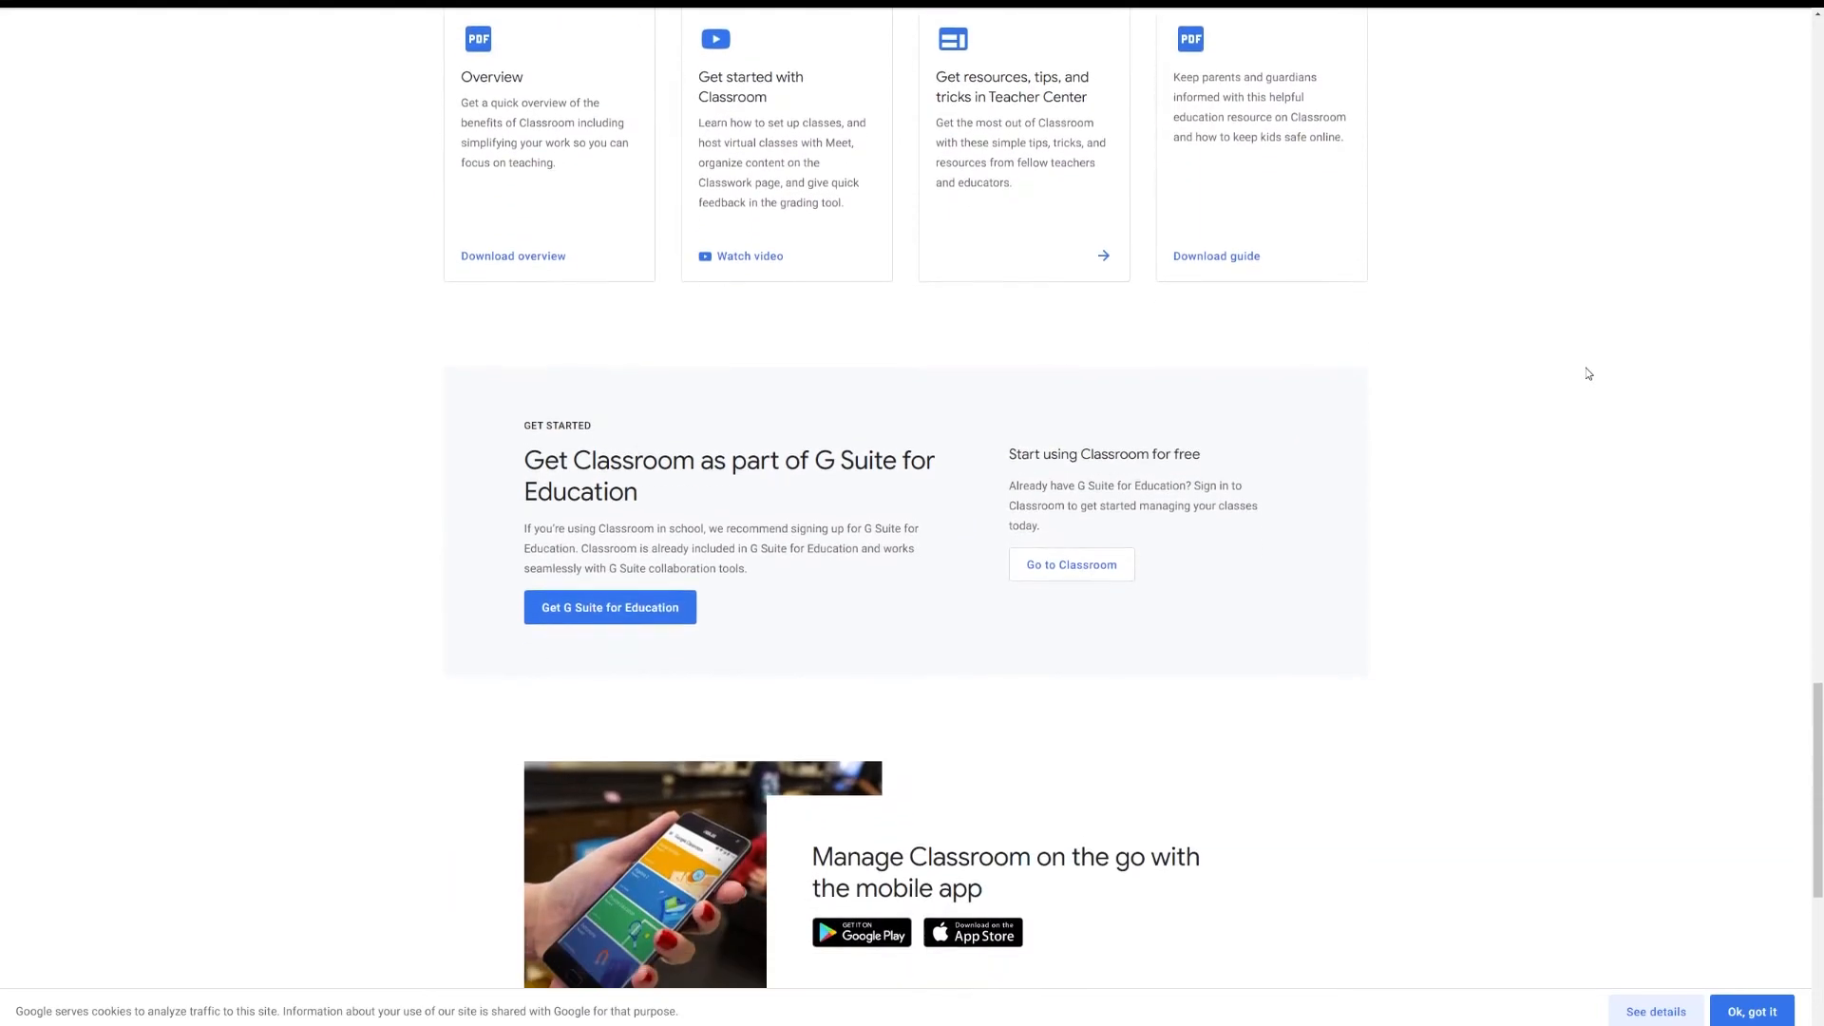
{"action": "scroll", "scroll_direction": "down", "scroll_amount": 3}
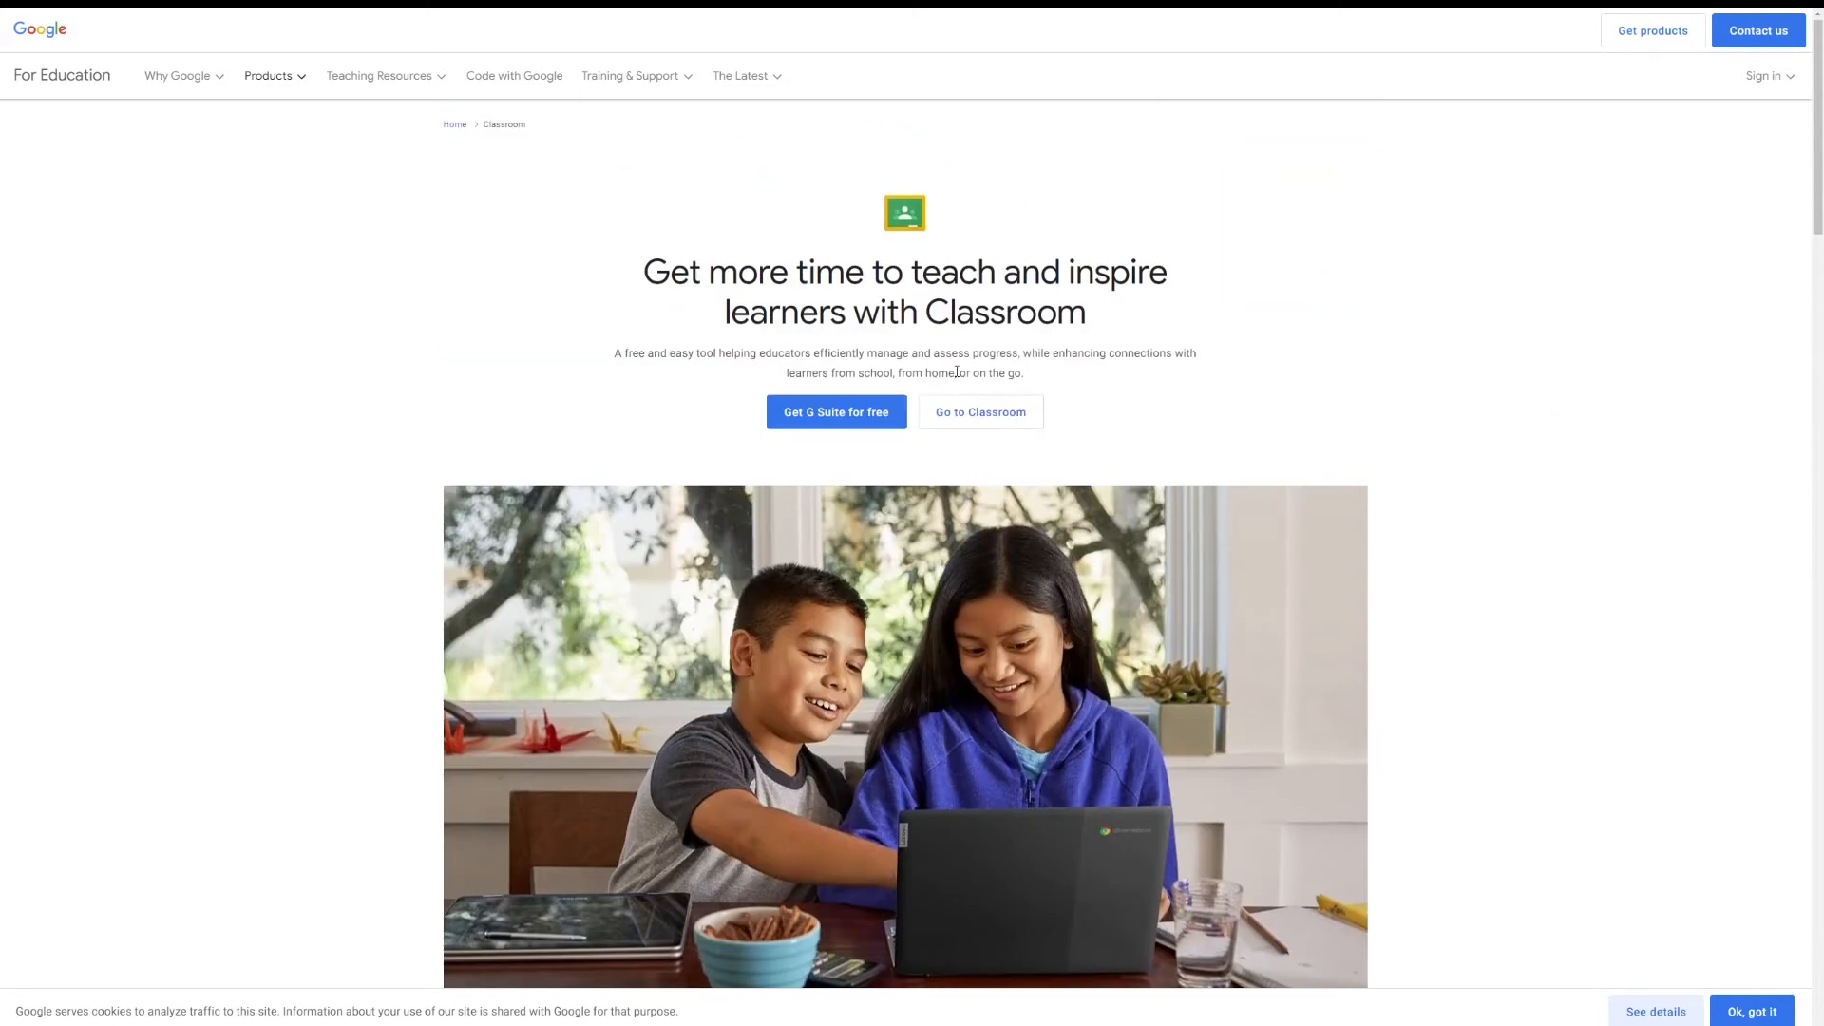
{"action": "left_click", "coordinate": [836, 413]}
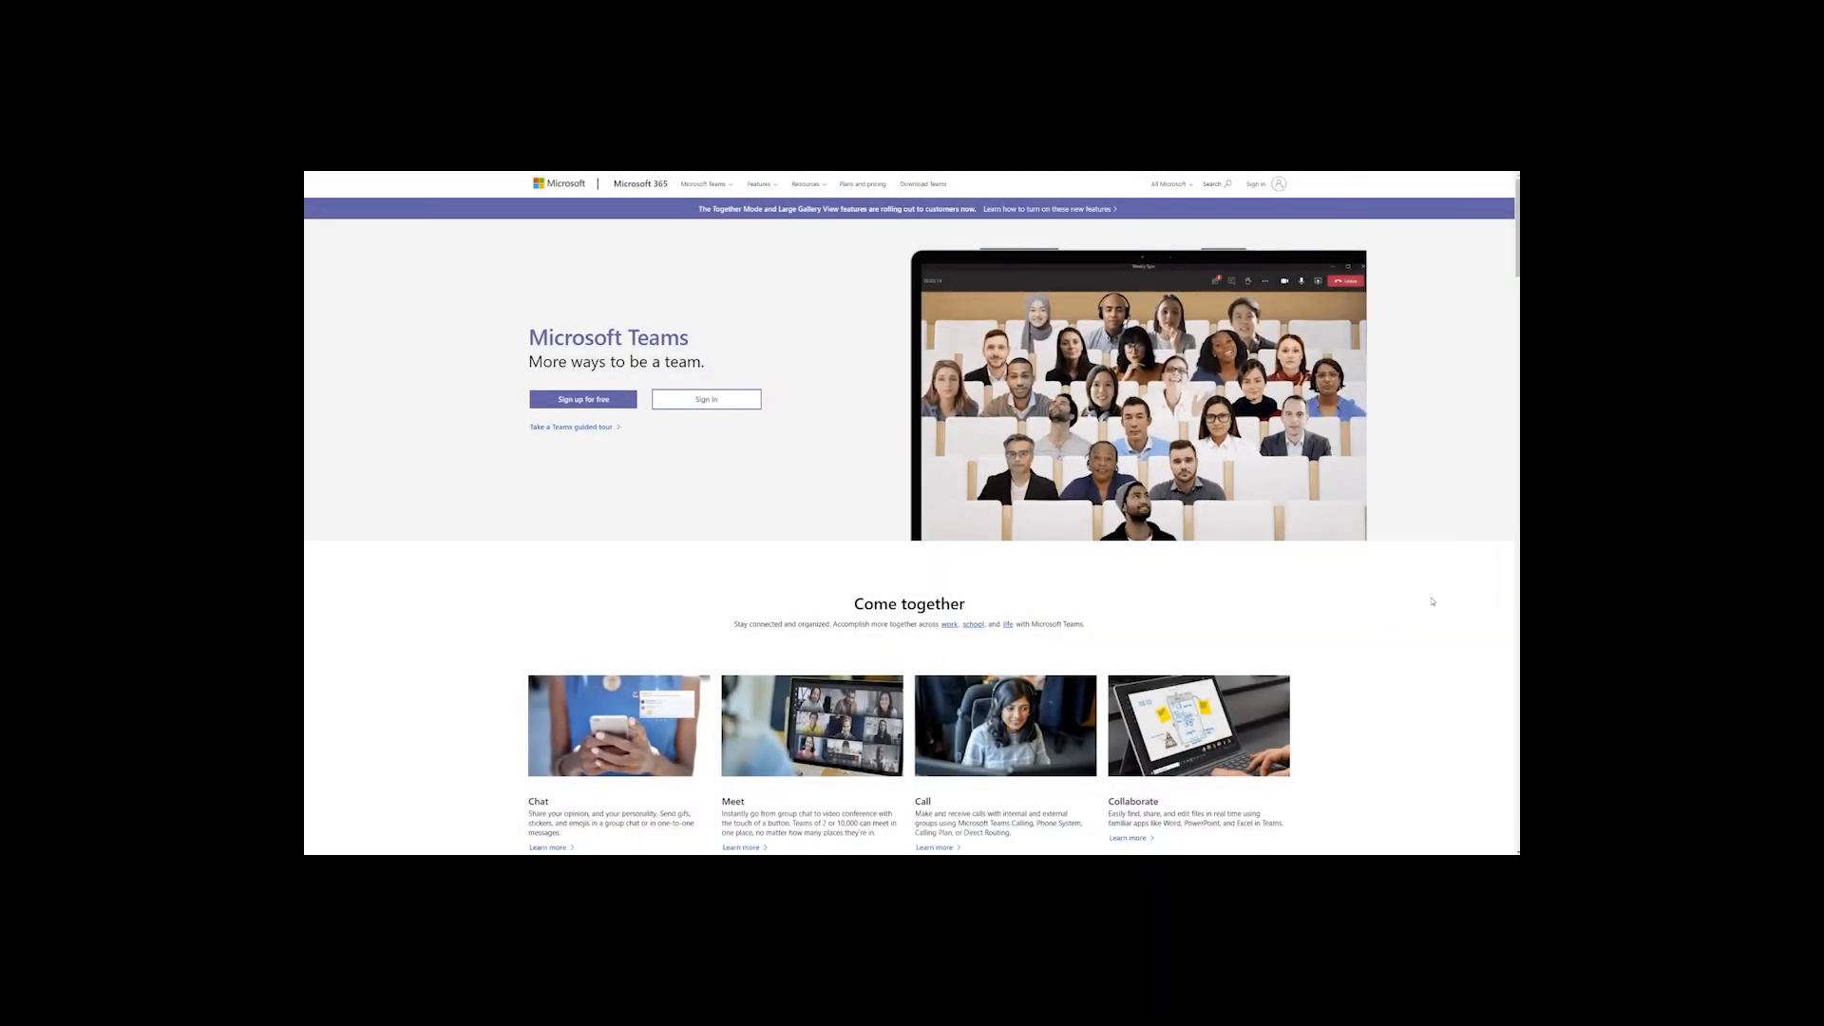
{"action": "scroll", "scroll_direction": "down", "scroll_amount": 3}
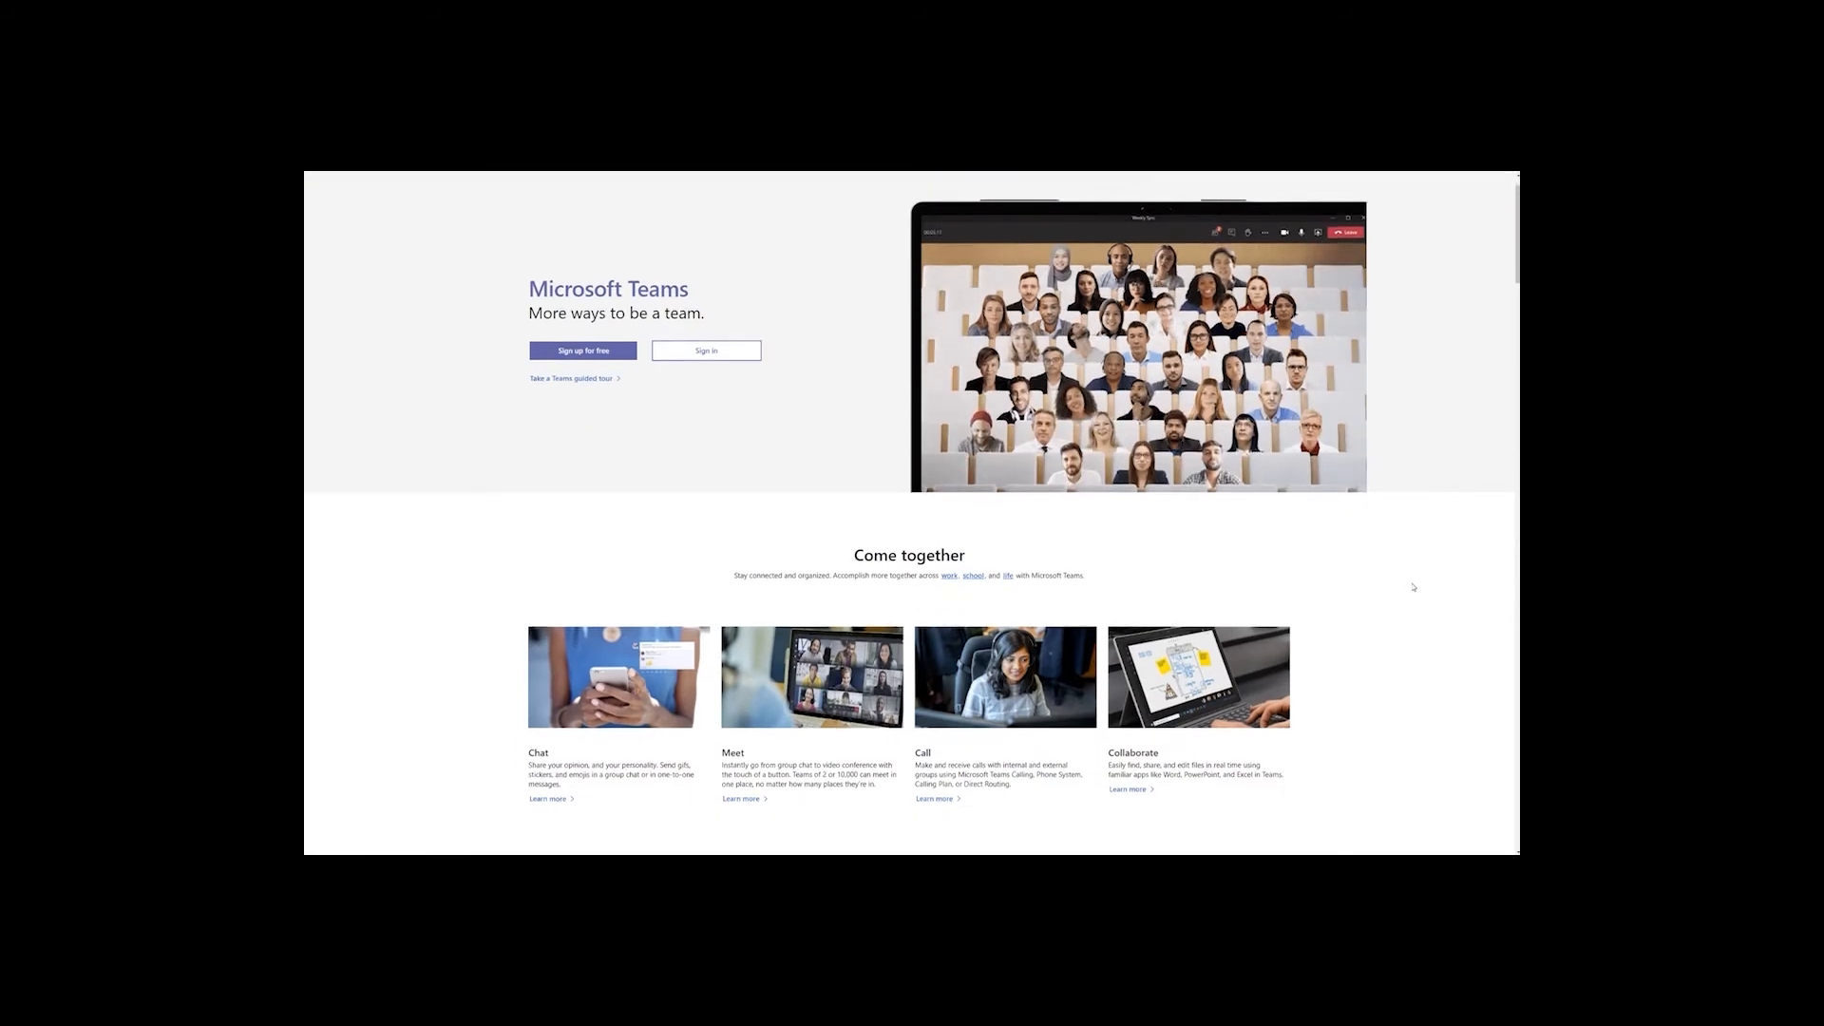
{"action": "scroll", "scroll_direction": "down", "scroll_amount": 3}
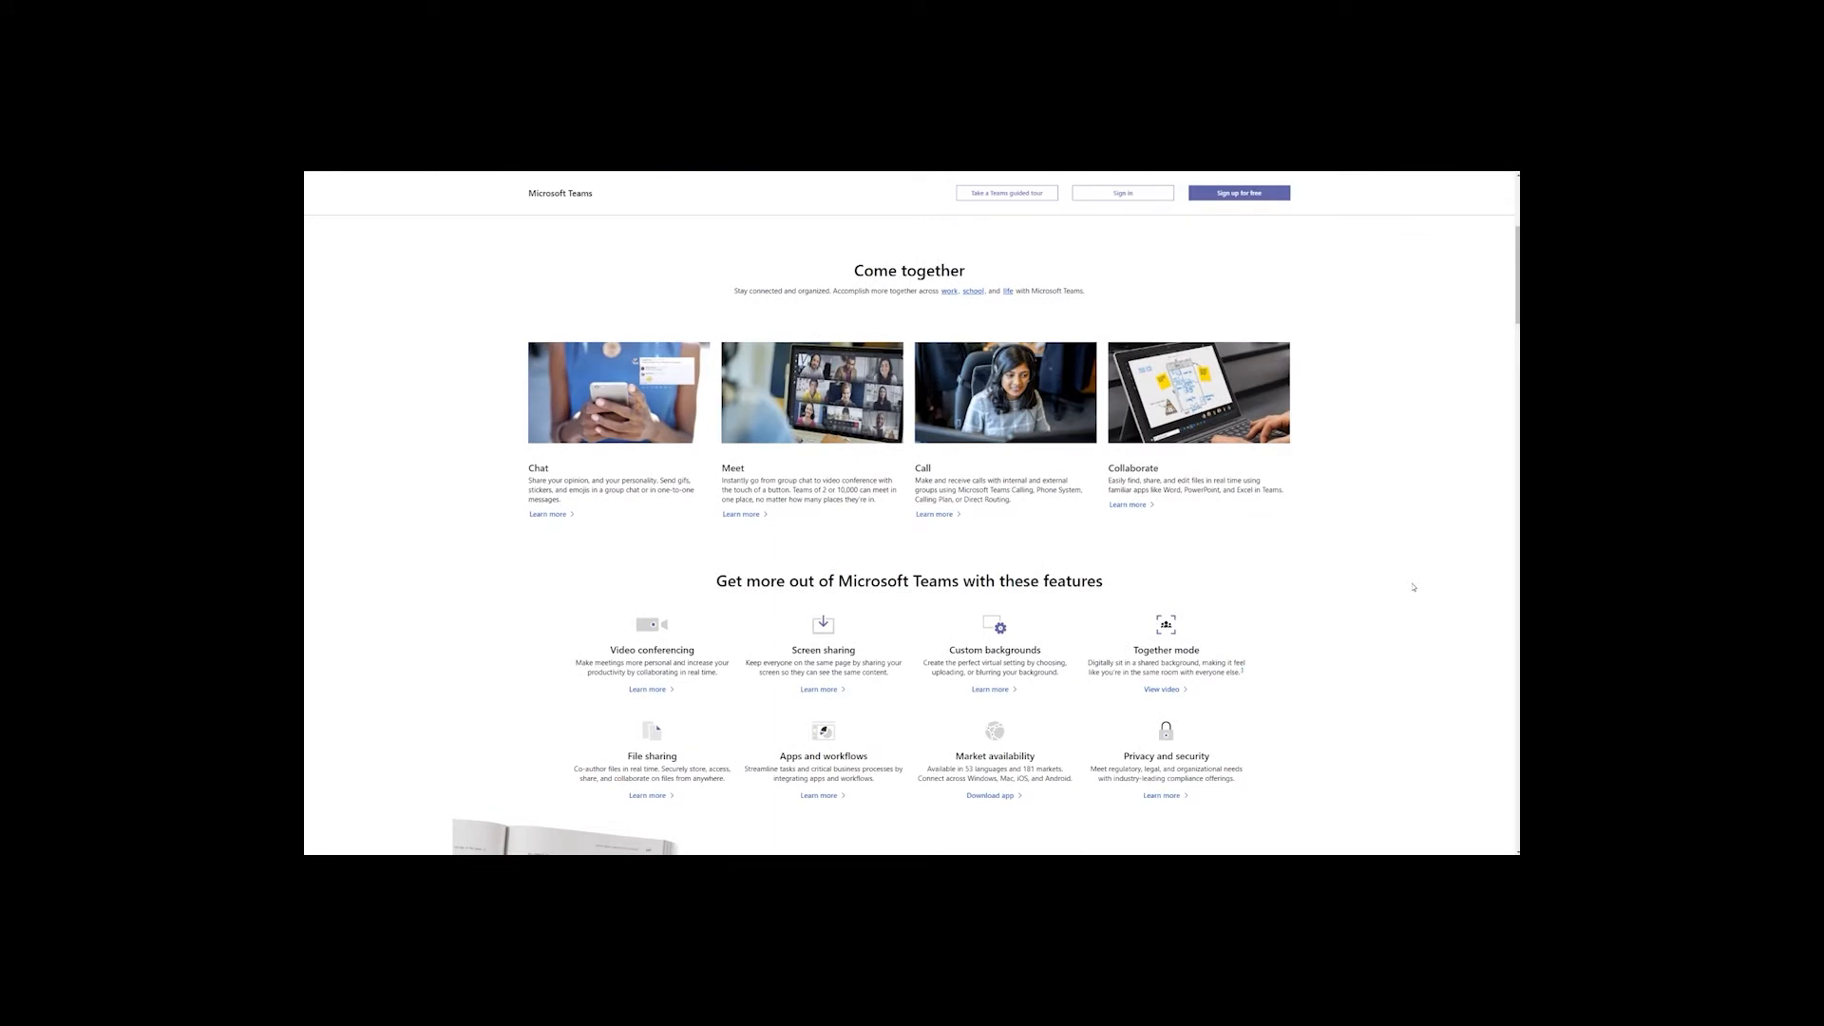
{"action": "scroll", "scroll_direction": "down", "scroll_amount": 3}
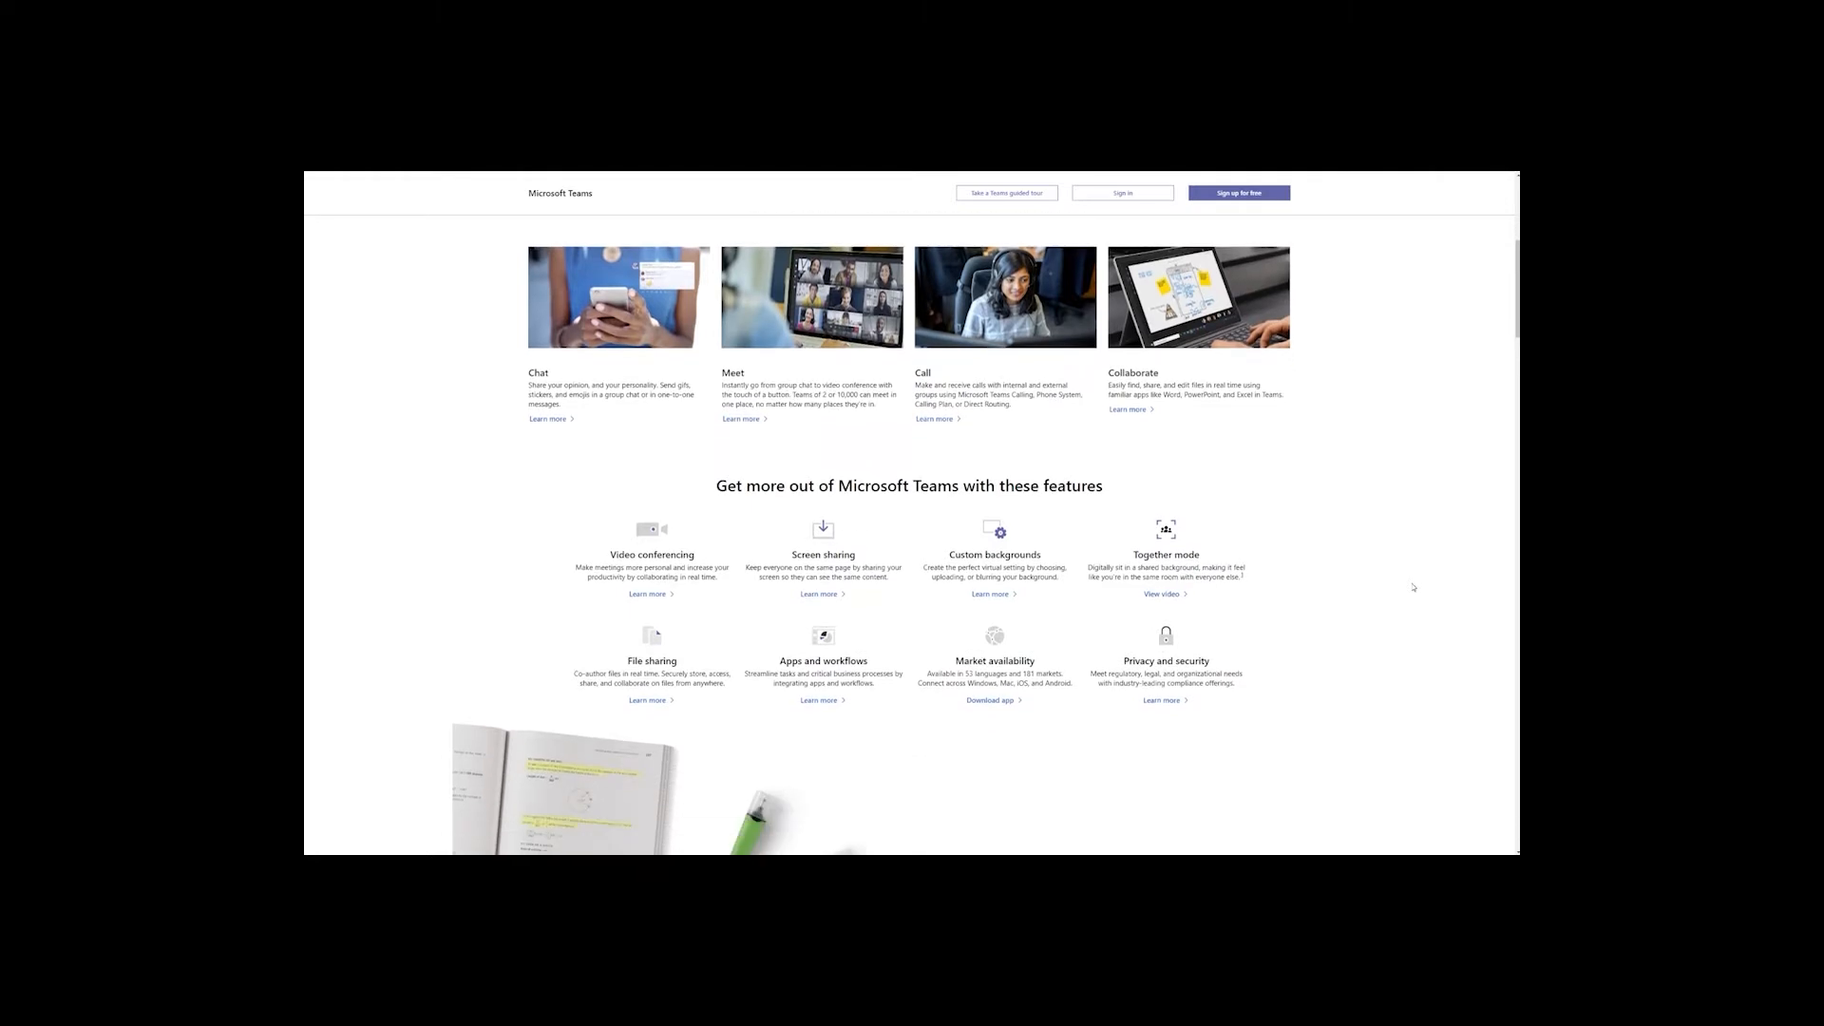
{"action": "scroll", "scroll_direction": "down", "scroll_amount": 3}
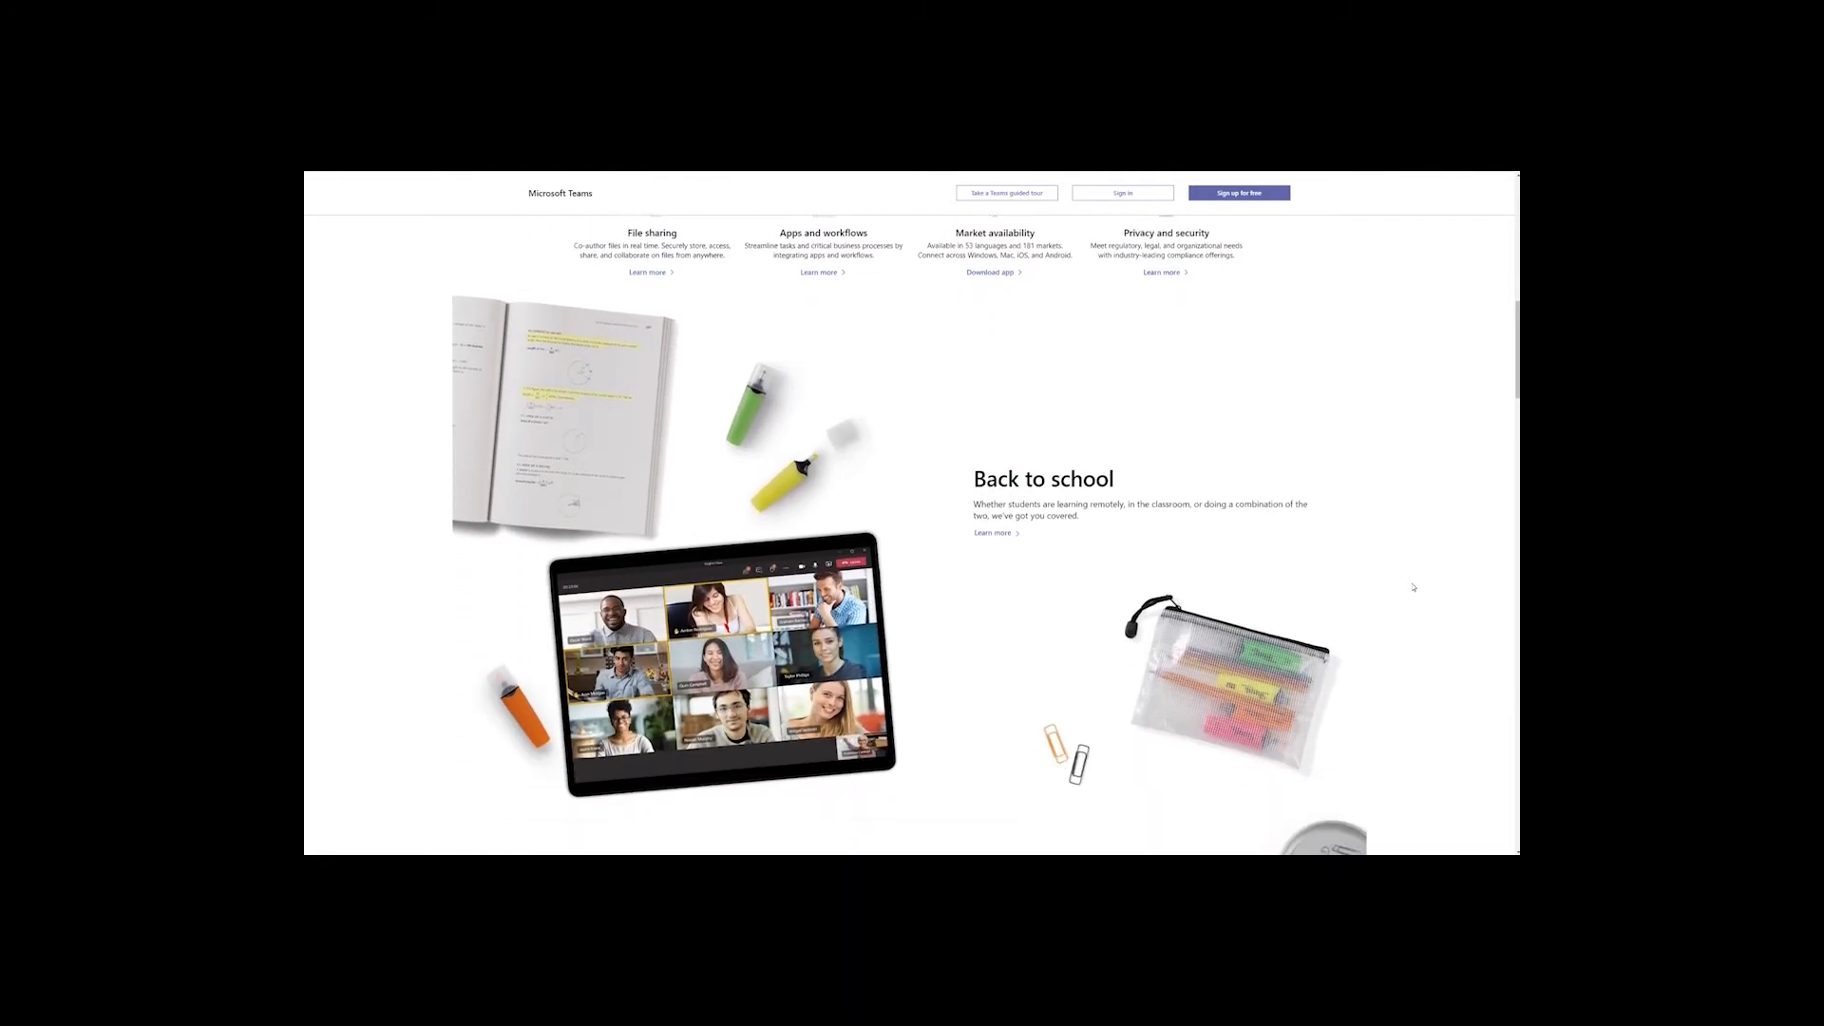
{"action": "scroll", "scroll_direction": "down", "scroll_amount": 3}
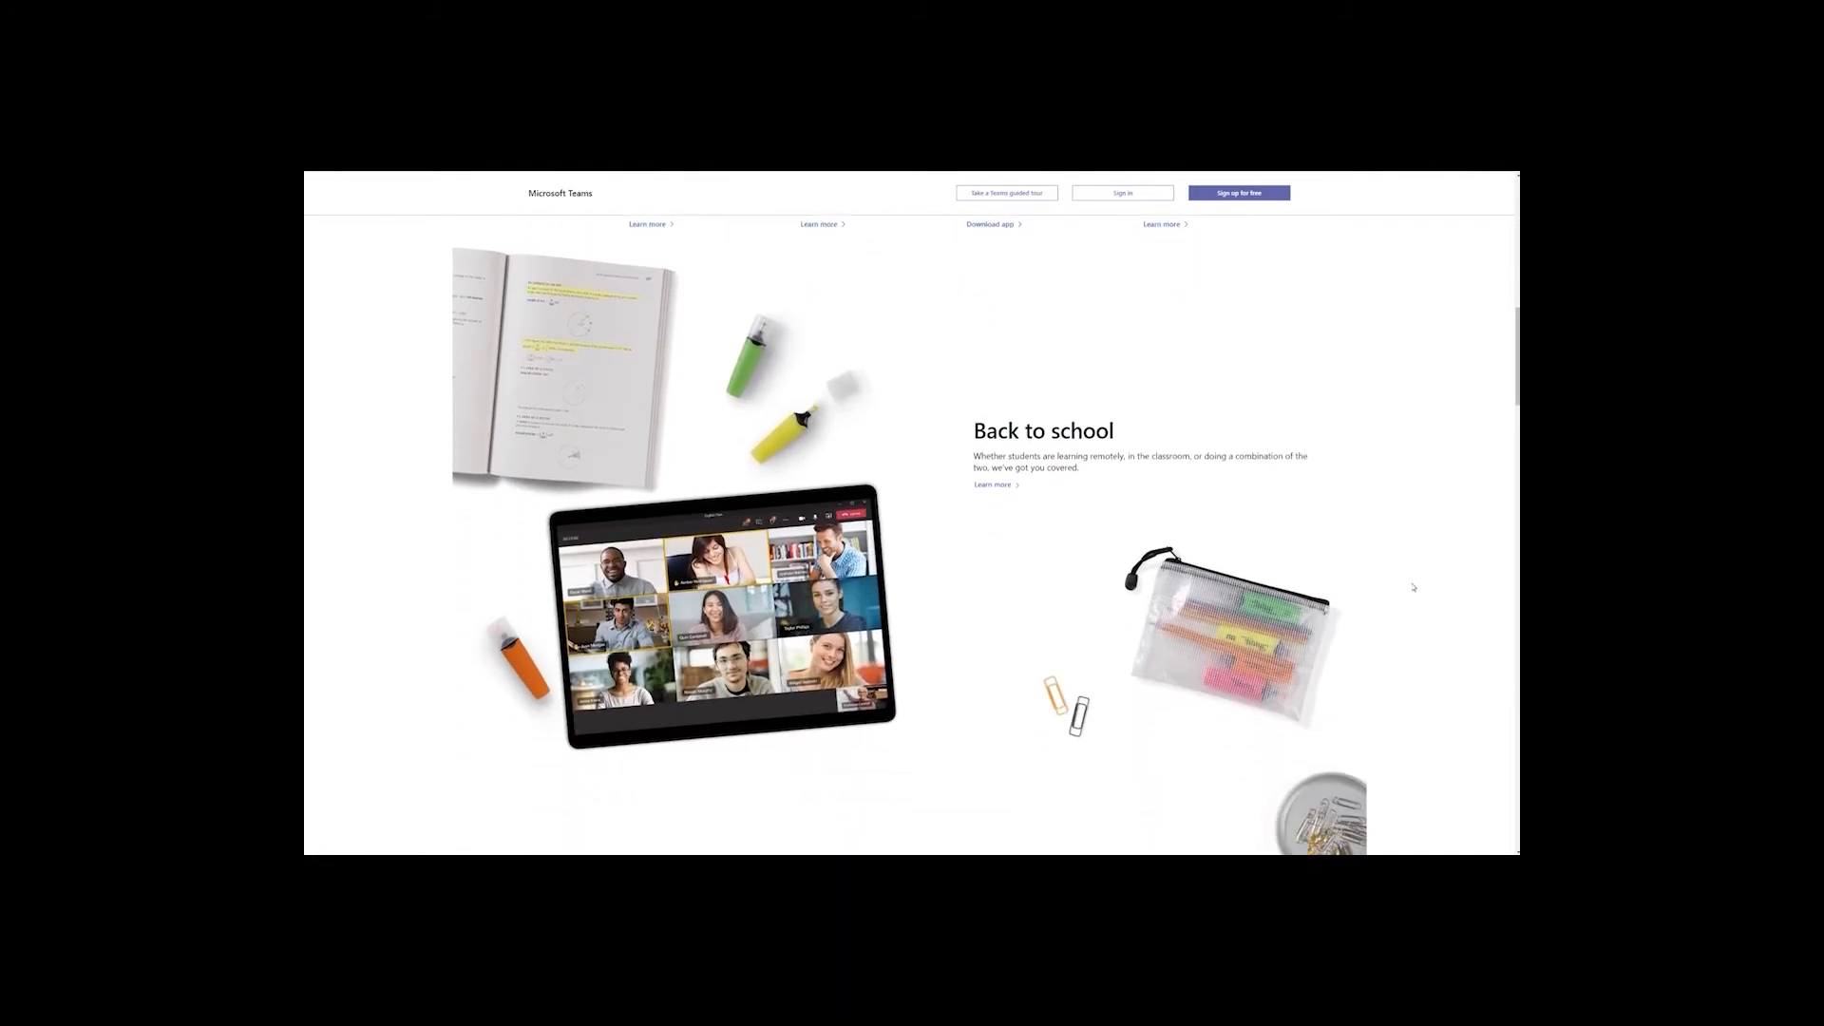
{"action": "scroll", "scroll_direction": "down", "scroll_amount": 3}
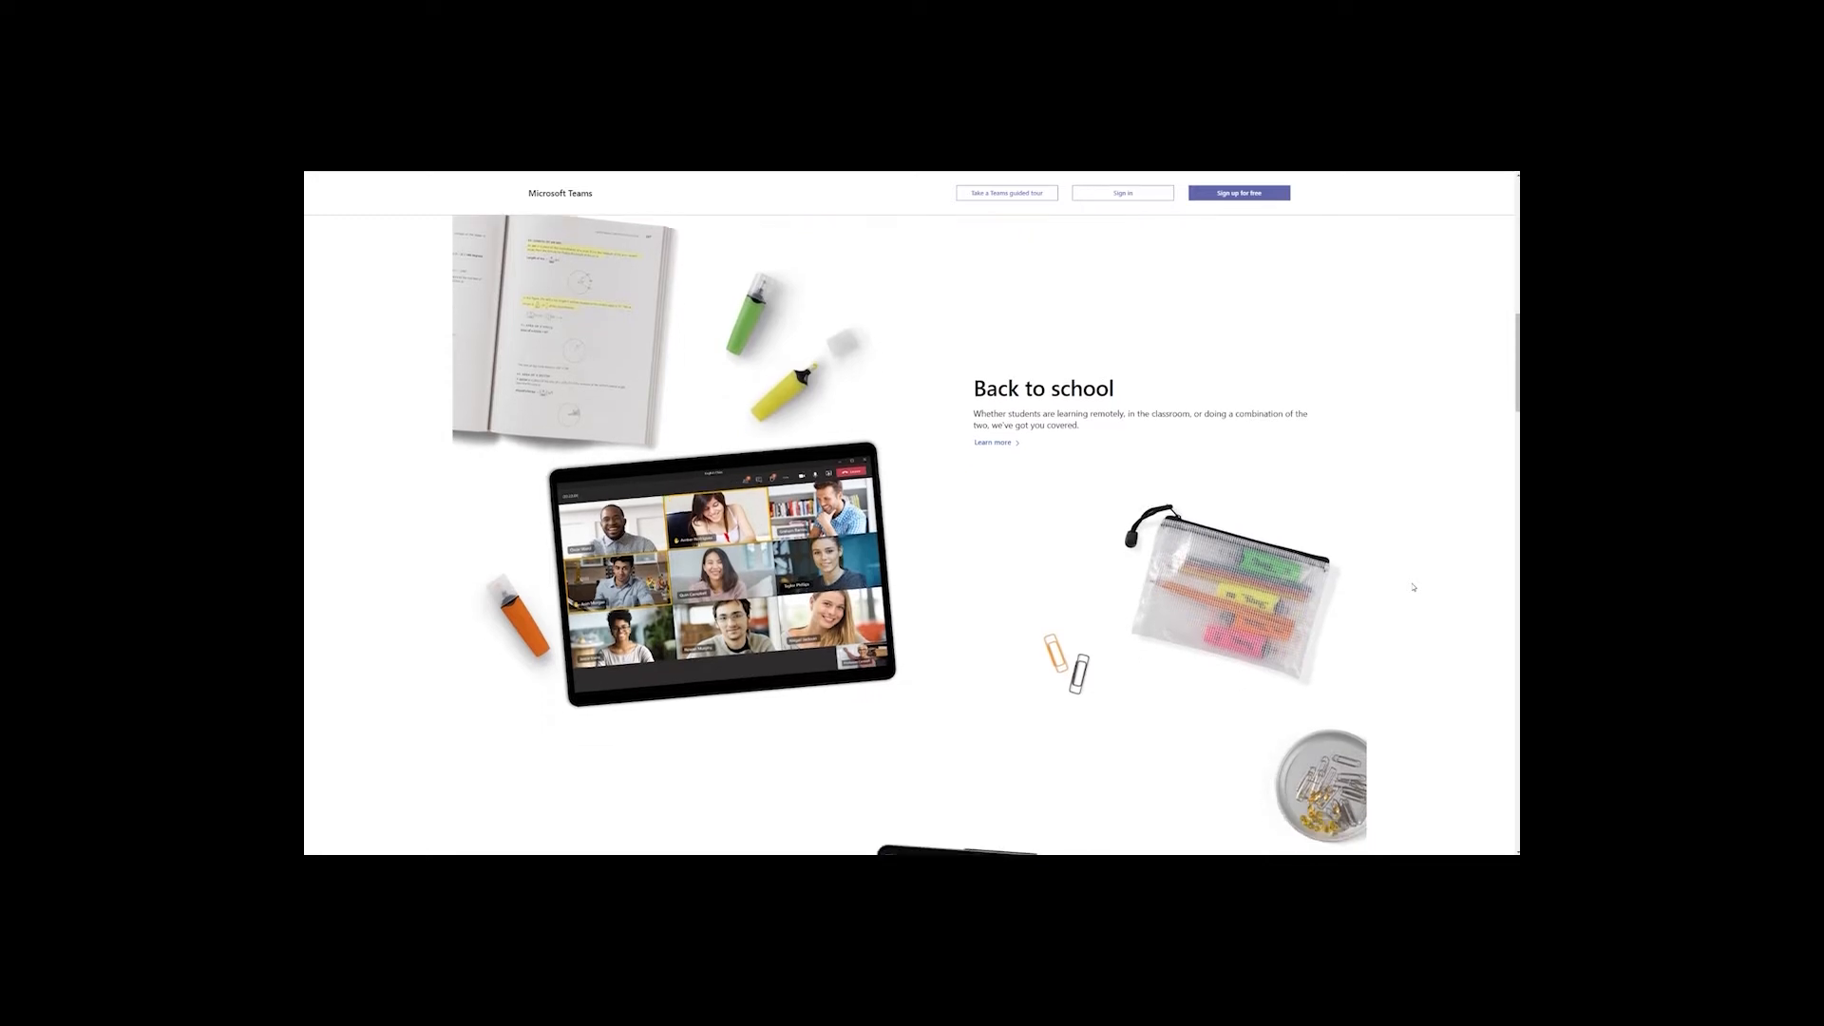
{"action": "scroll", "scroll_direction": "down", "scroll_amount": 3}
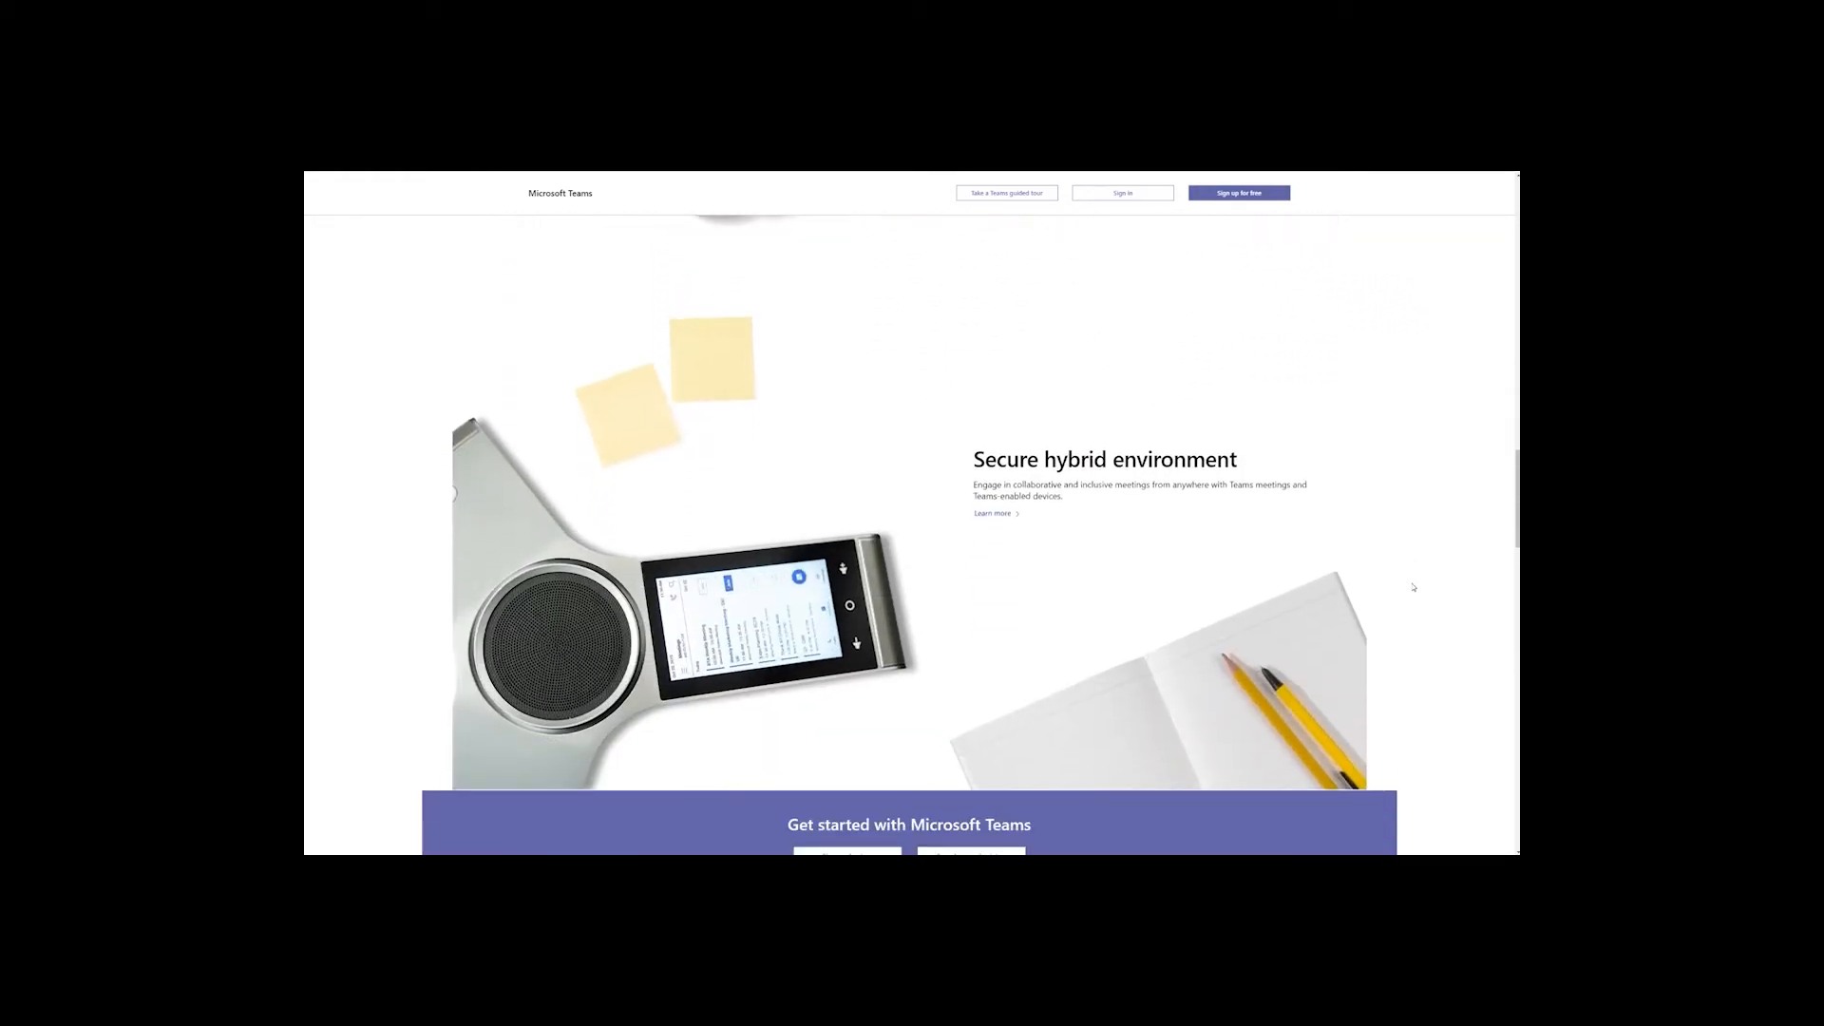
{"action": "scroll", "scroll_direction": "down", "scroll_amount": 3}
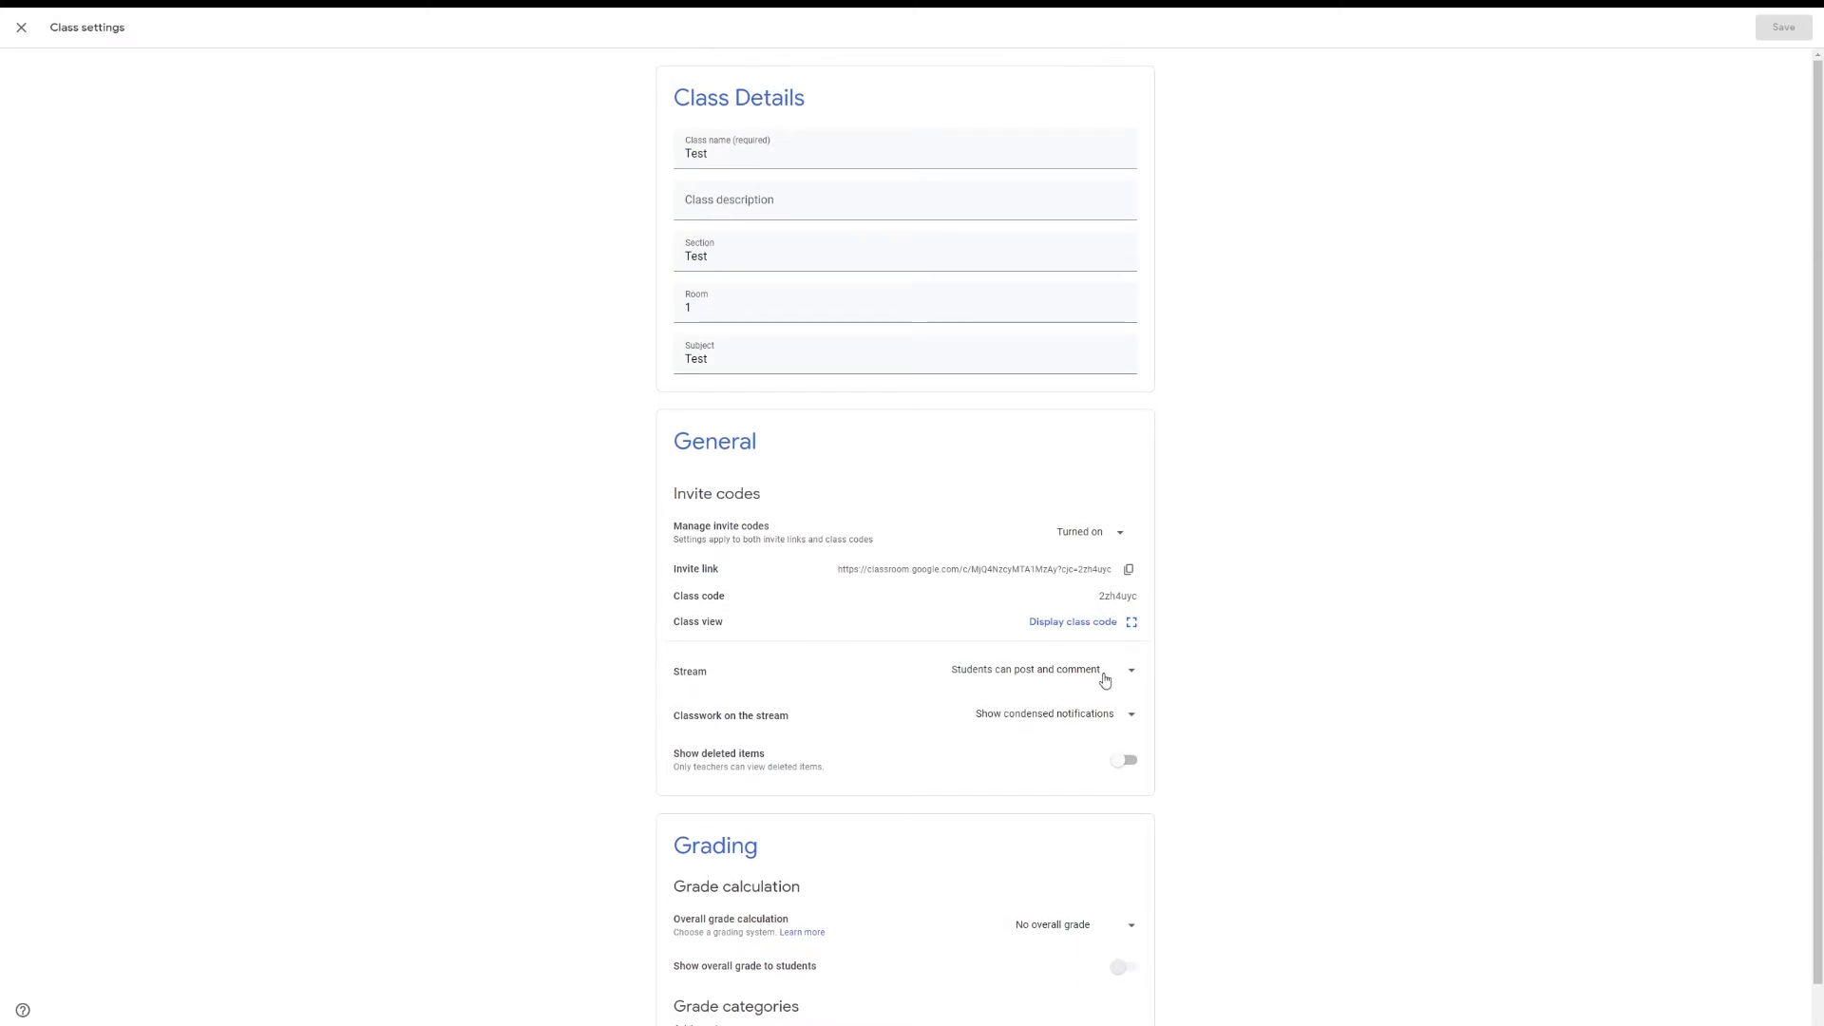
Keep students allowed to post and comment on the stream and invite codes turned on.
{"action": "left_click", "coordinate": [1129, 671]}
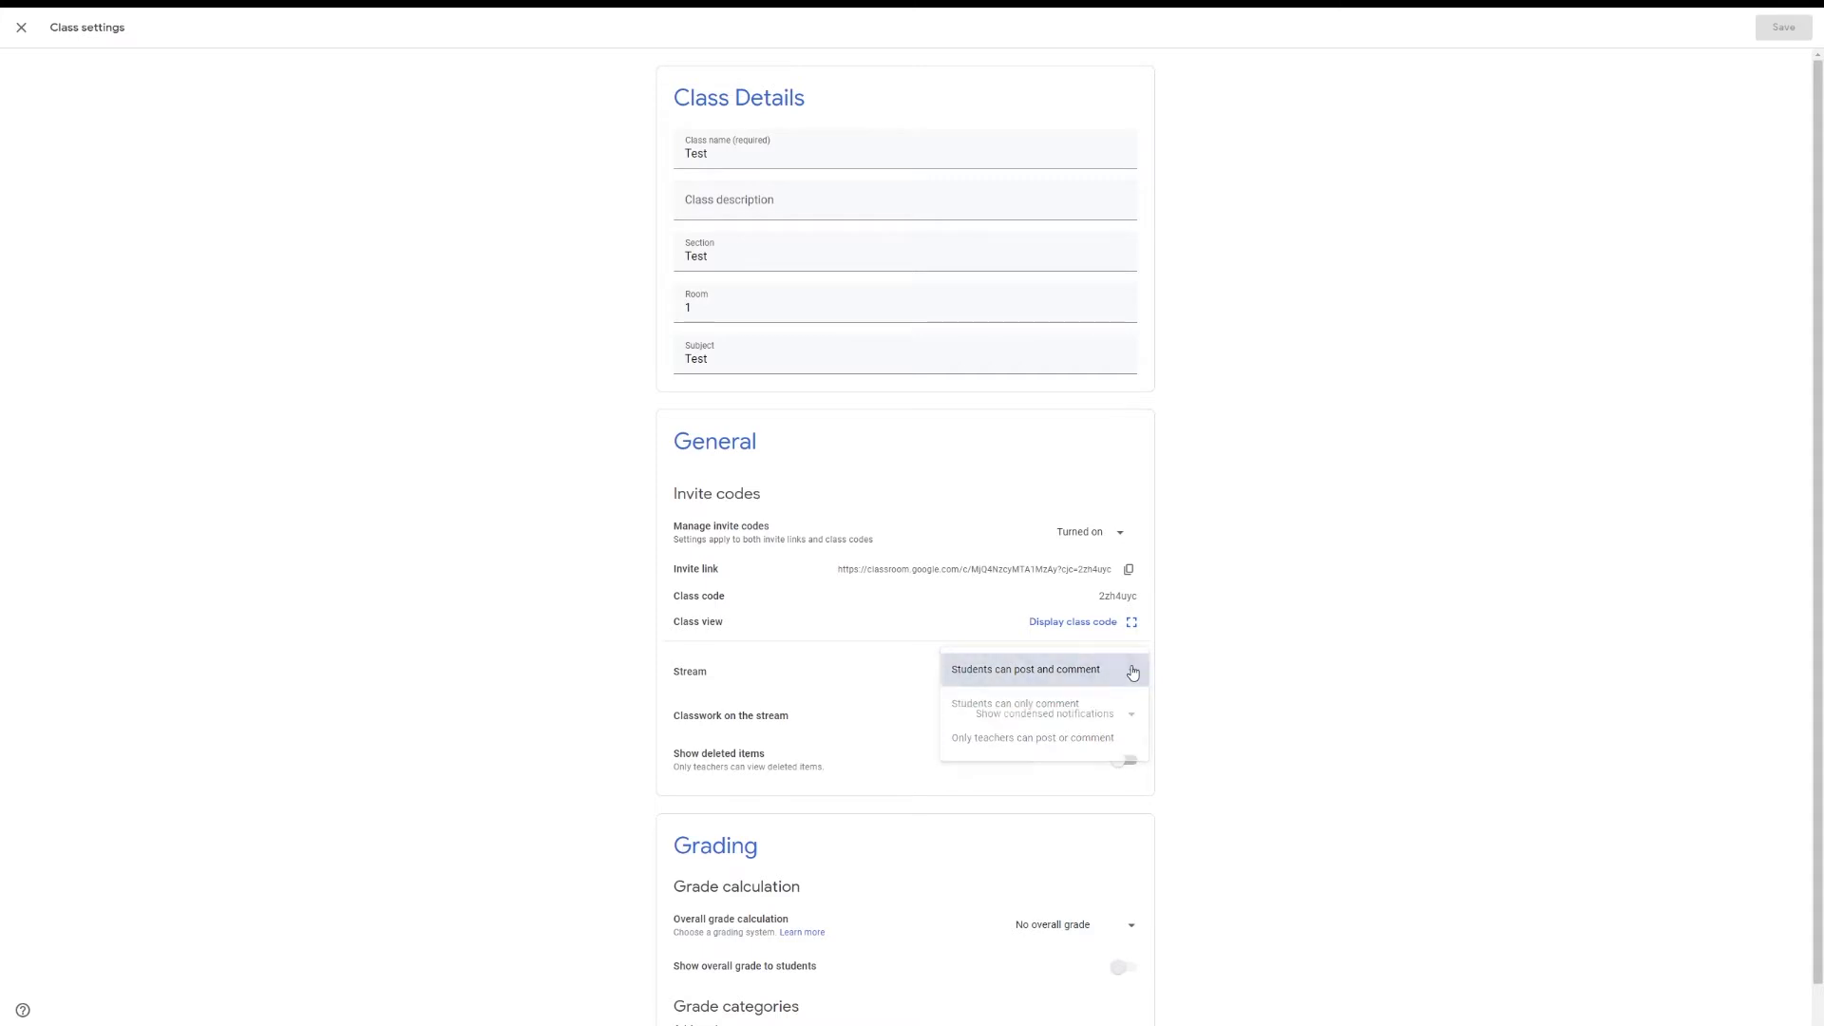
{"action": "left_click", "coordinate": [1024, 669]}
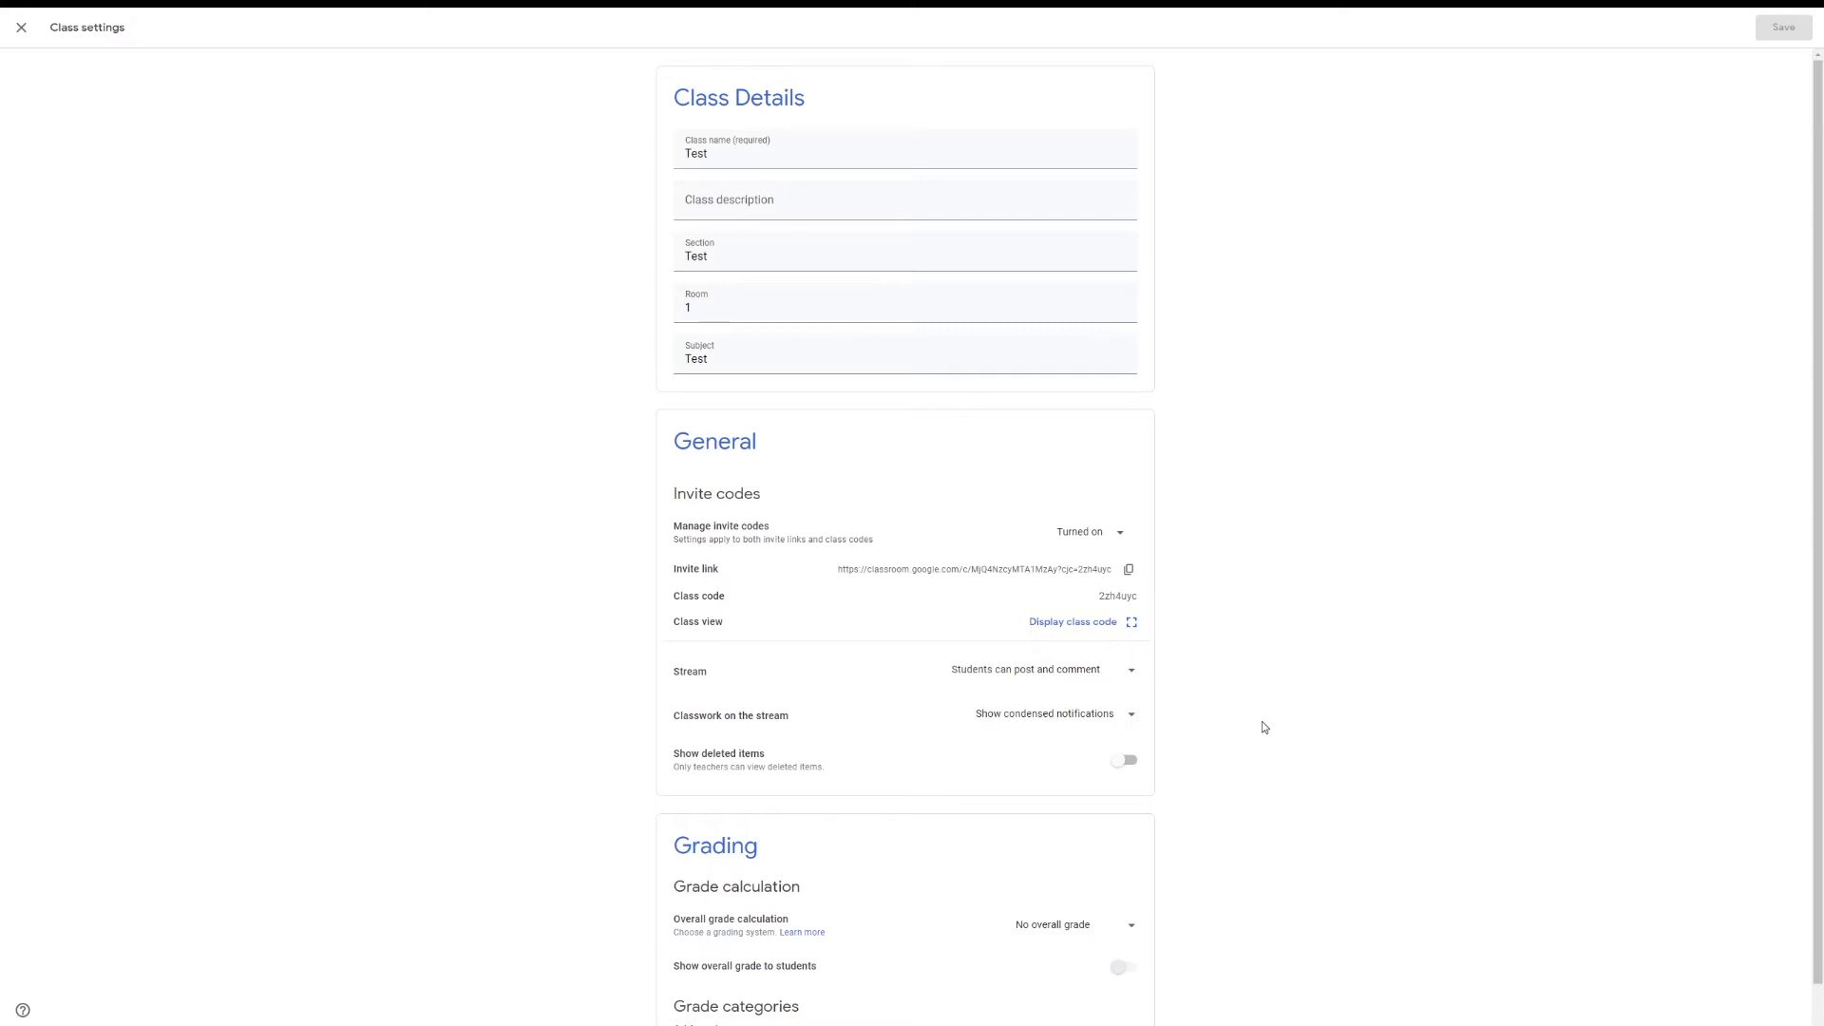
{"action": "mouse_move", "coordinate": [836, 671]}
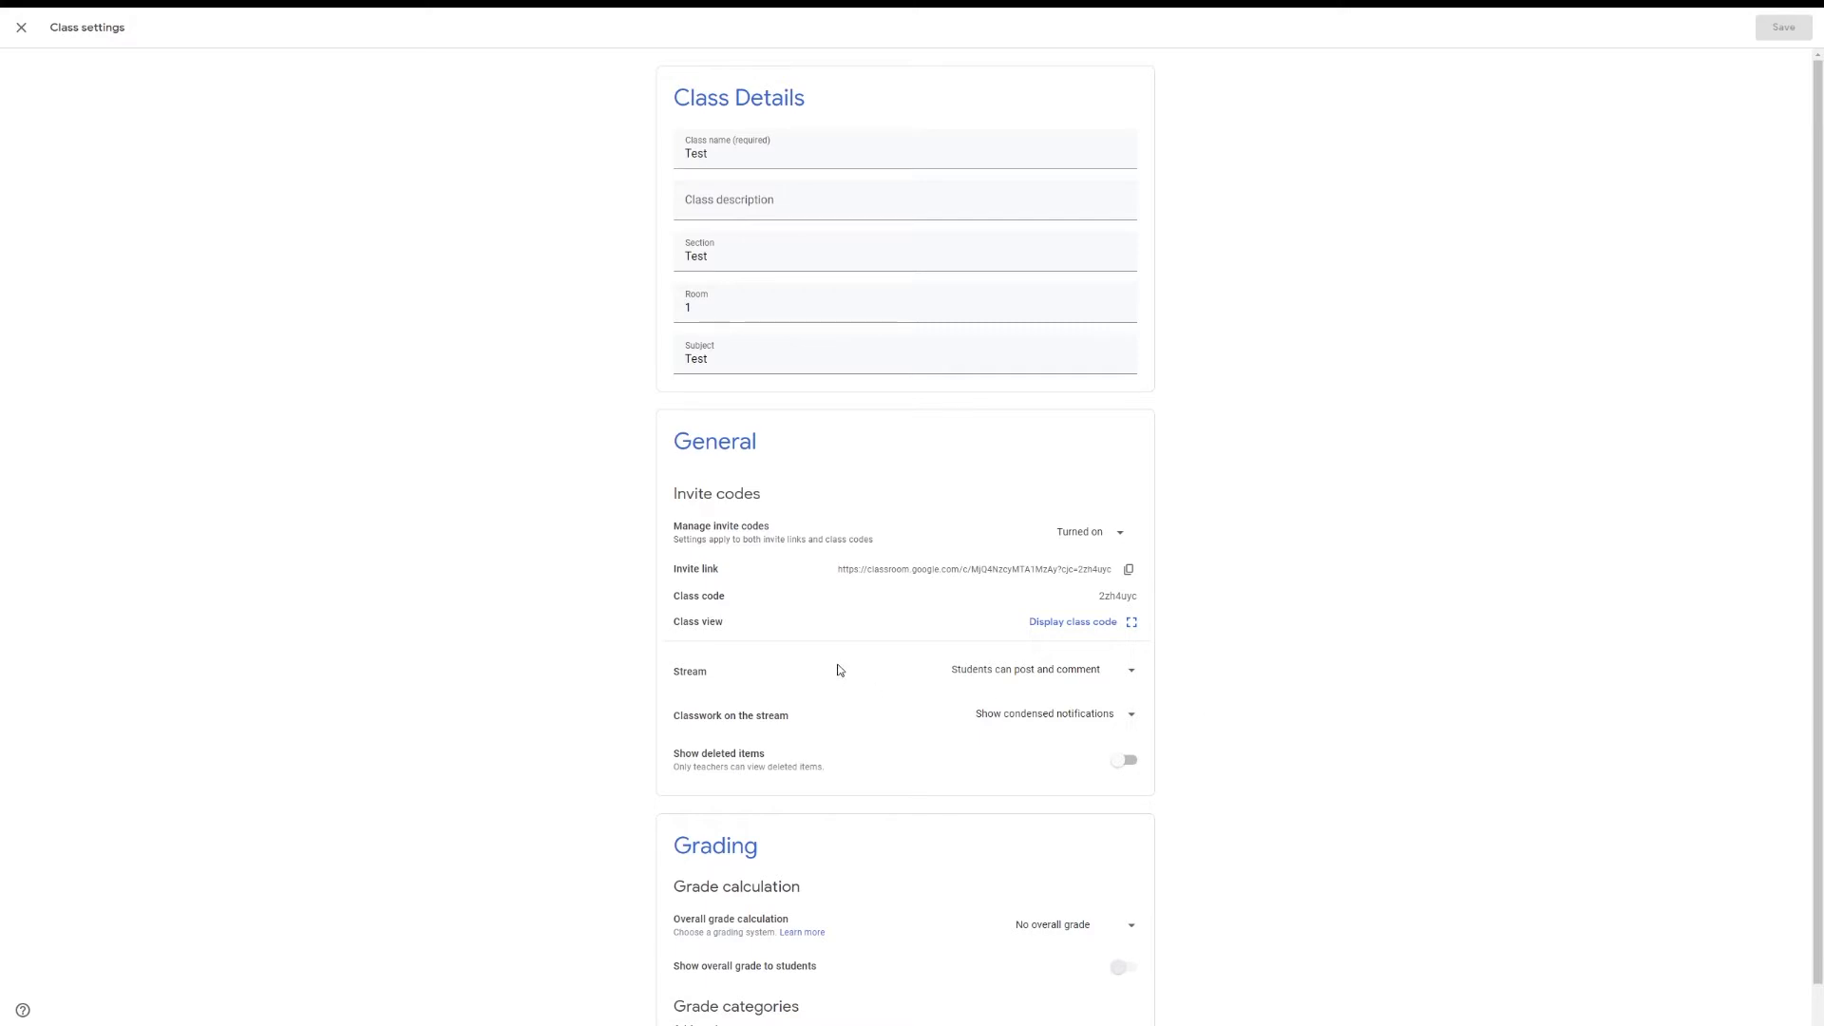
{"action": "mouse_move", "coordinate": [994, 599]}
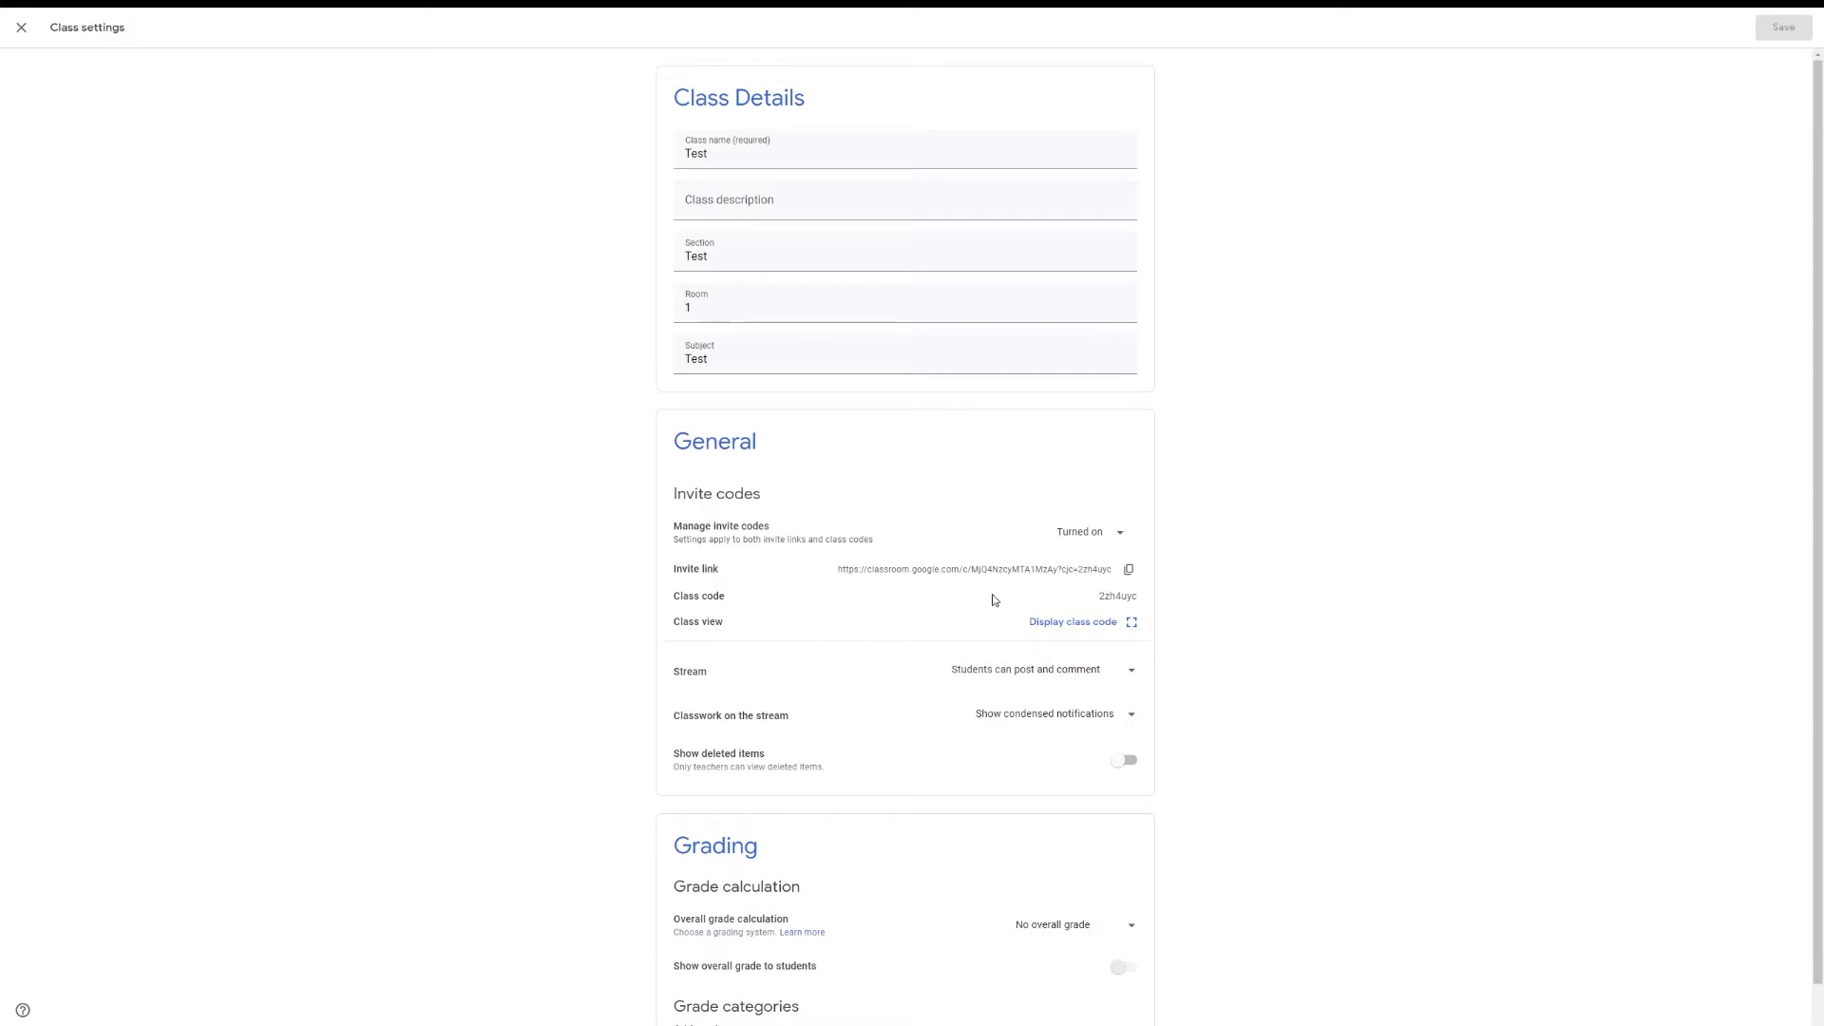
{"action": "mouse_move", "coordinate": [1644, 583]}
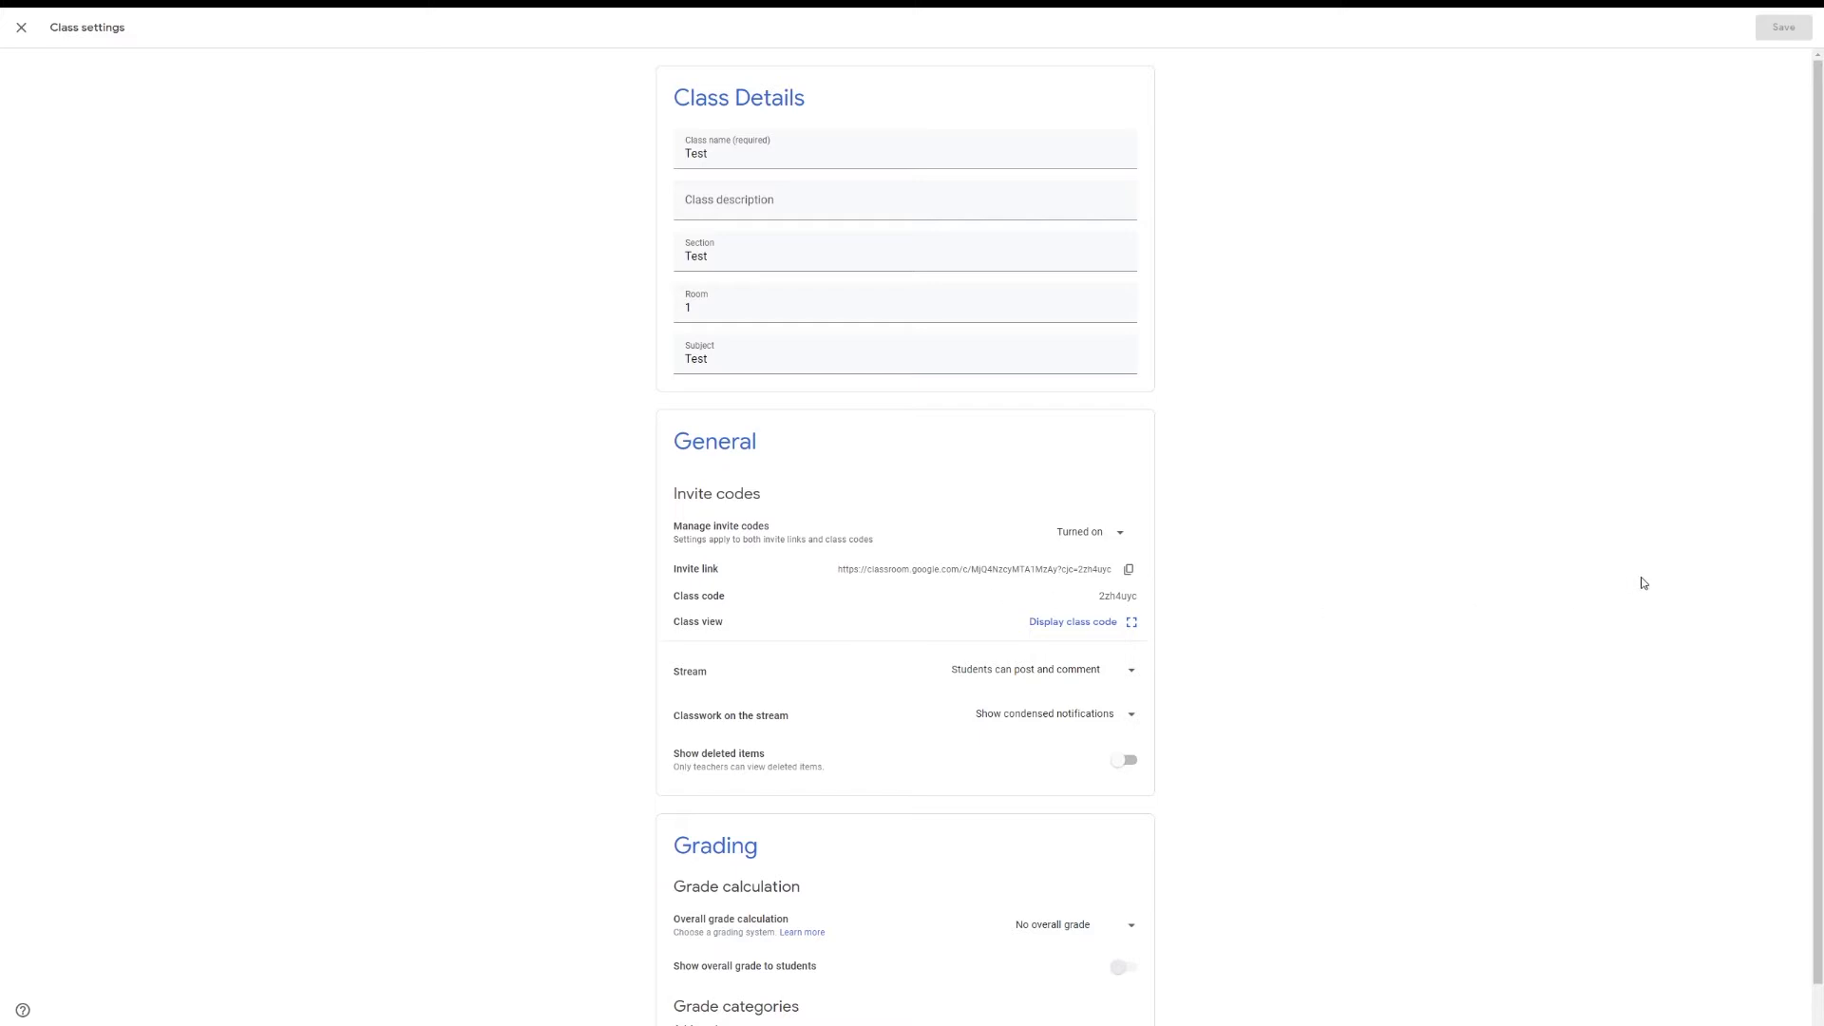
{"action": "mouse_move", "coordinate": [1193, 742]}
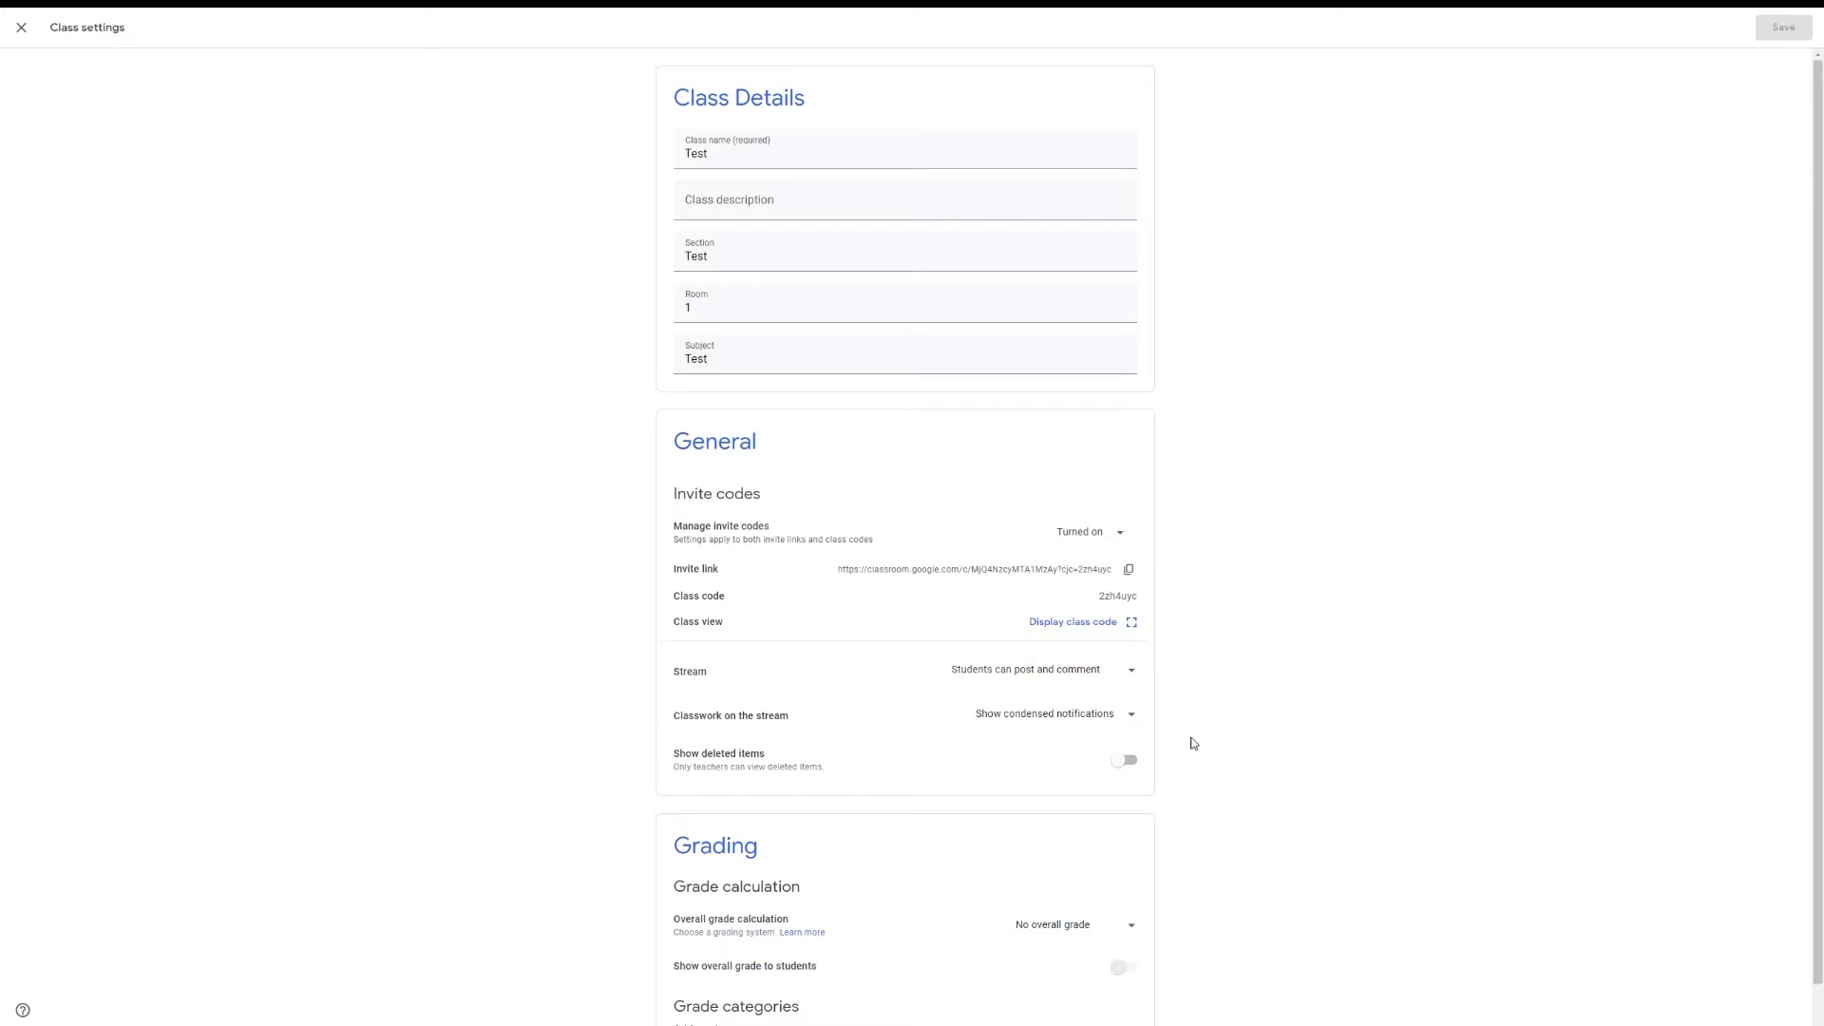
{"action": "left_click", "coordinate": [1121, 760]}
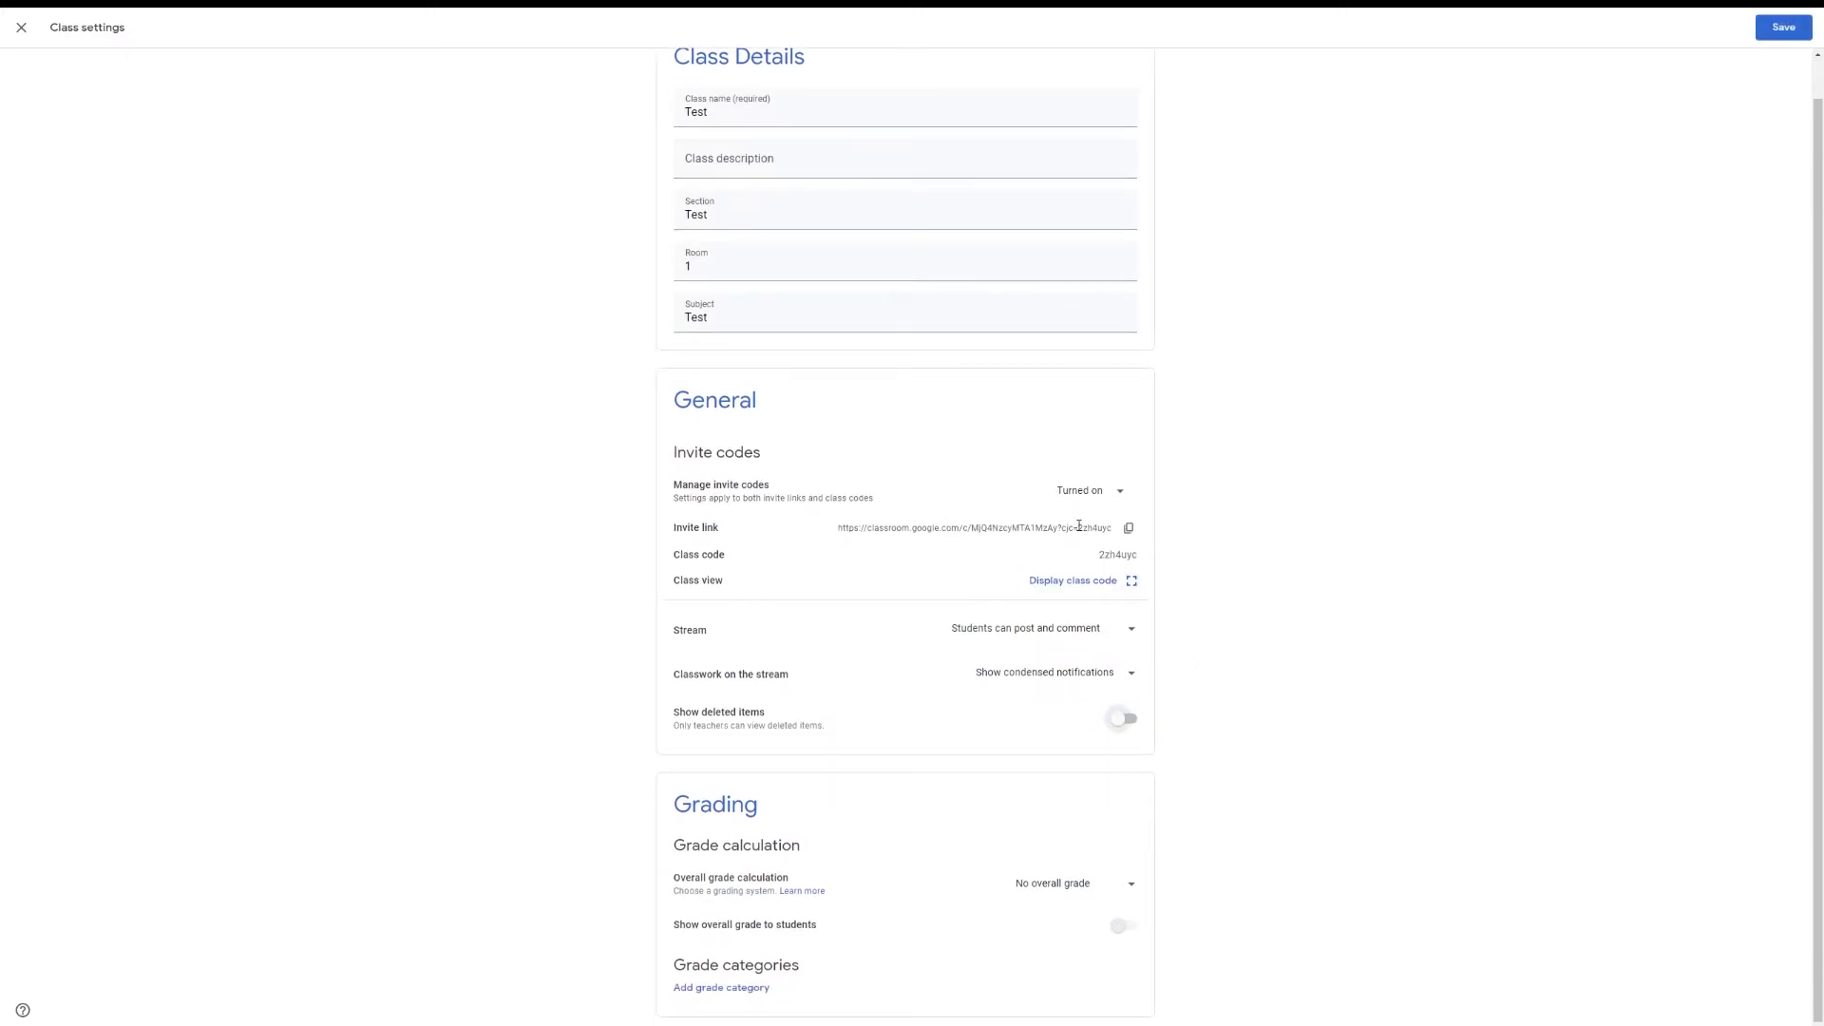
{"action": "left_click", "coordinate": [1087, 490]}
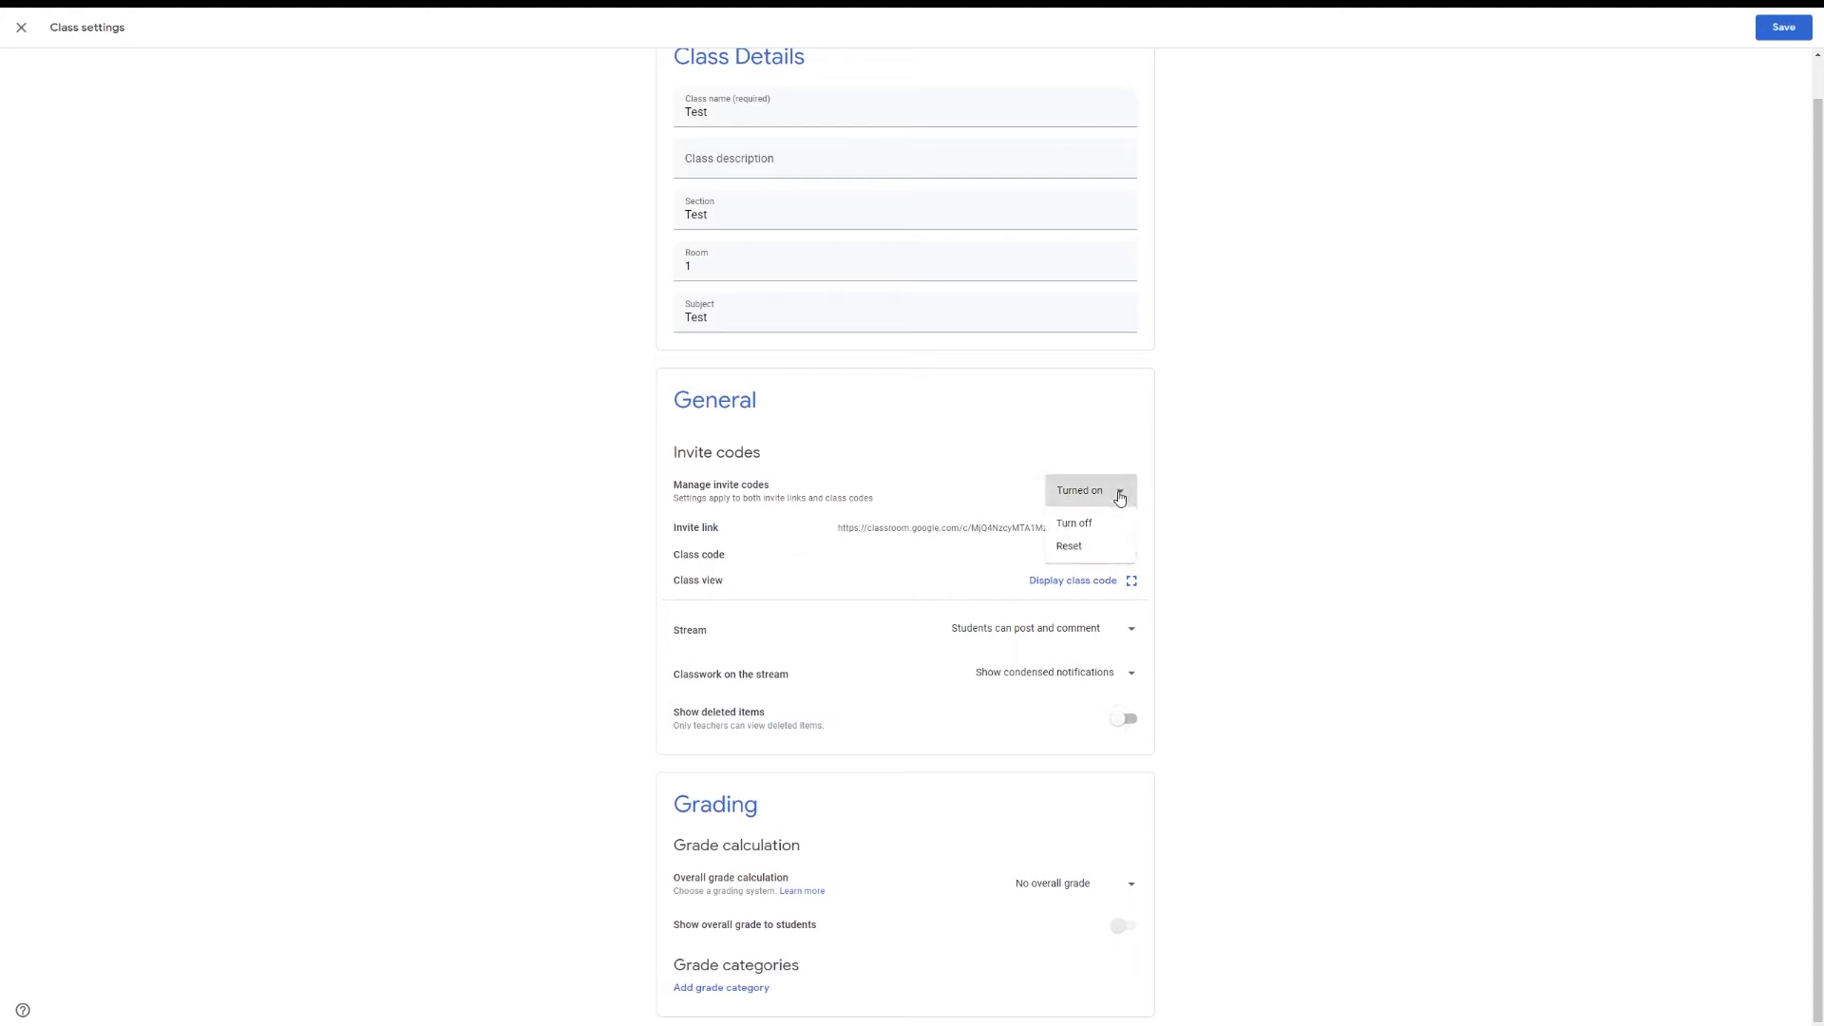
{"action": "left_click", "coordinate": [1067, 546]}
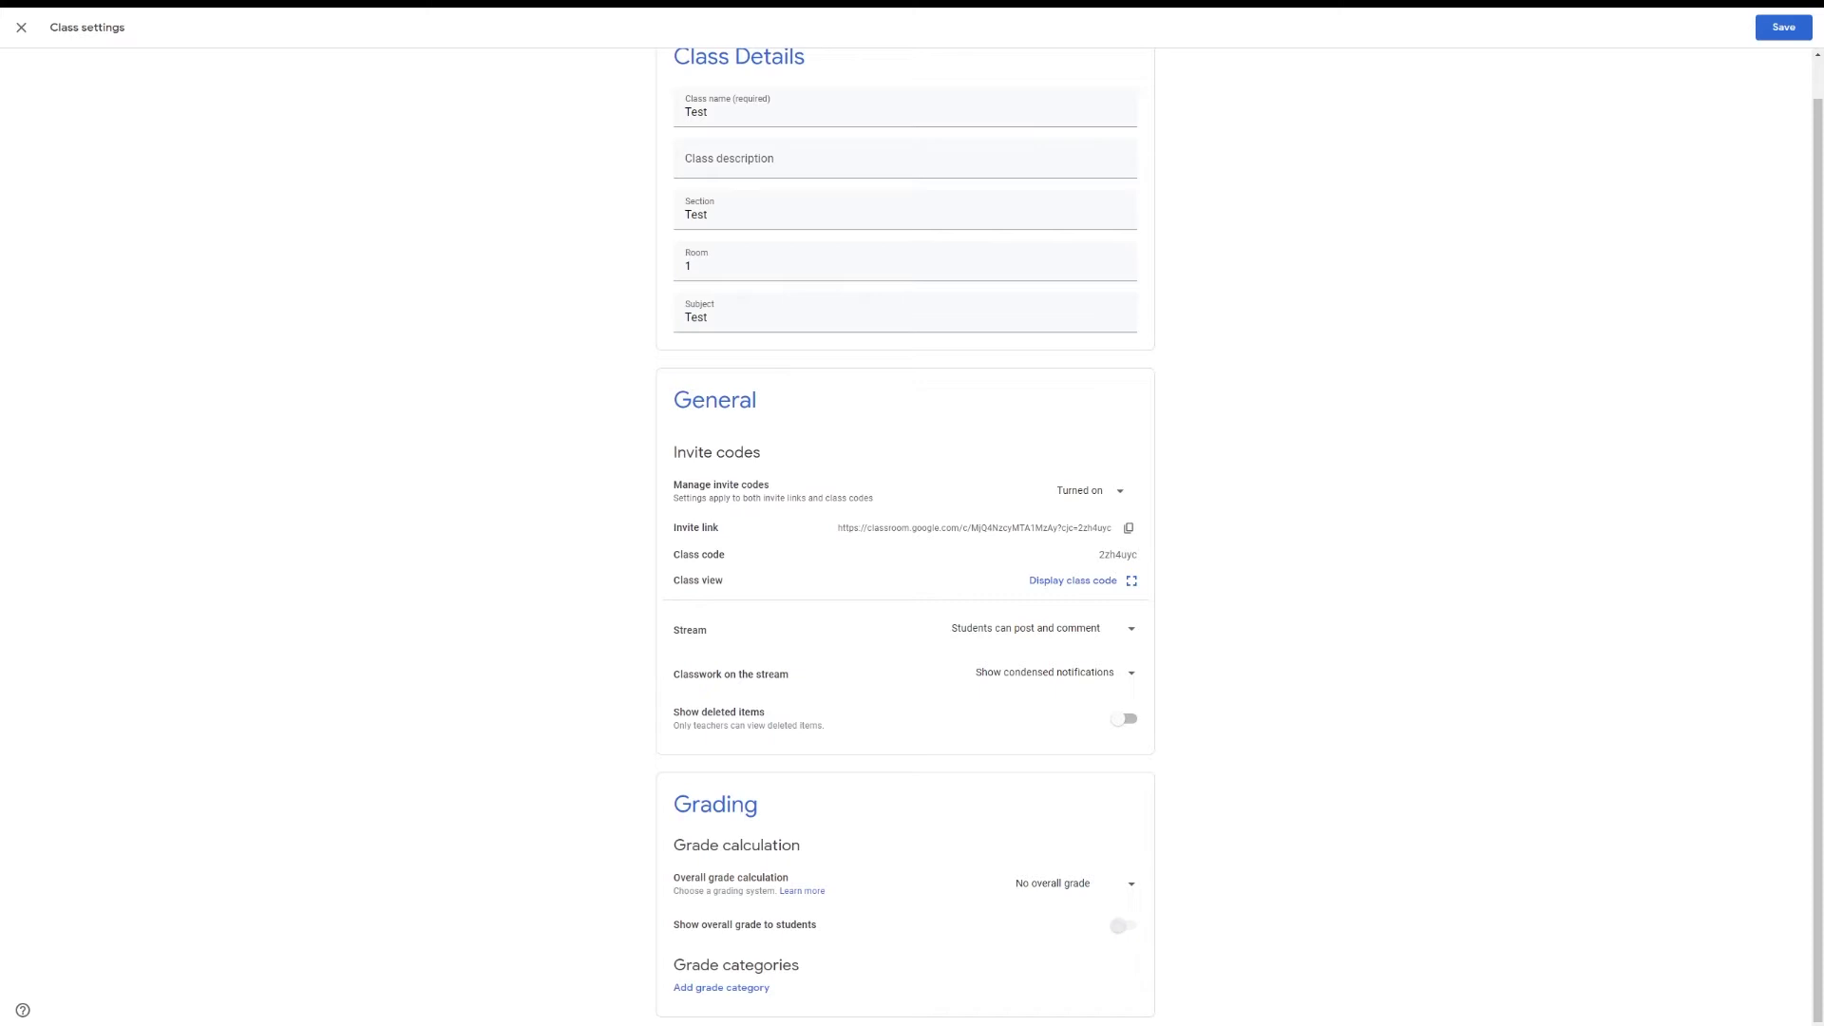
{"action": "mouse_move", "coordinate": [1510, 587]}
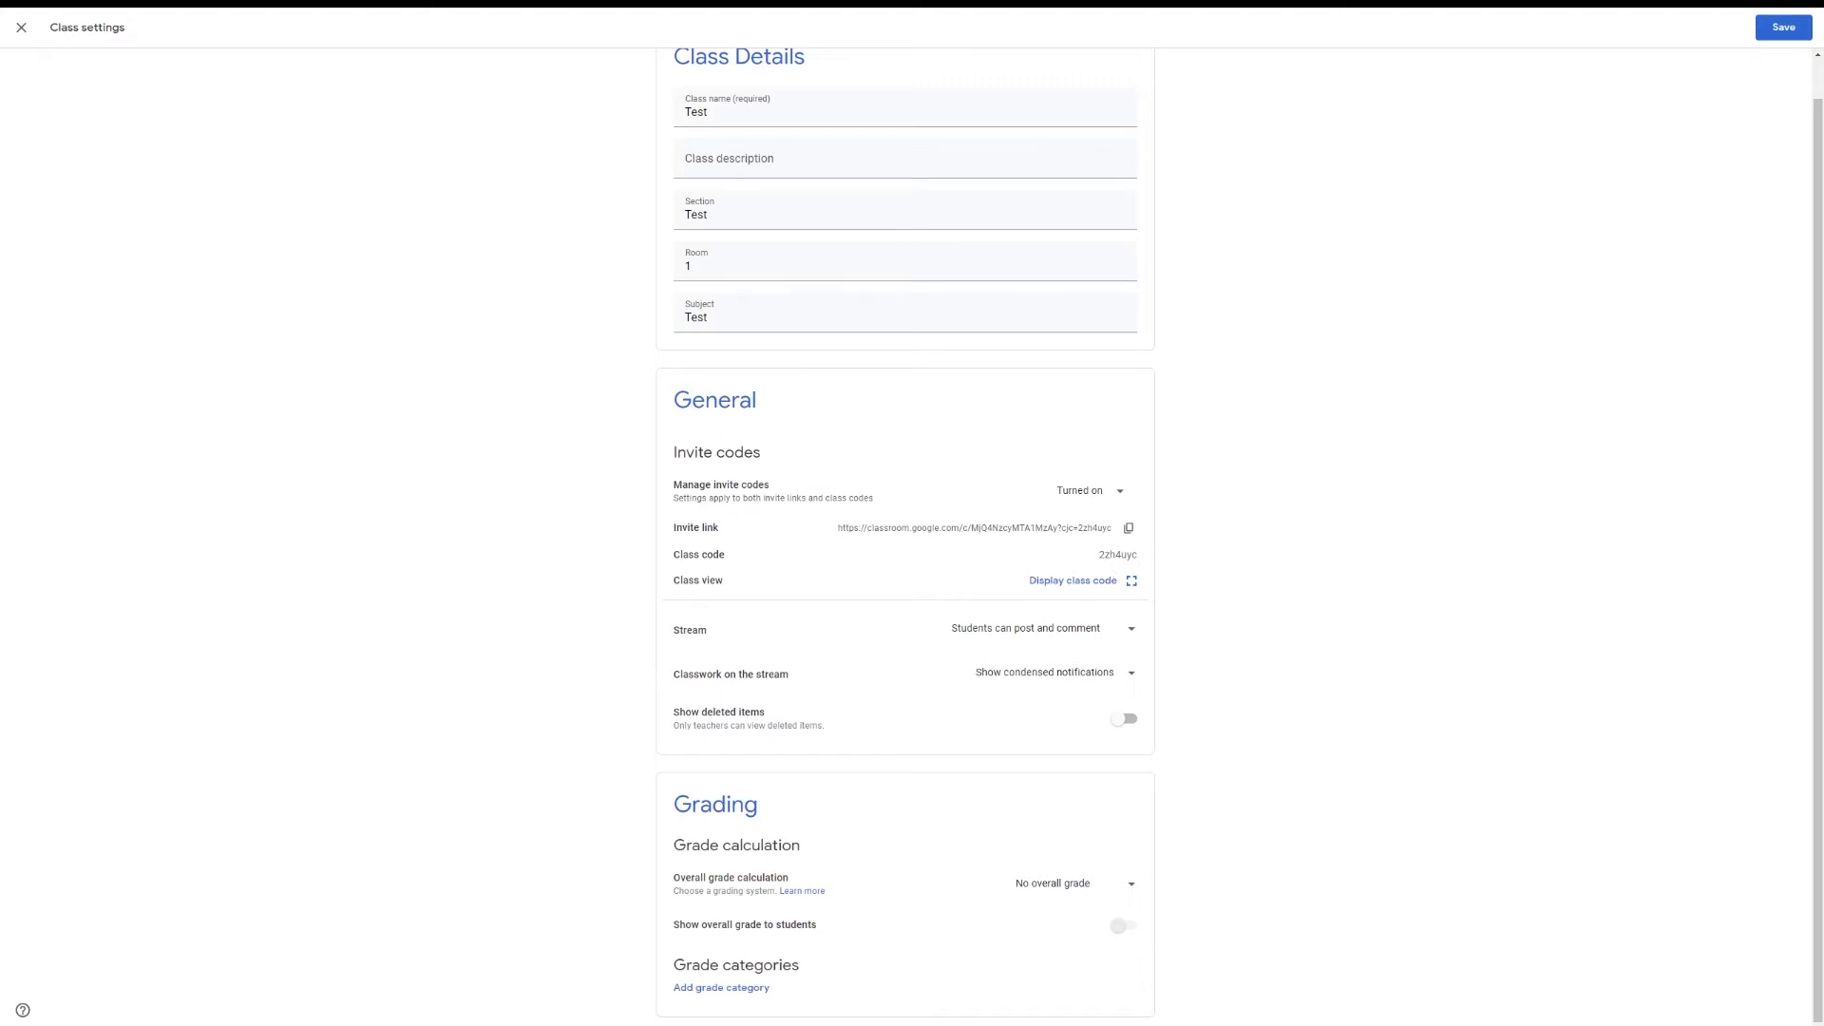
Switch to Microsoft Teams and add a new channel named Third Channel to Test Team.
{"action": "left_click", "coordinate": [1782, 27]}
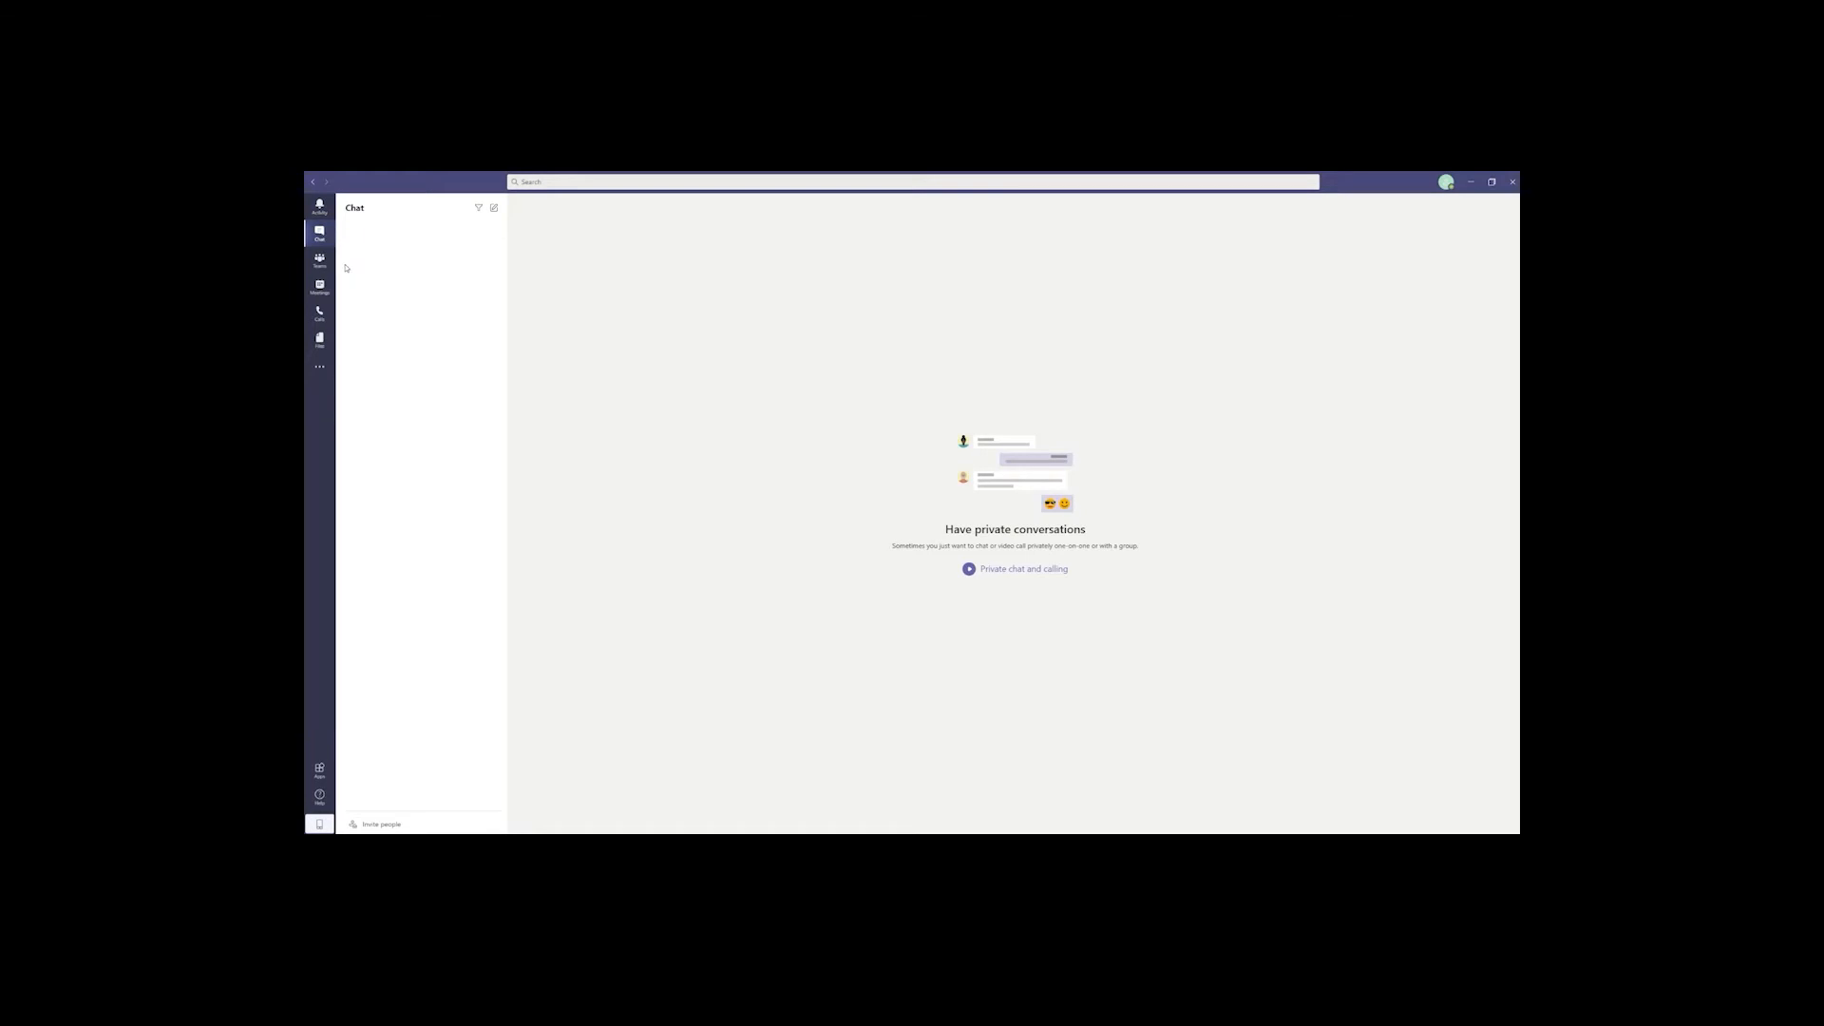
{"action": "left_click", "coordinate": [319, 258]}
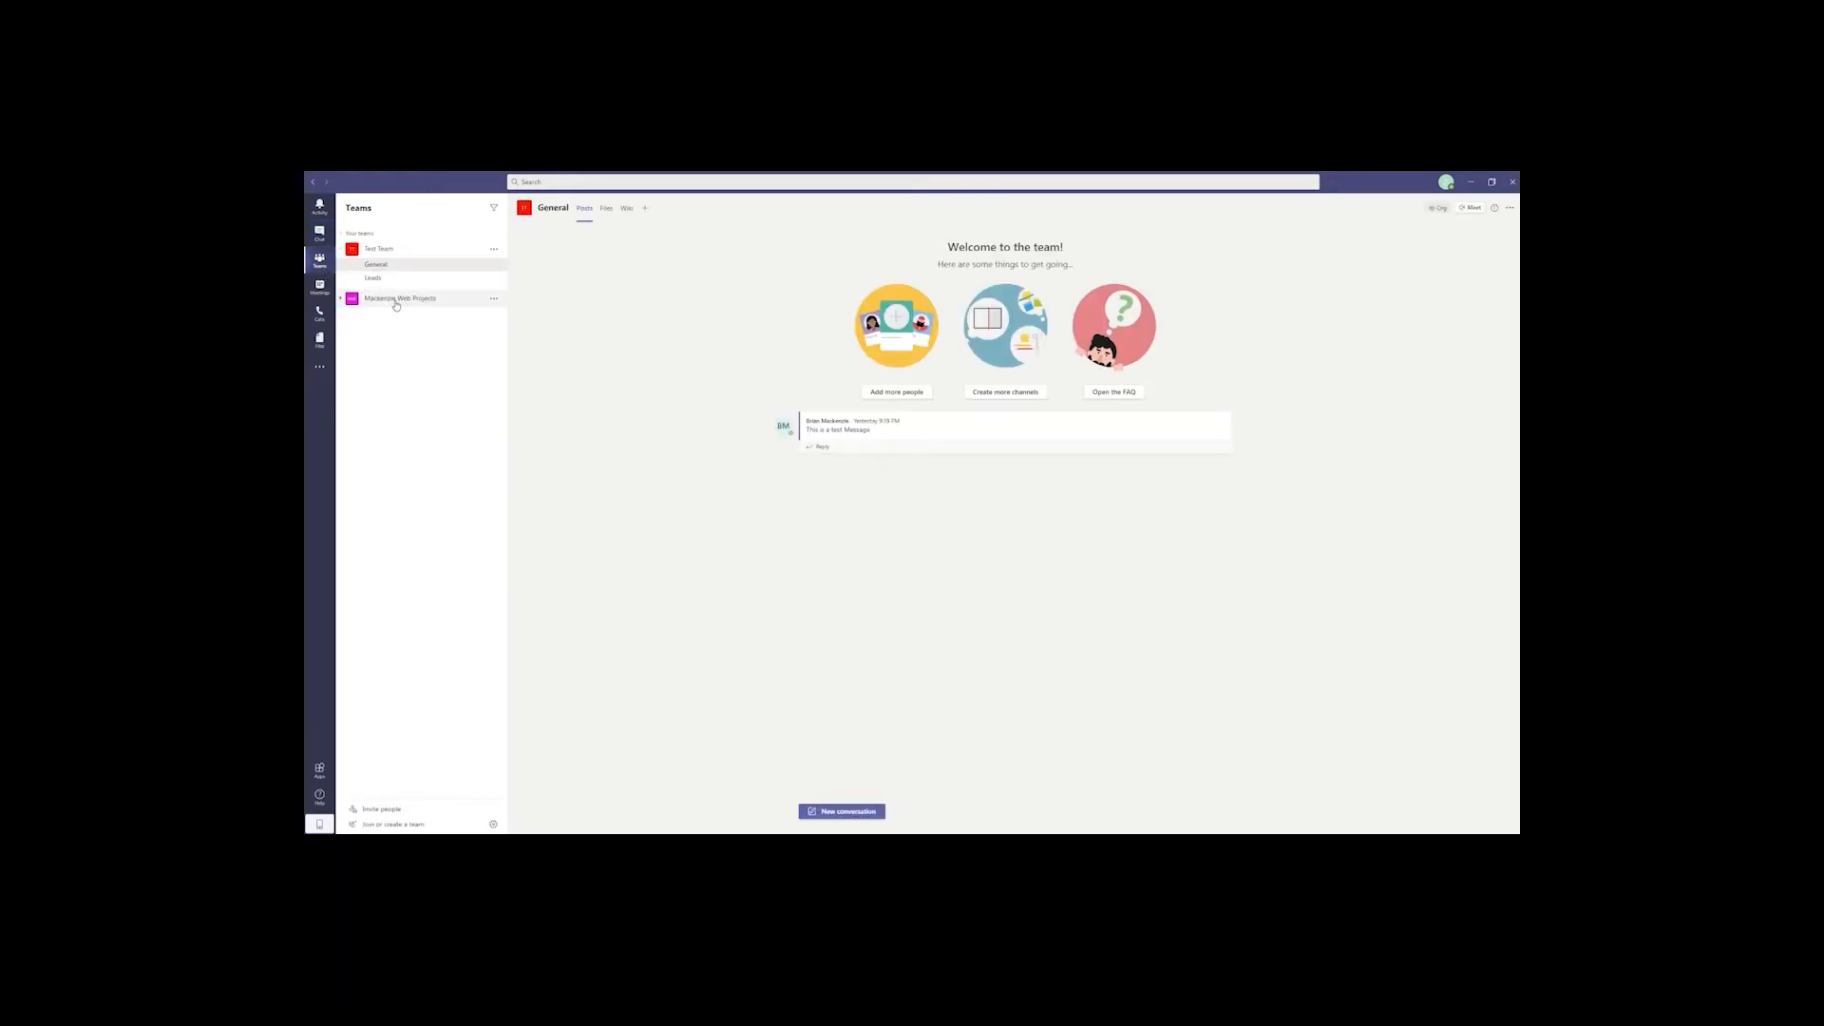
{"action": "left_click", "coordinate": [374, 278]}
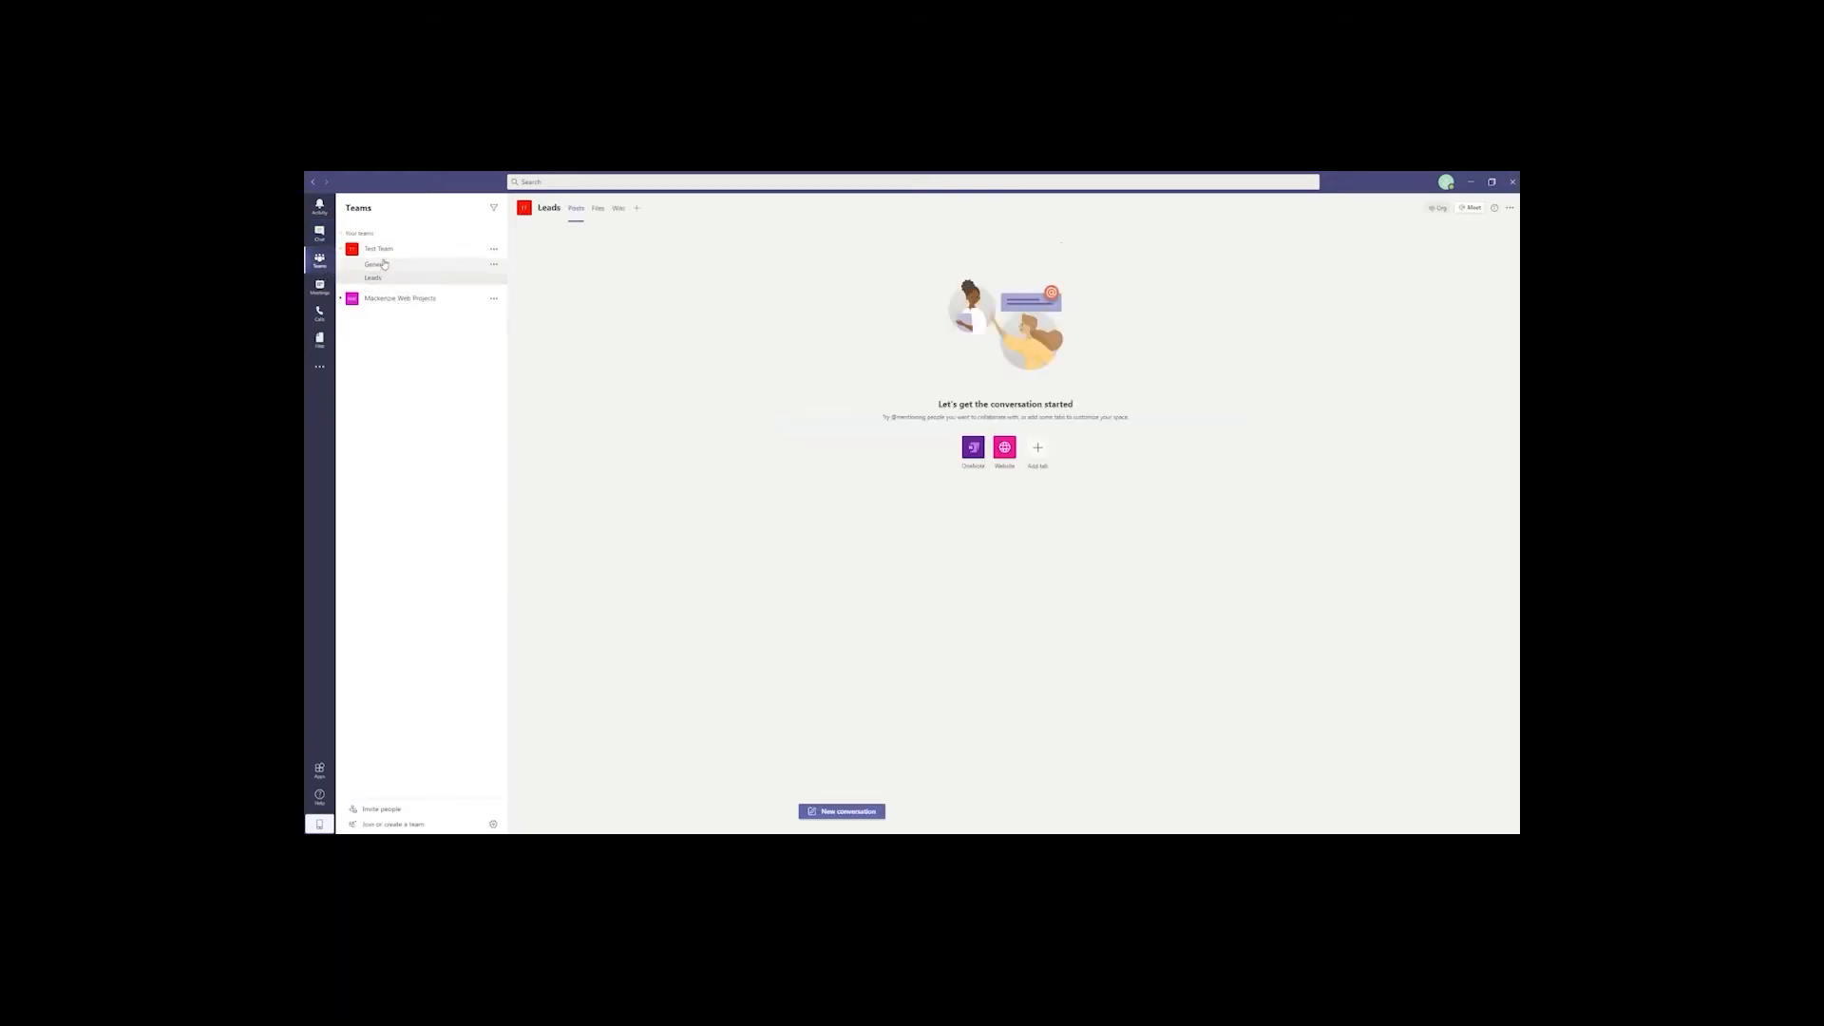
{"action": "left_click", "coordinate": [376, 264]}
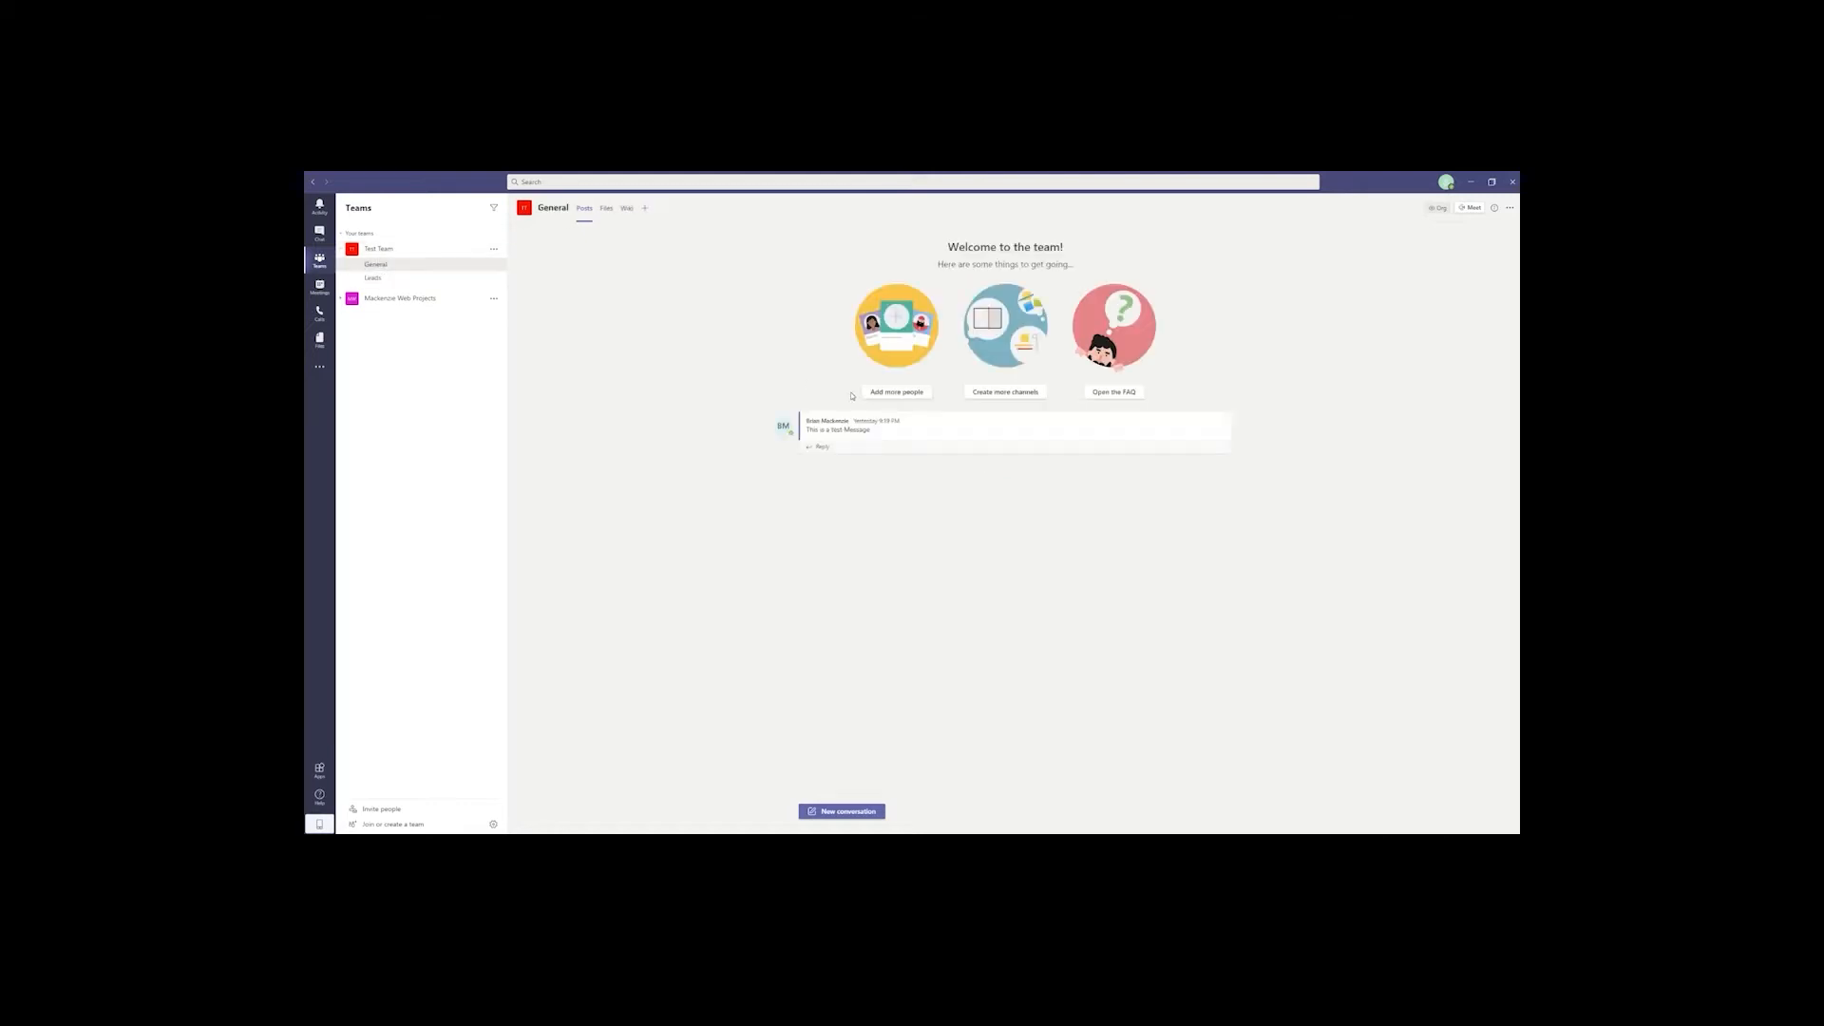
{"action": "left_click", "coordinate": [895, 392]}
{"action": "type", "text": "Third Channel"}
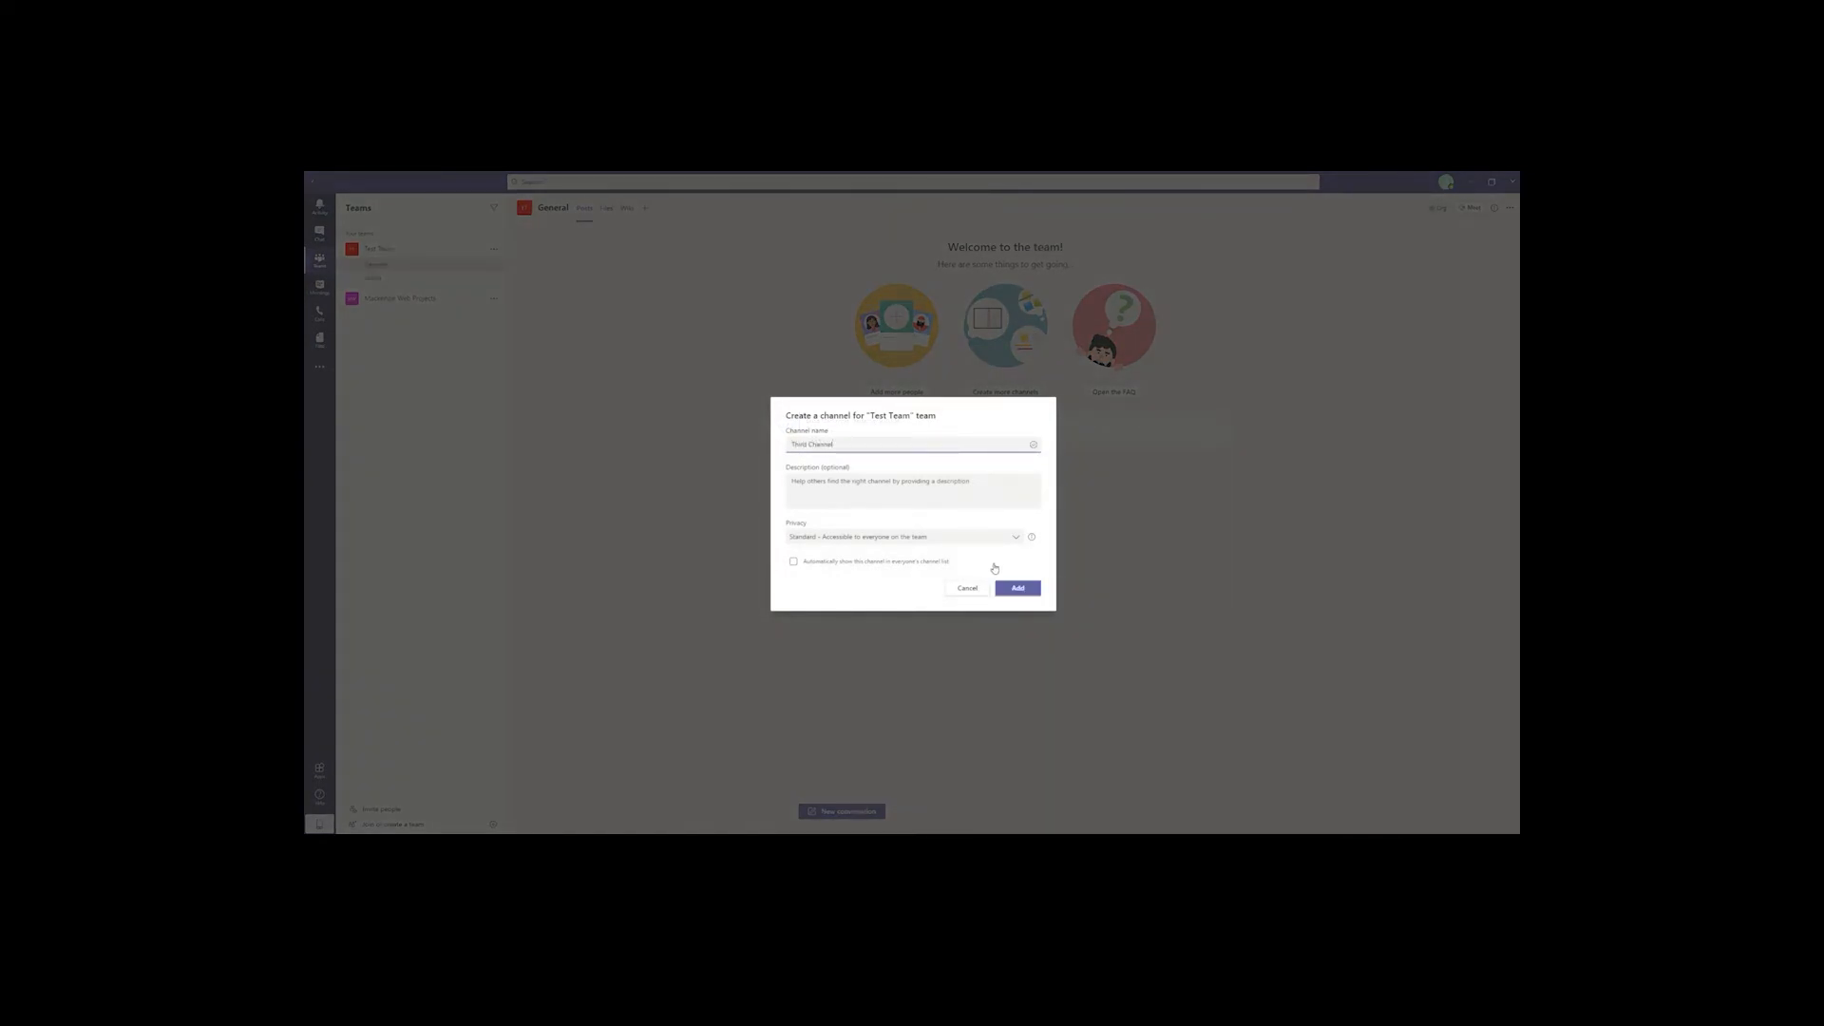
{"action": "left_click", "coordinate": [1015, 587]}
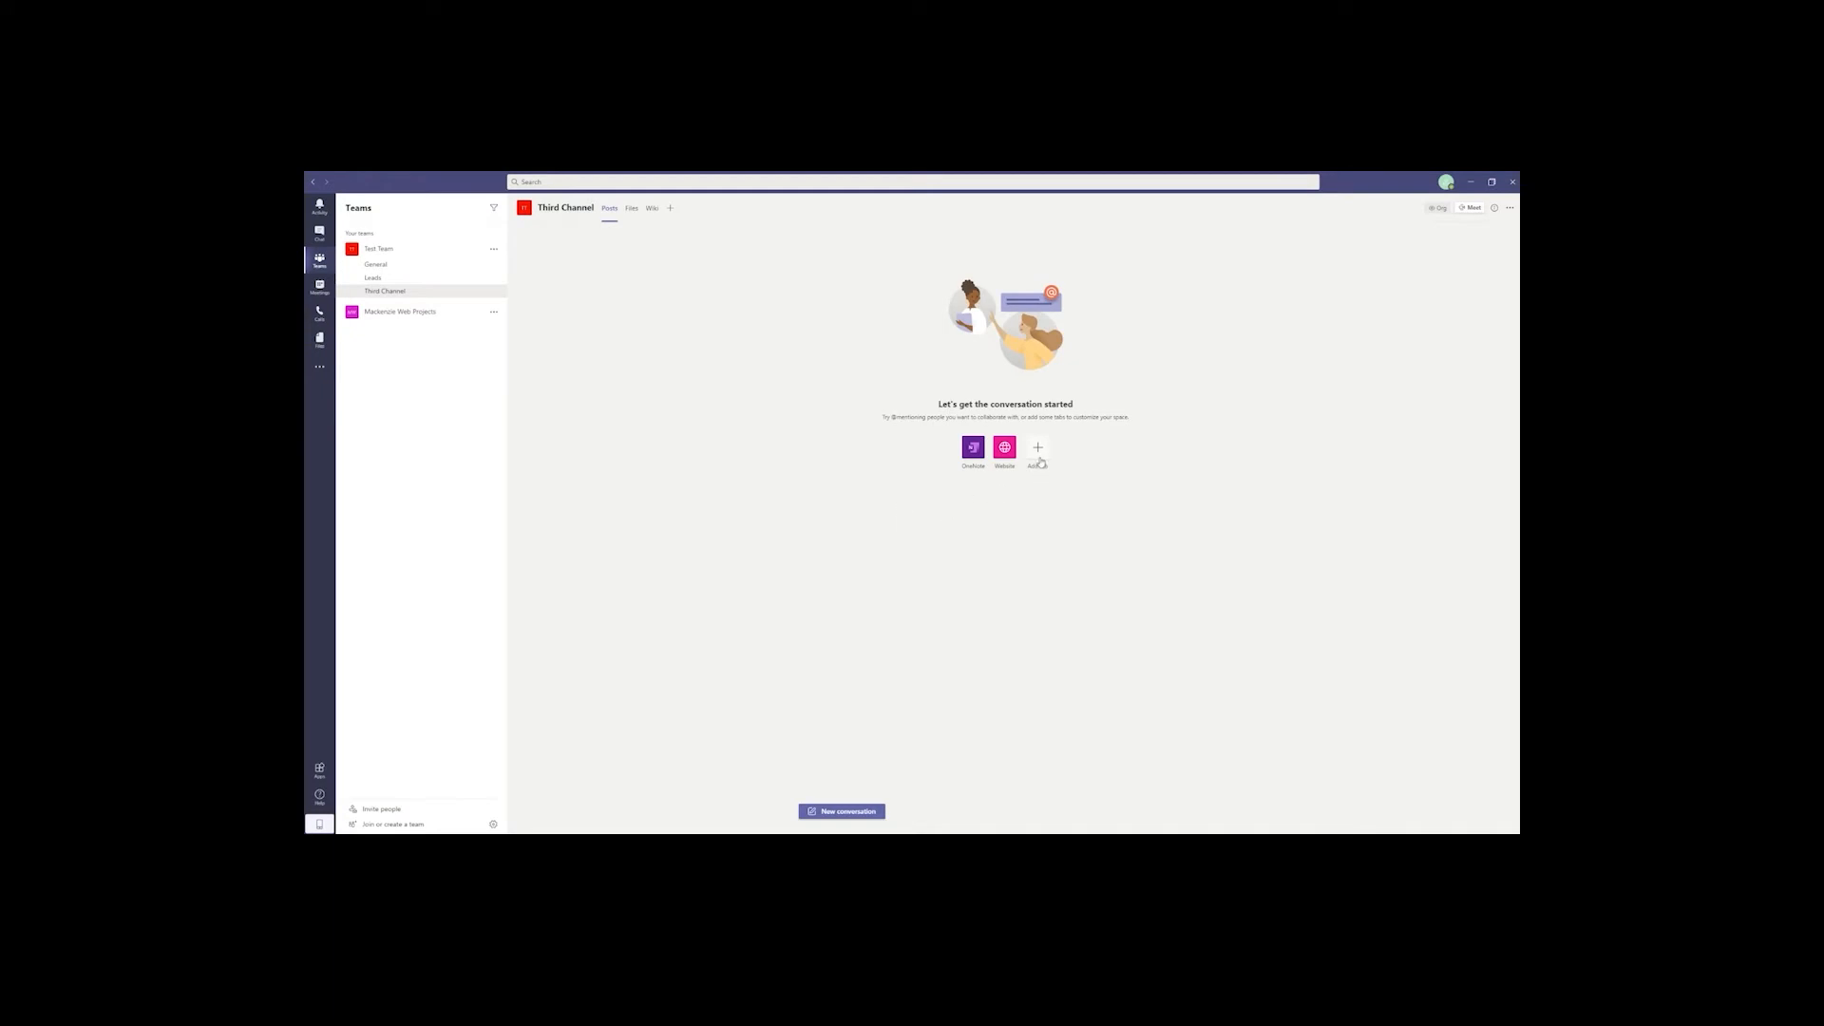
Write a first post in Third Channel and check the test document in the General files.
{"action": "left_click", "coordinate": [842, 812]}
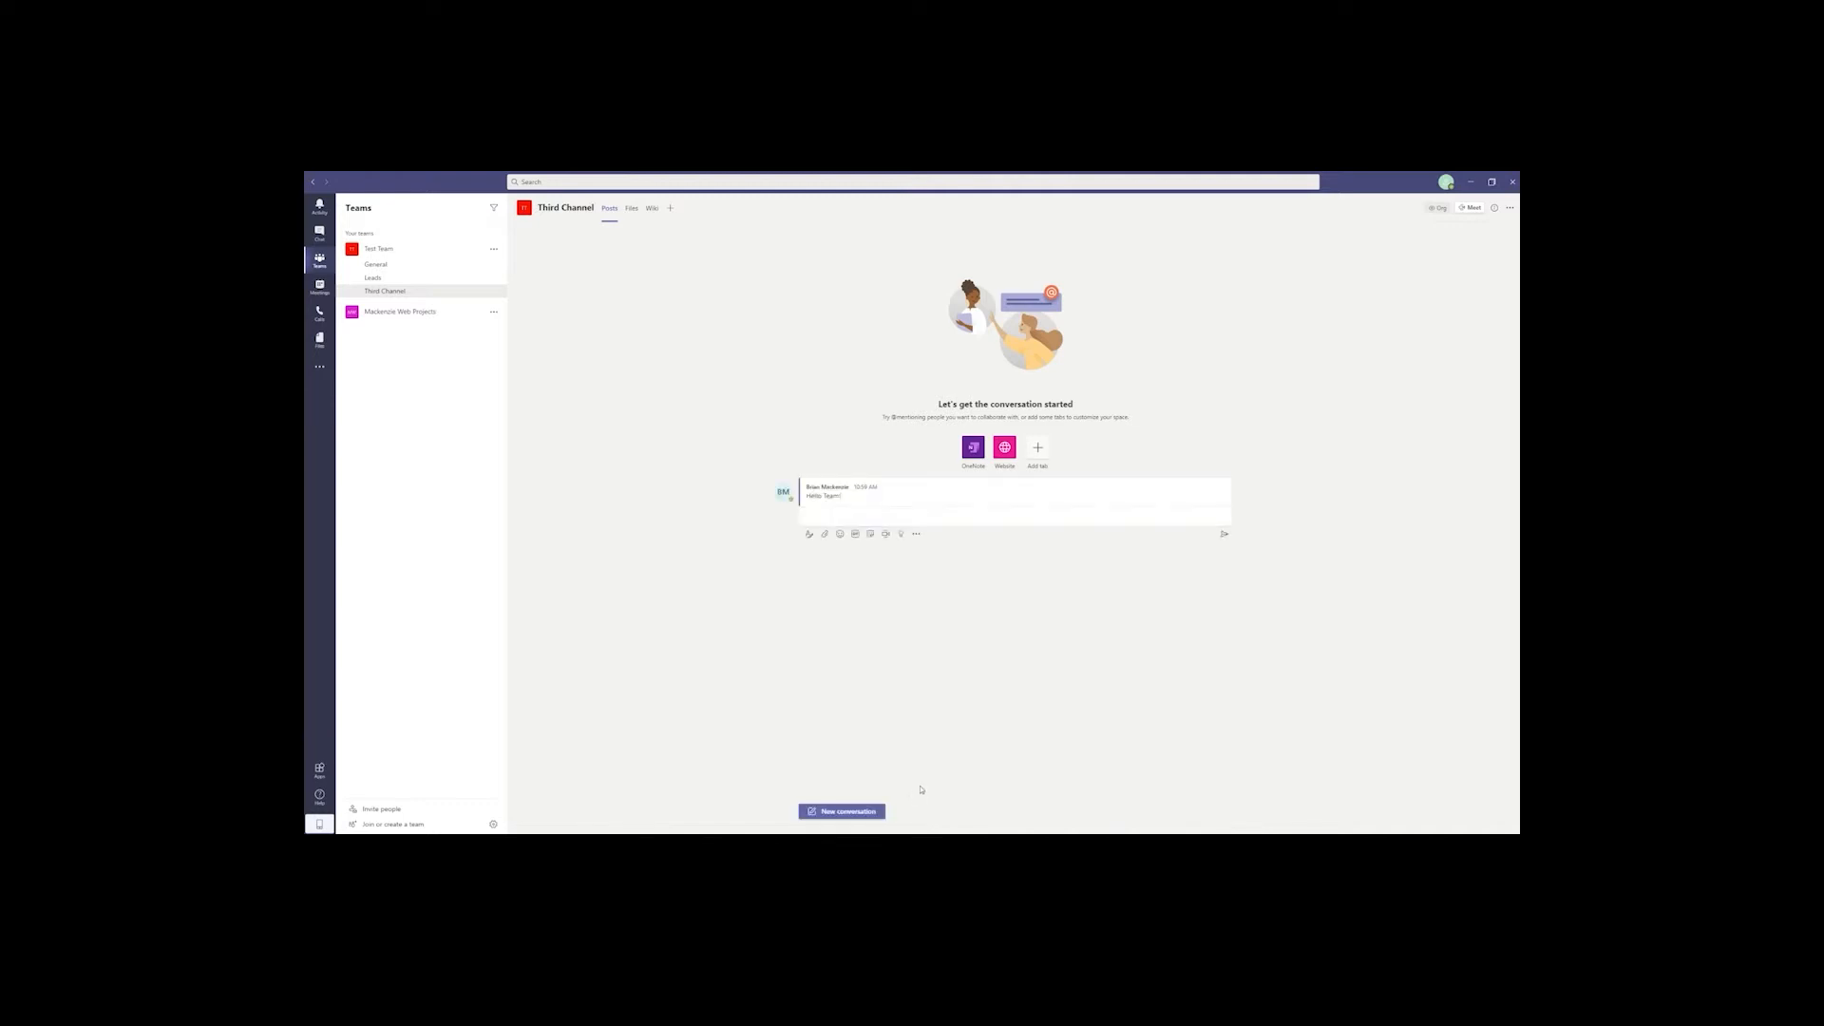
{"action": "left_click", "coordinate": [1013, 515]}
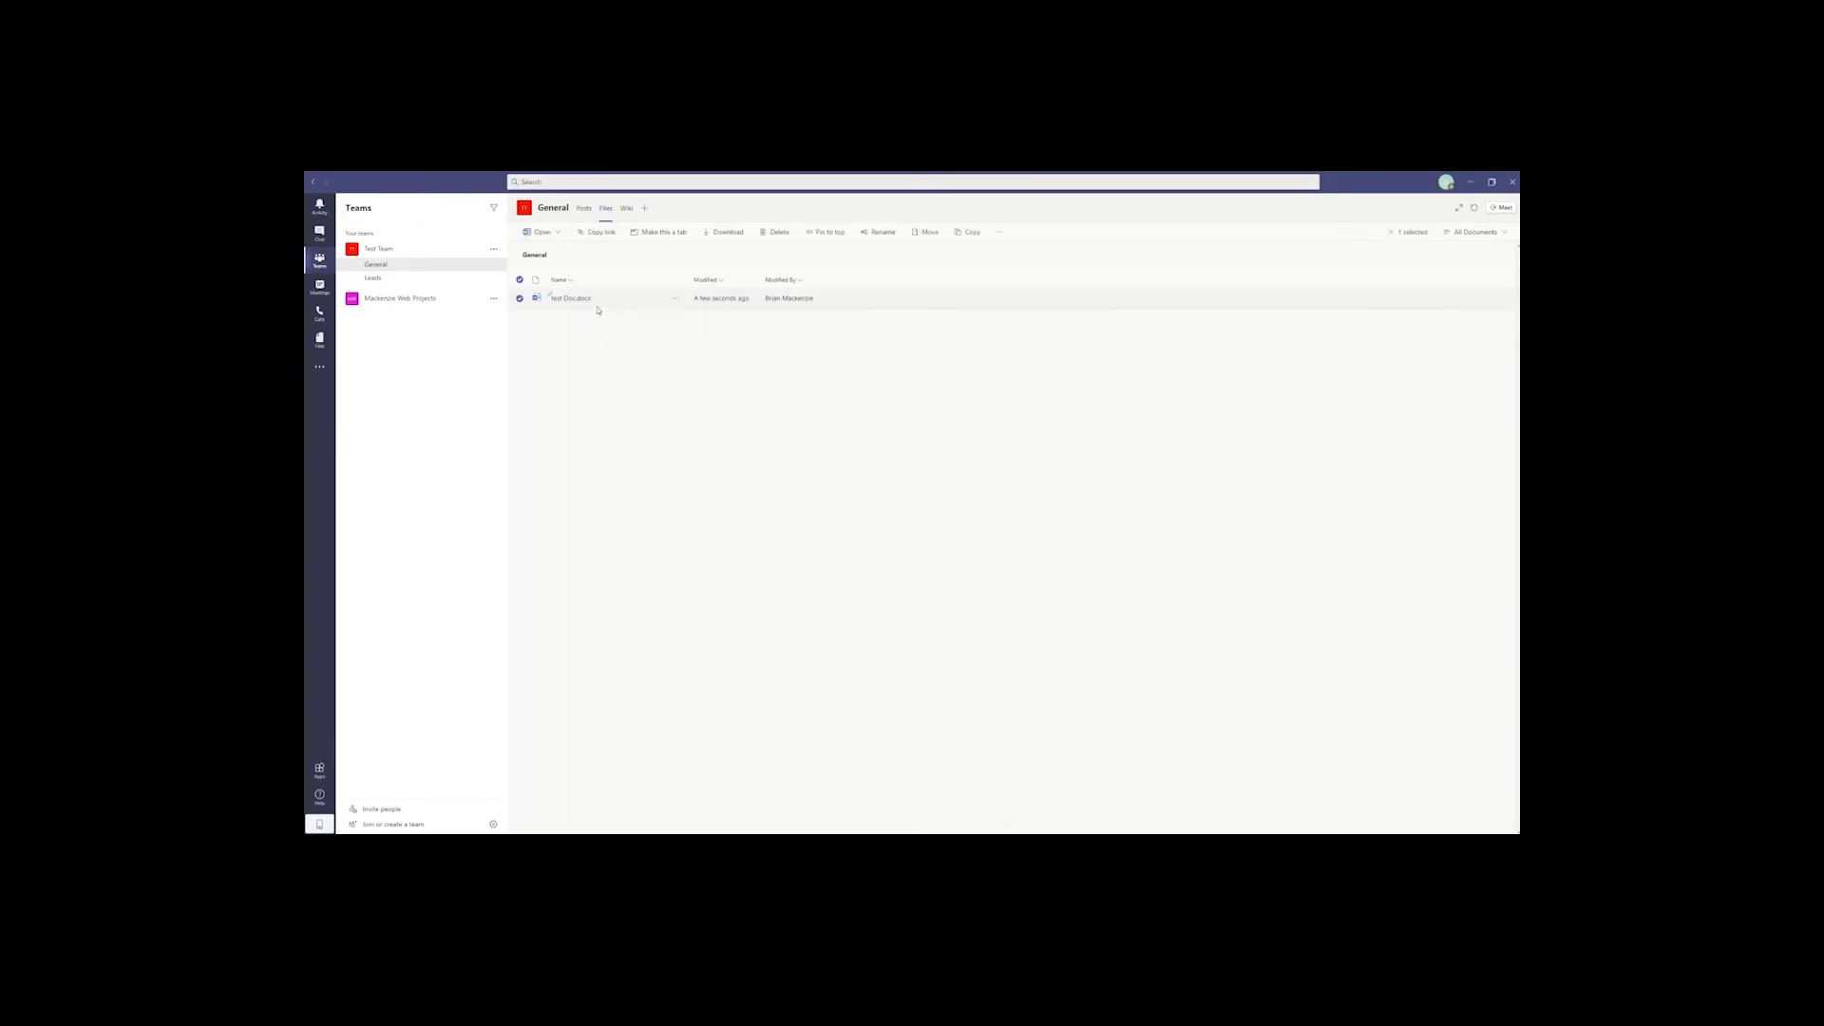
{"action": "left_click", "coordinate": [320, 312]}
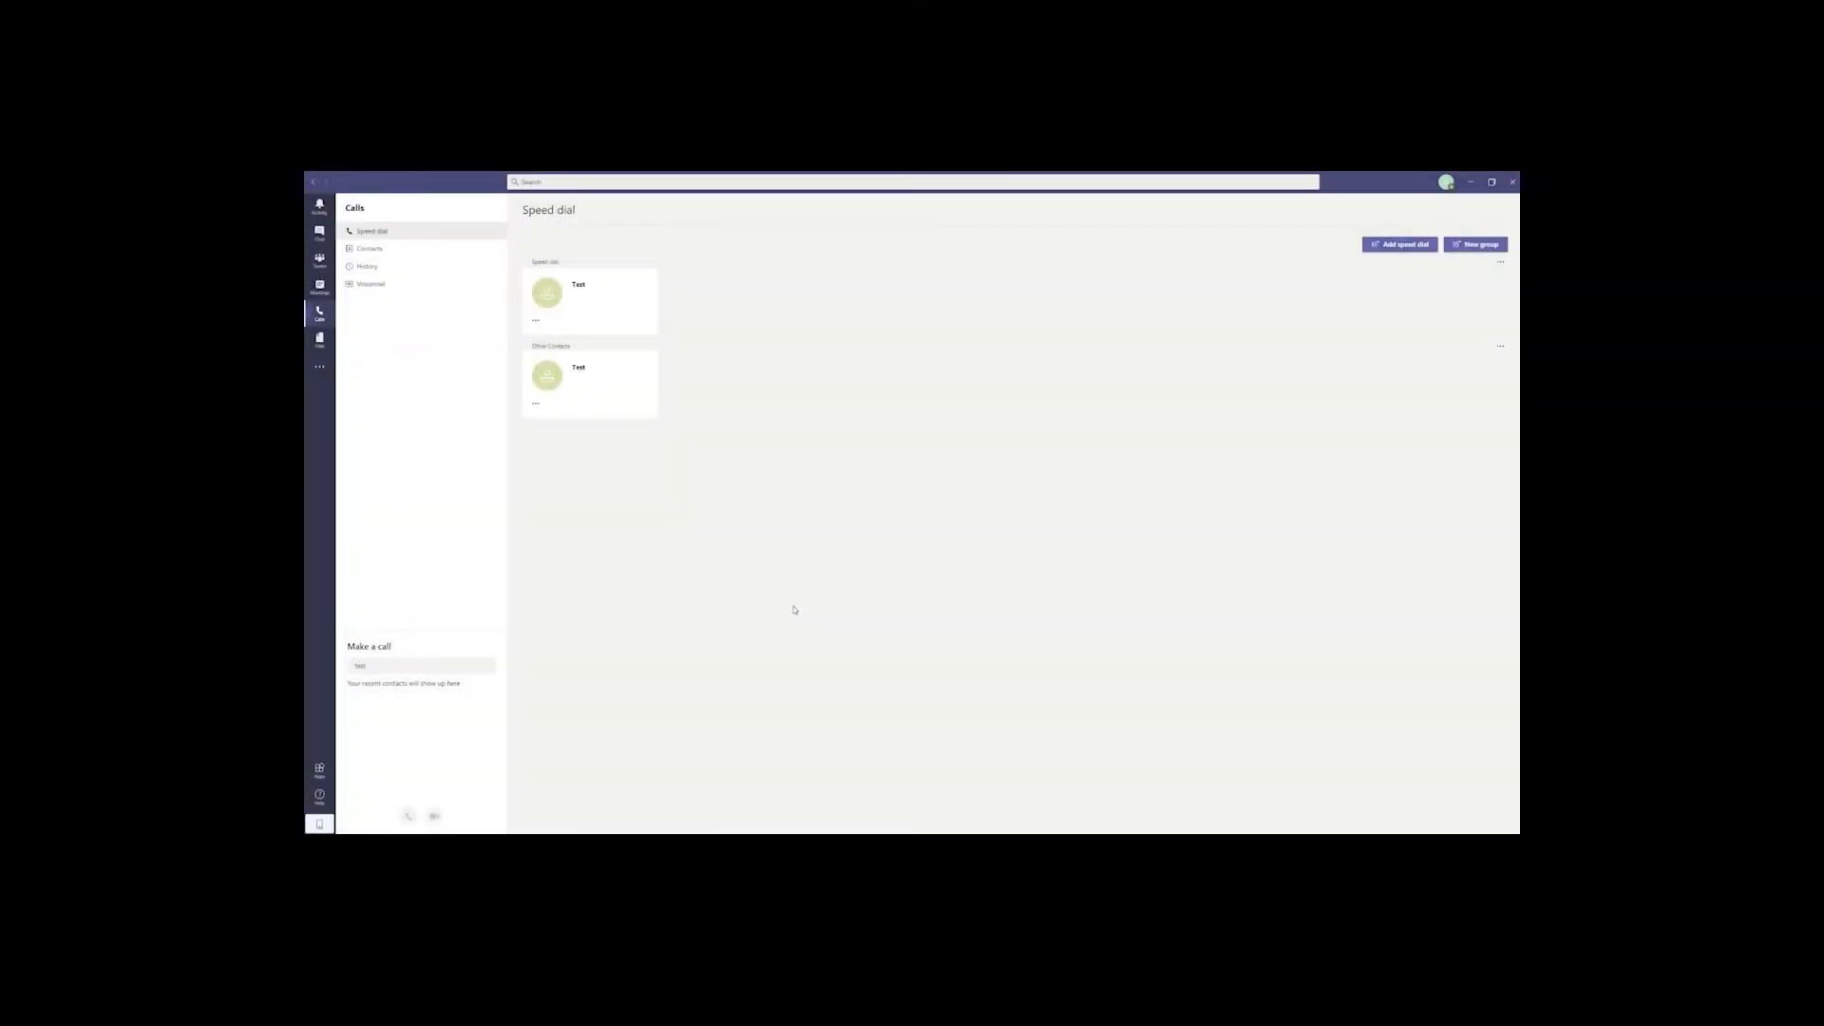
{"action": "mouse_move", "coordinate": [682, 517]}
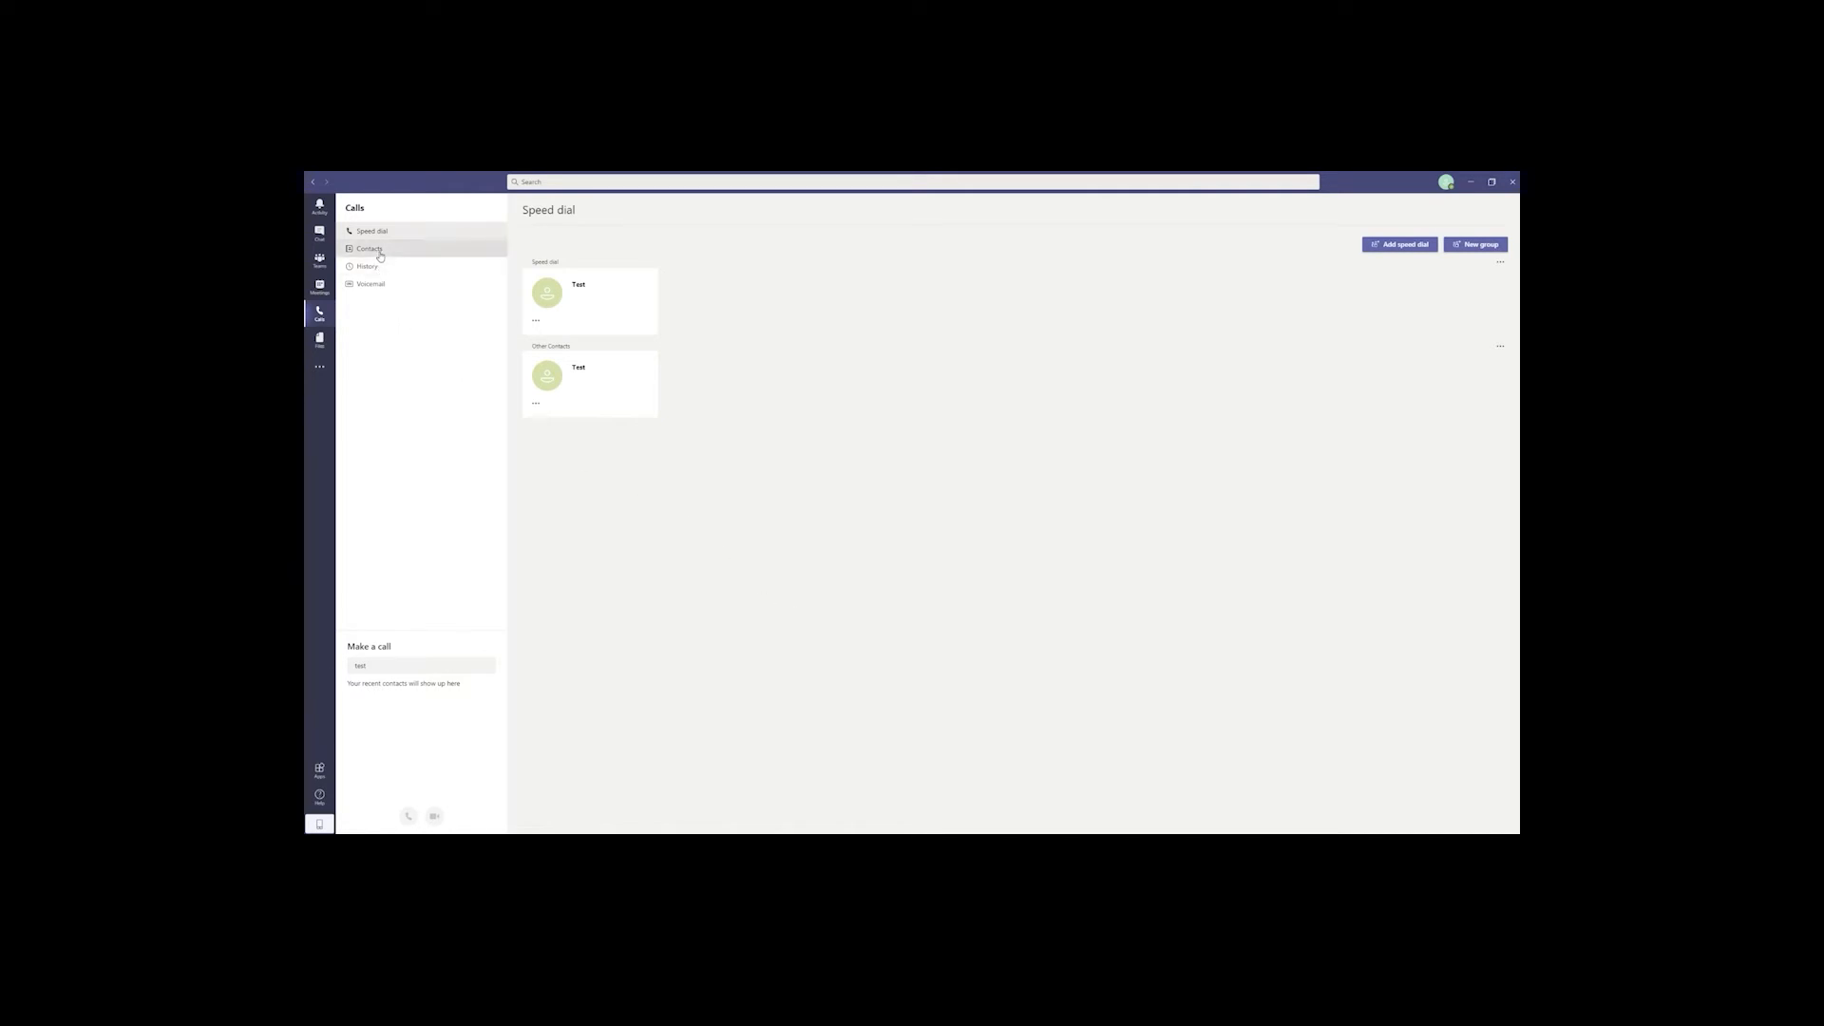
Add a contact named new contact to the Calls contacts list, then return to Test Team General.
{"action": "left_click", "coordinate": [368, 249]}
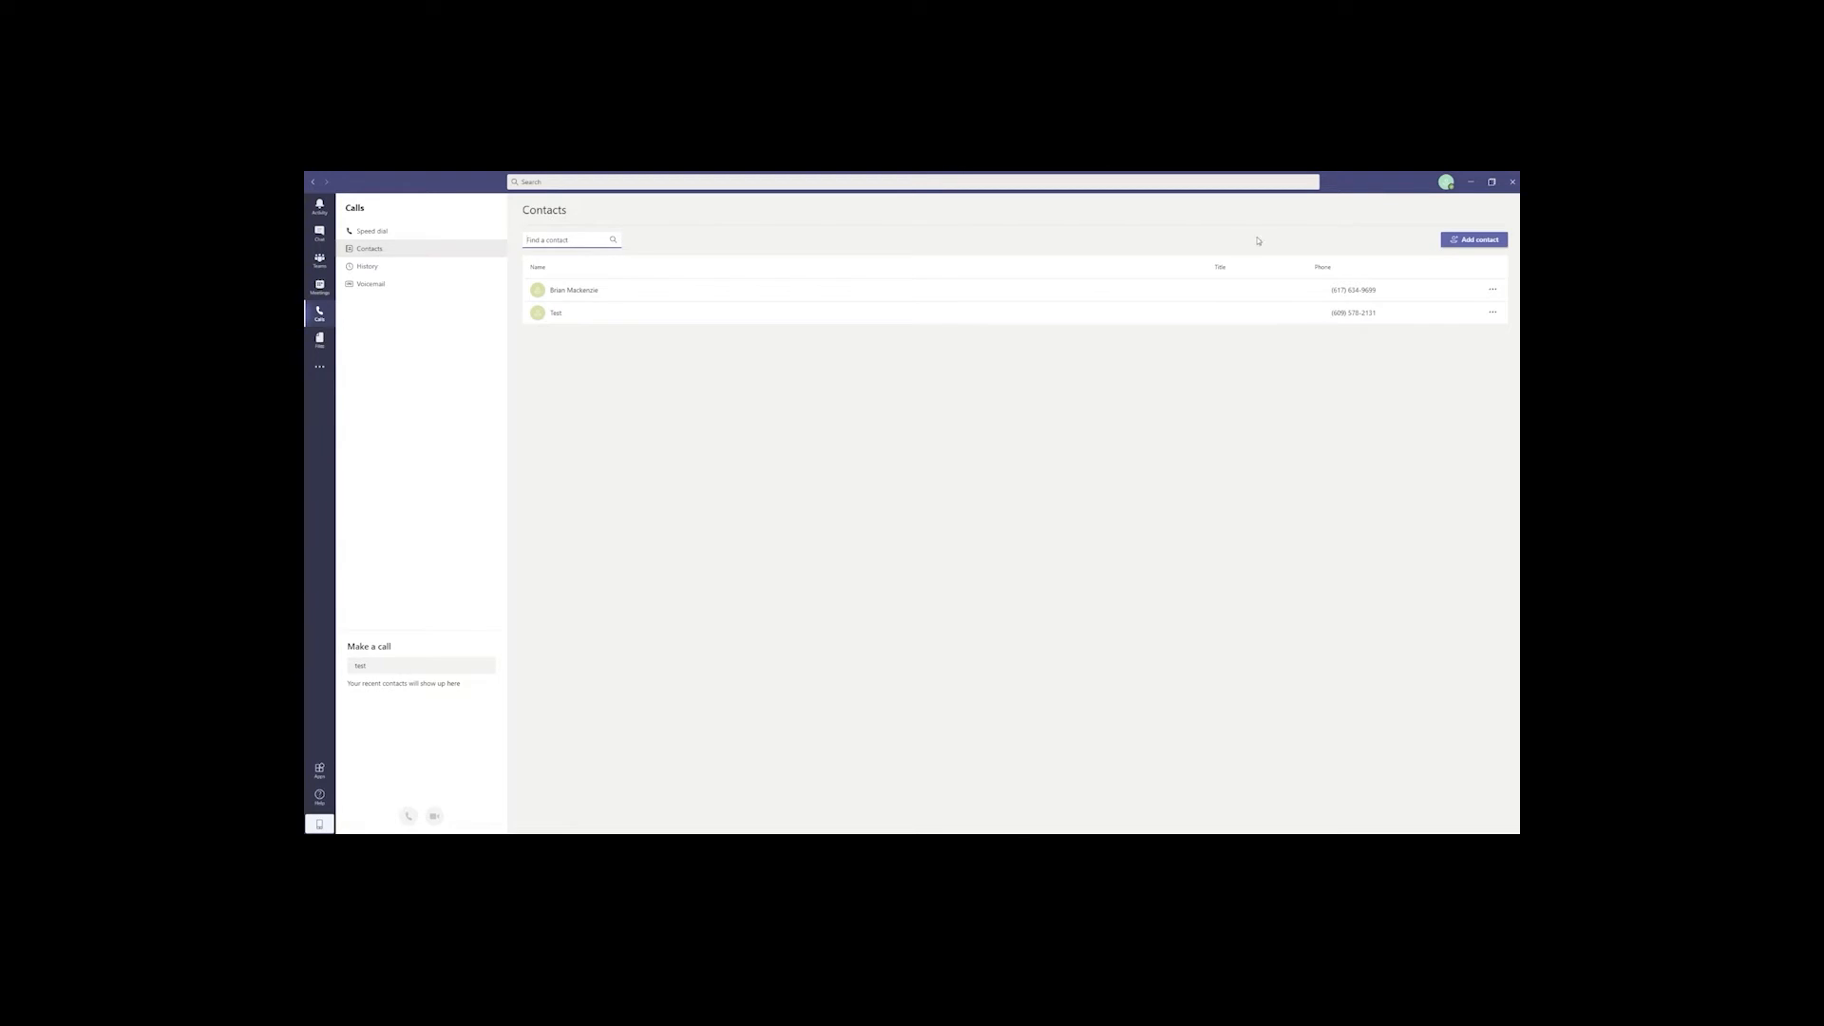
{"action": "left_click", "coordinate": [1474, 240]}
{"action": "type", "text": "new contact"}
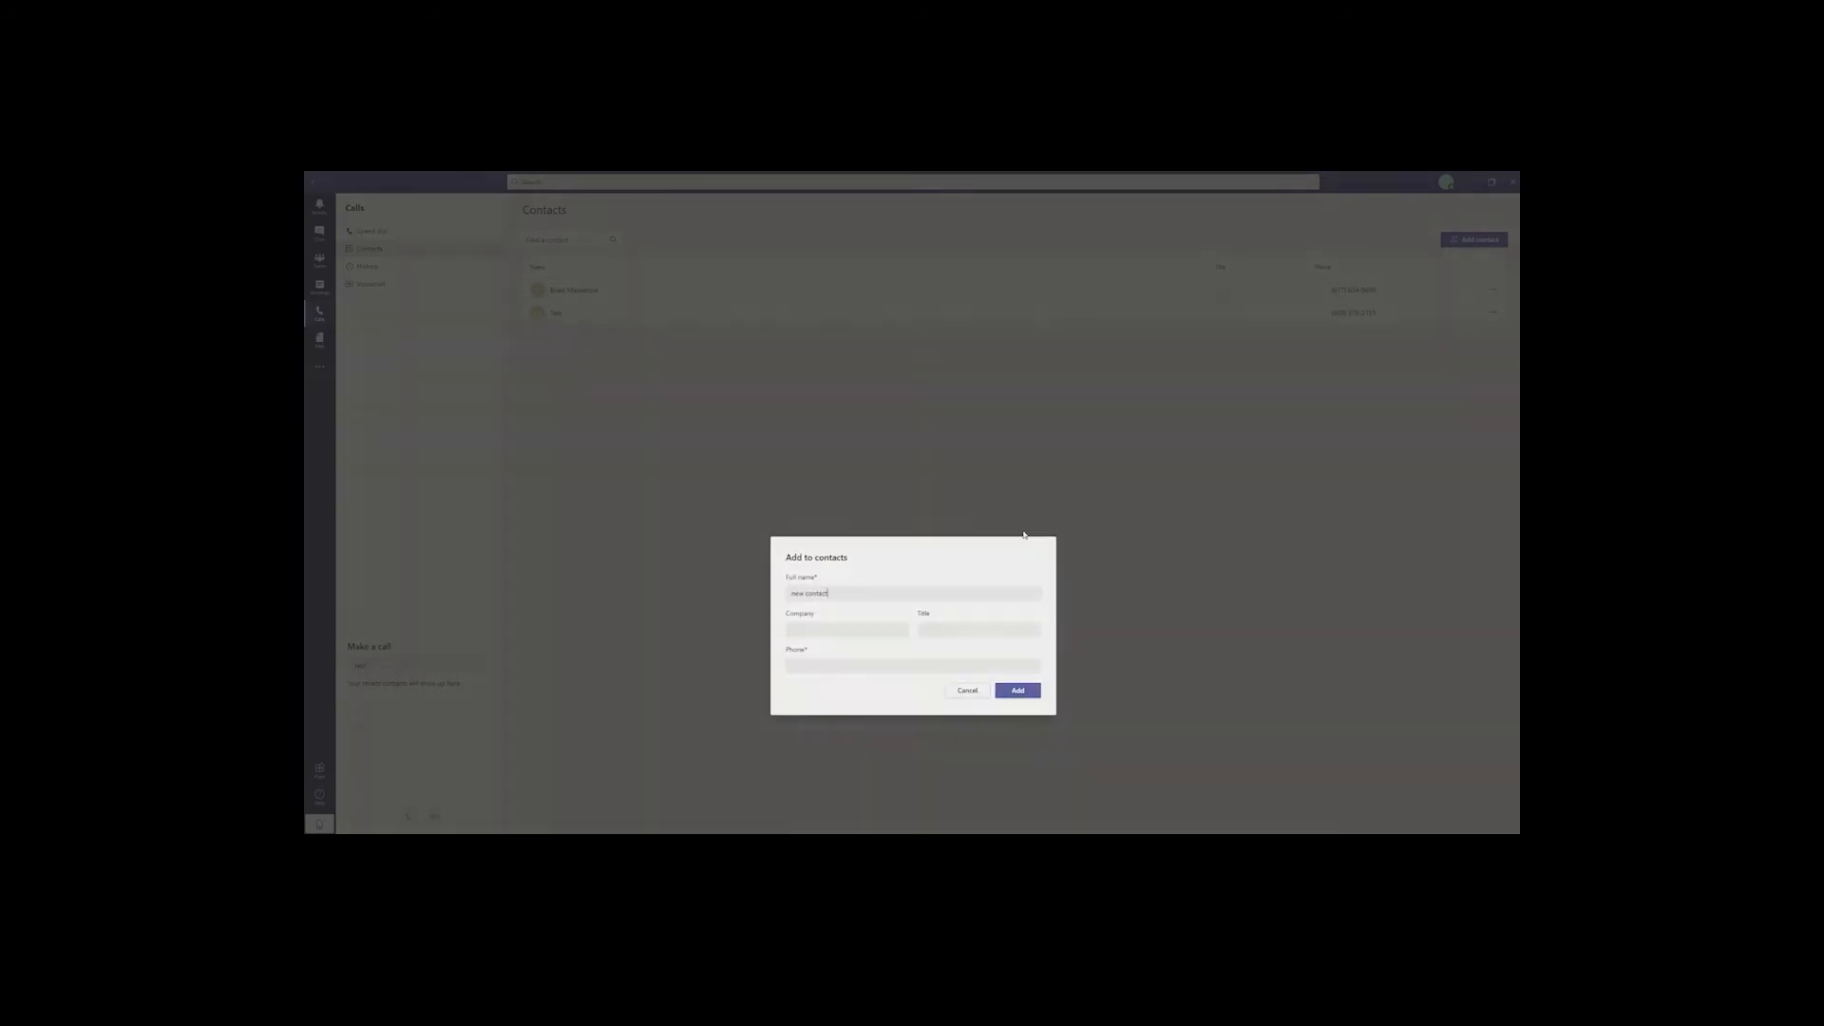
{"action": "left_click", "coordinate": [1017, 689]}
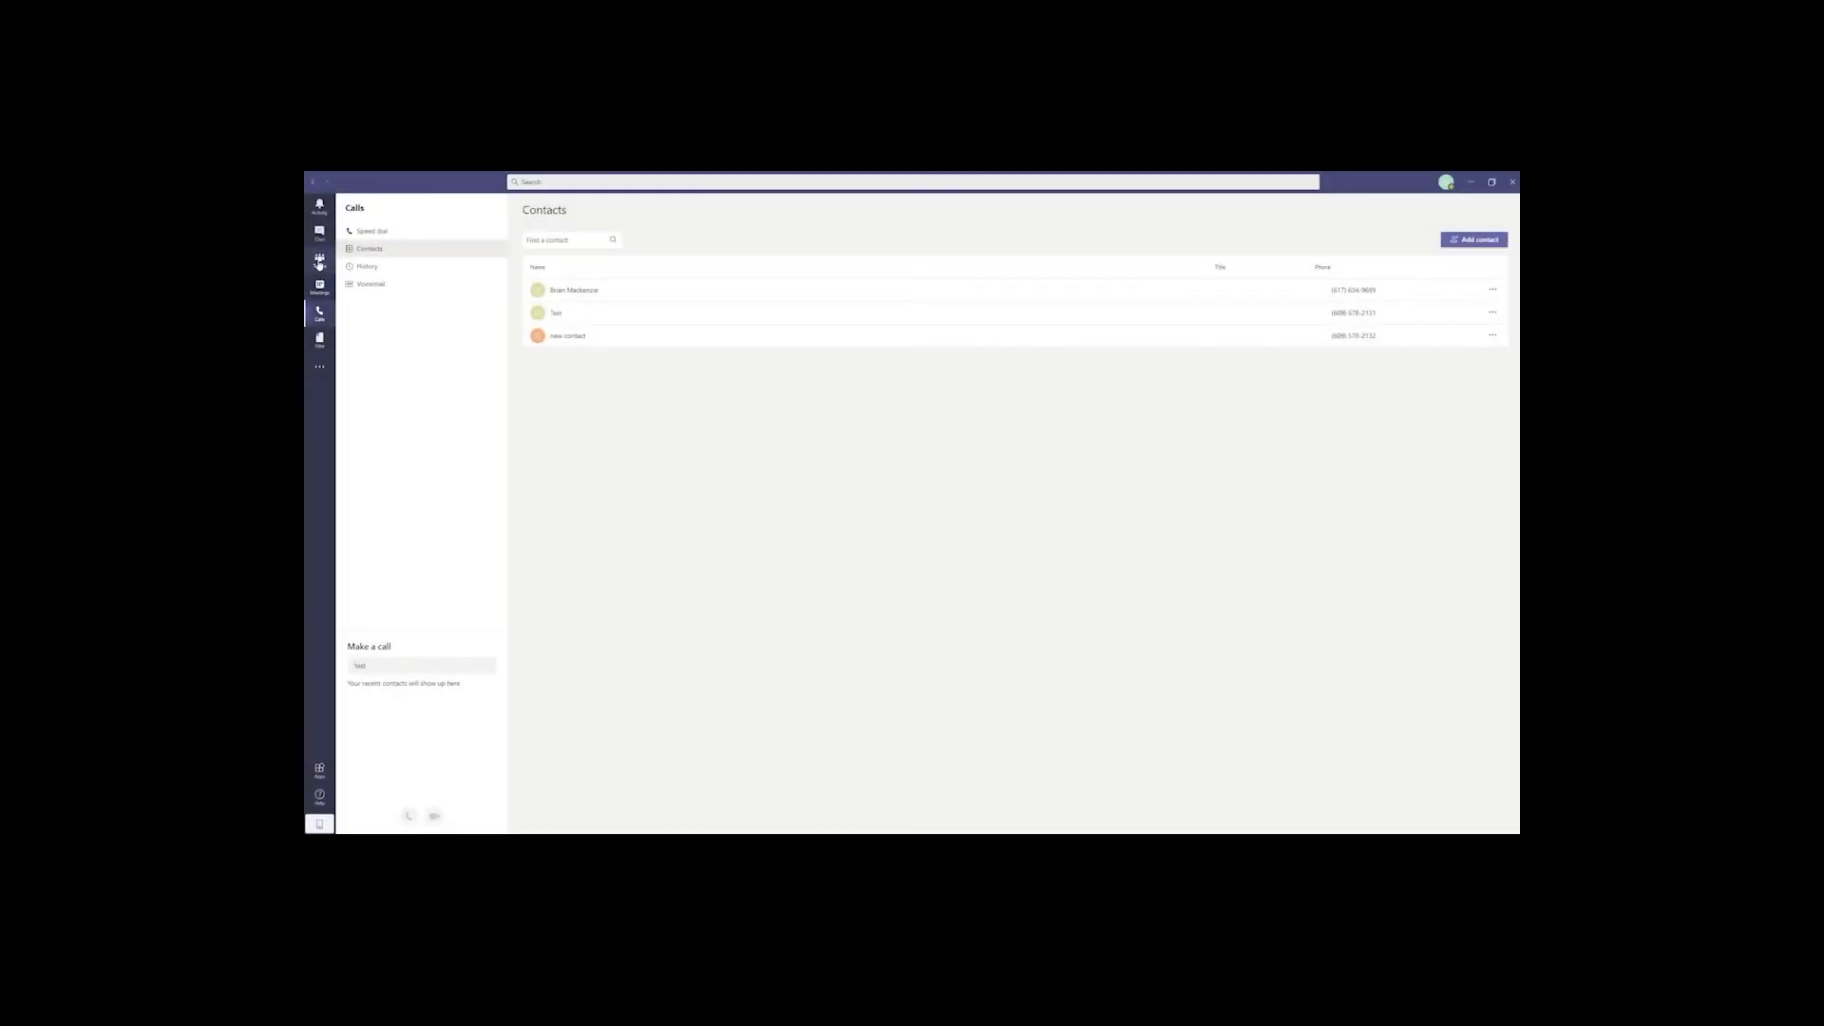
{"action": "left_click", "coordinate": [320, 256]}
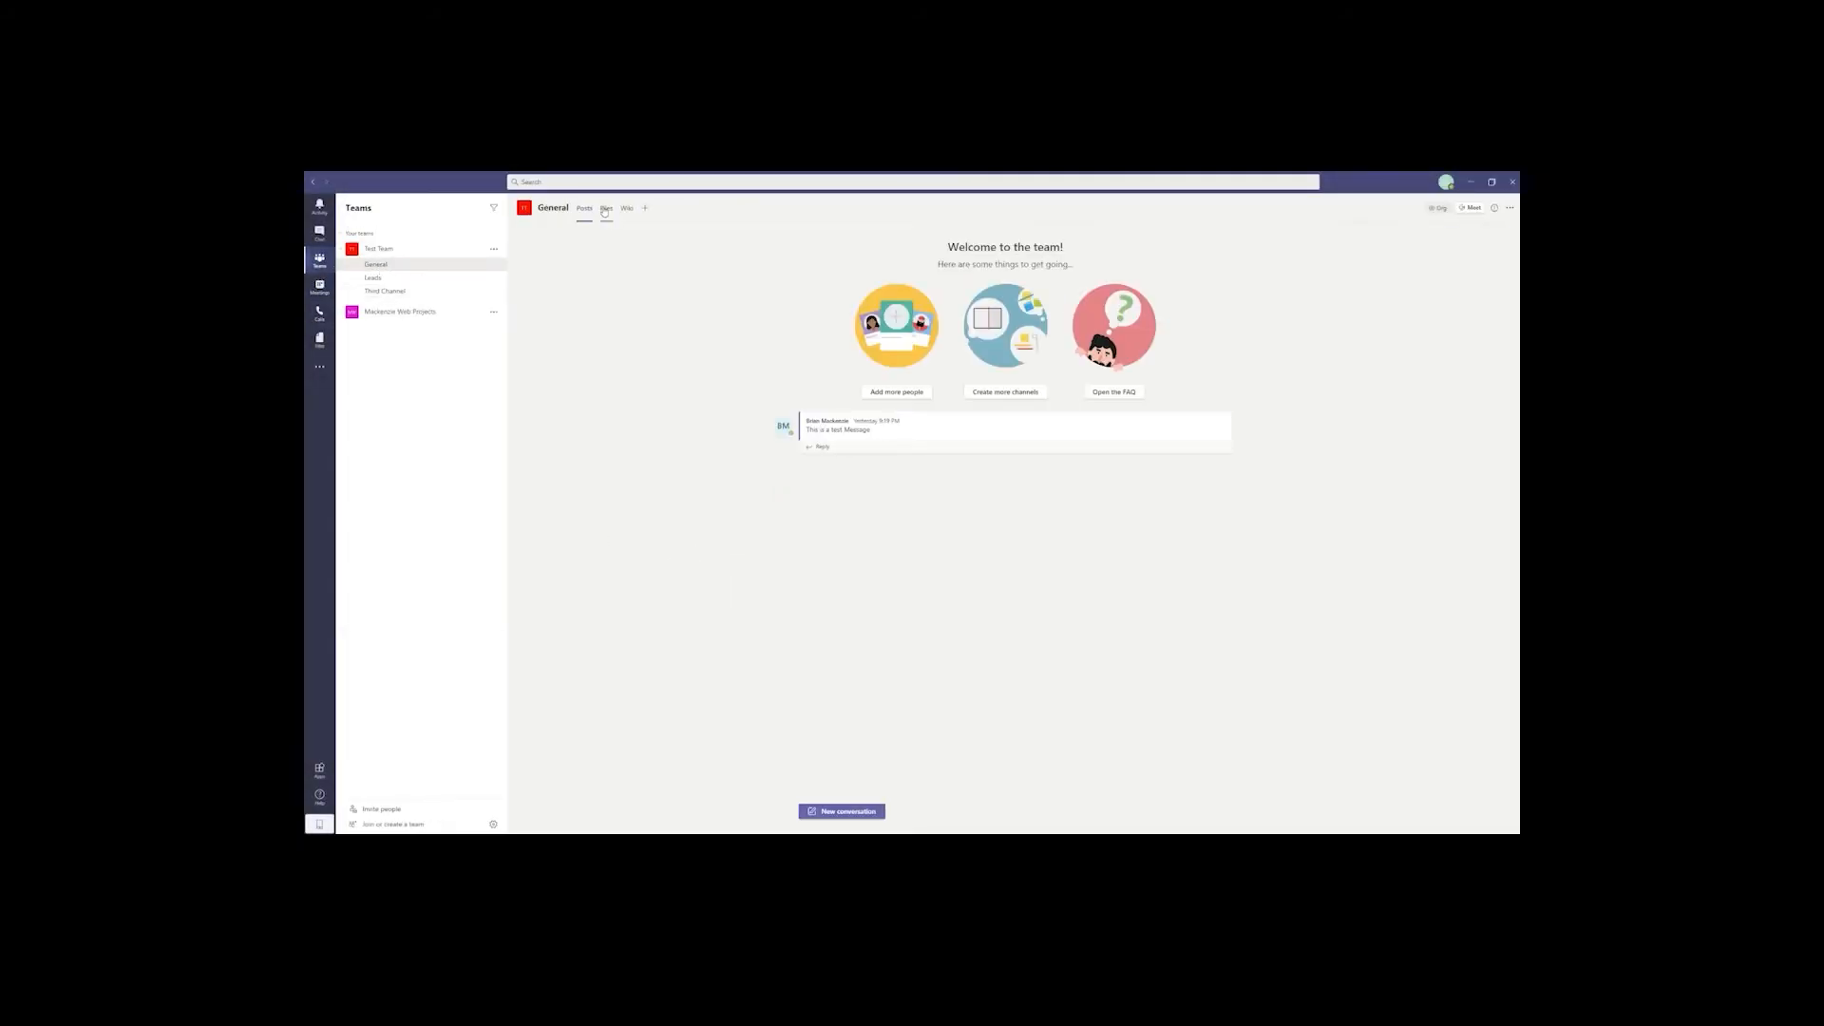
In the shared test Doc.docx, finish the sentence so anyone can edit the document 'at the same time'.
{"action": "left_click", "coordinate": [604, 209]}
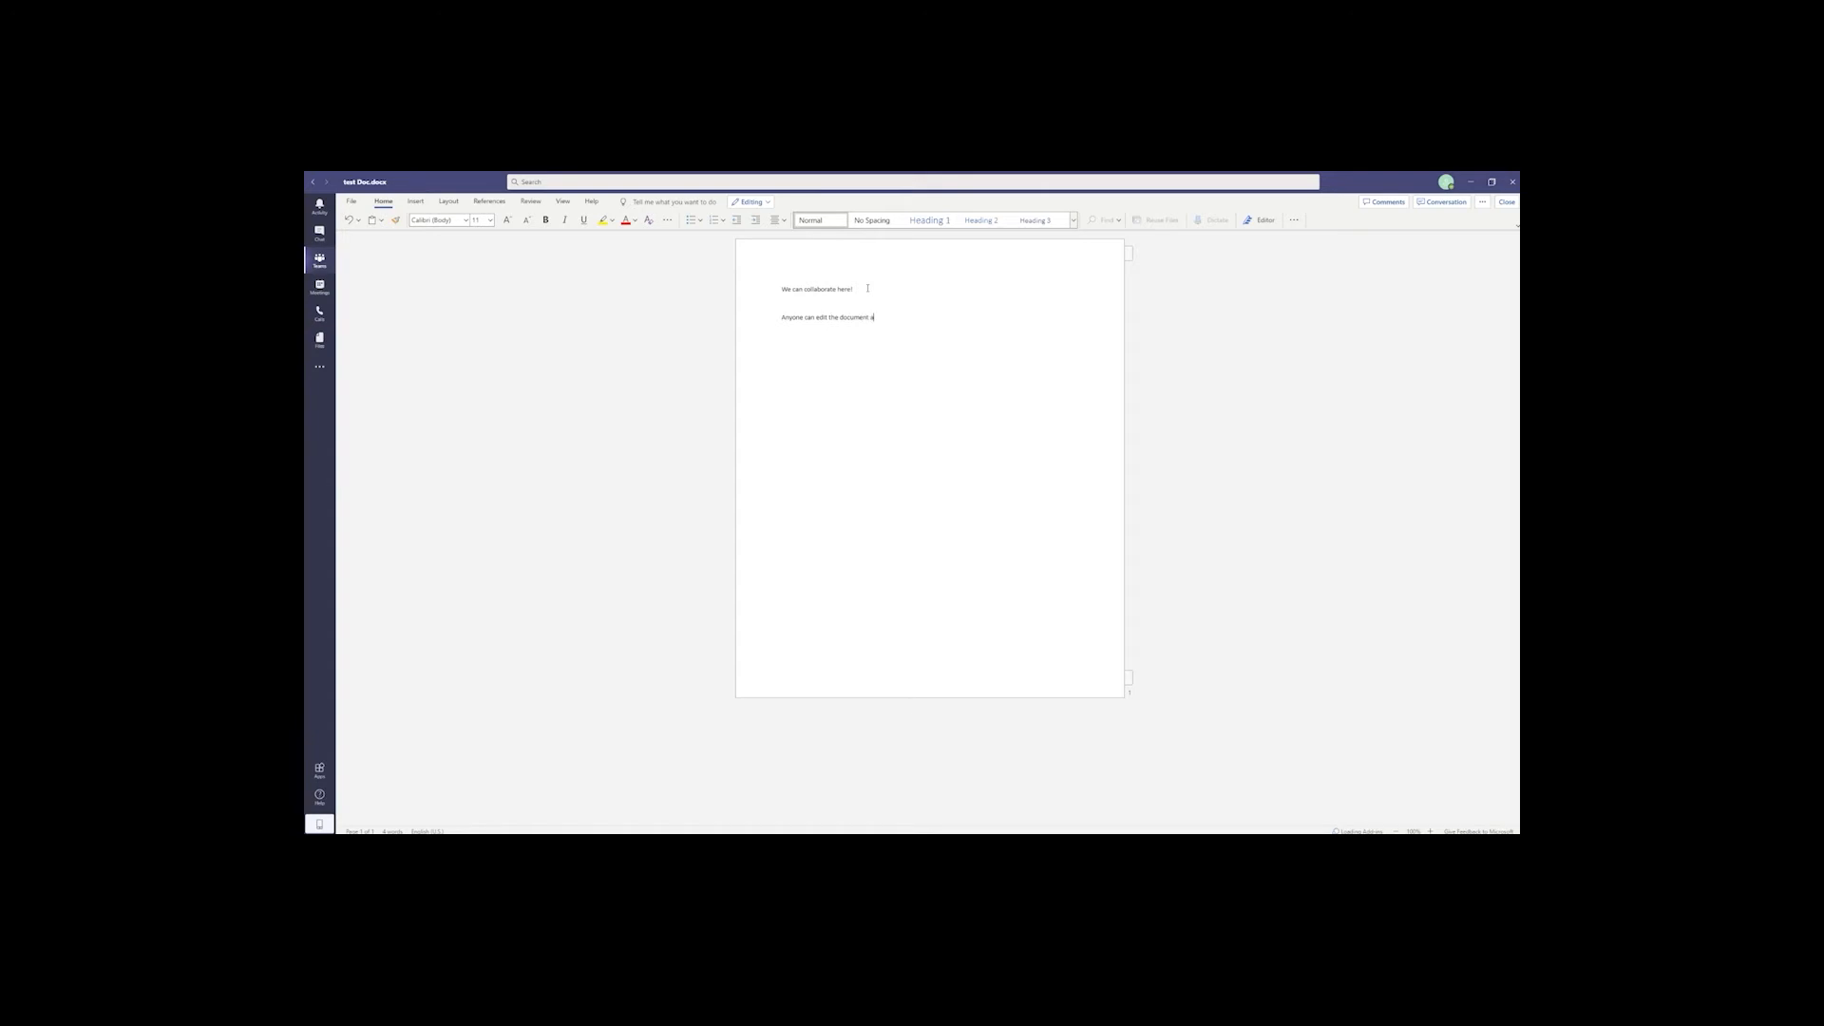
{"action": "type", "text": "t the same time"}
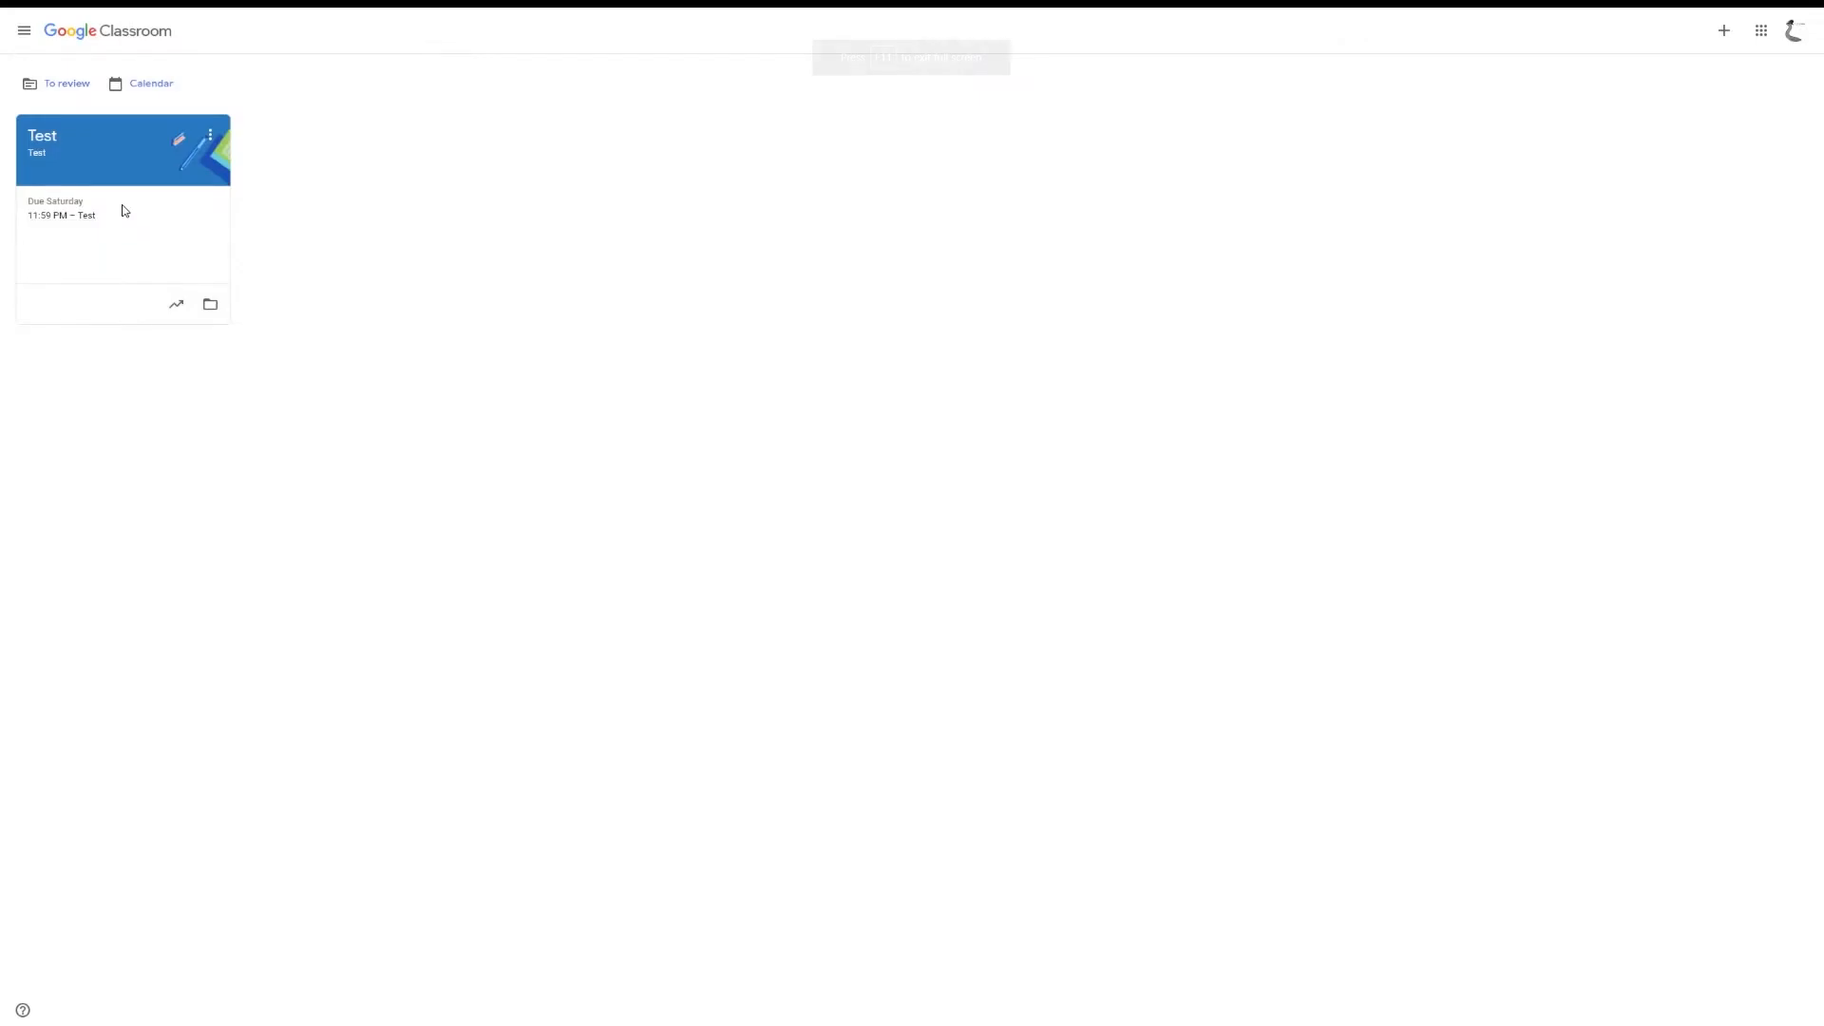
Review the Classroom calendar and the Test assignment's student work, then return to the classes overview.
{"action": "left_click", "coordinate": [42, 135]}
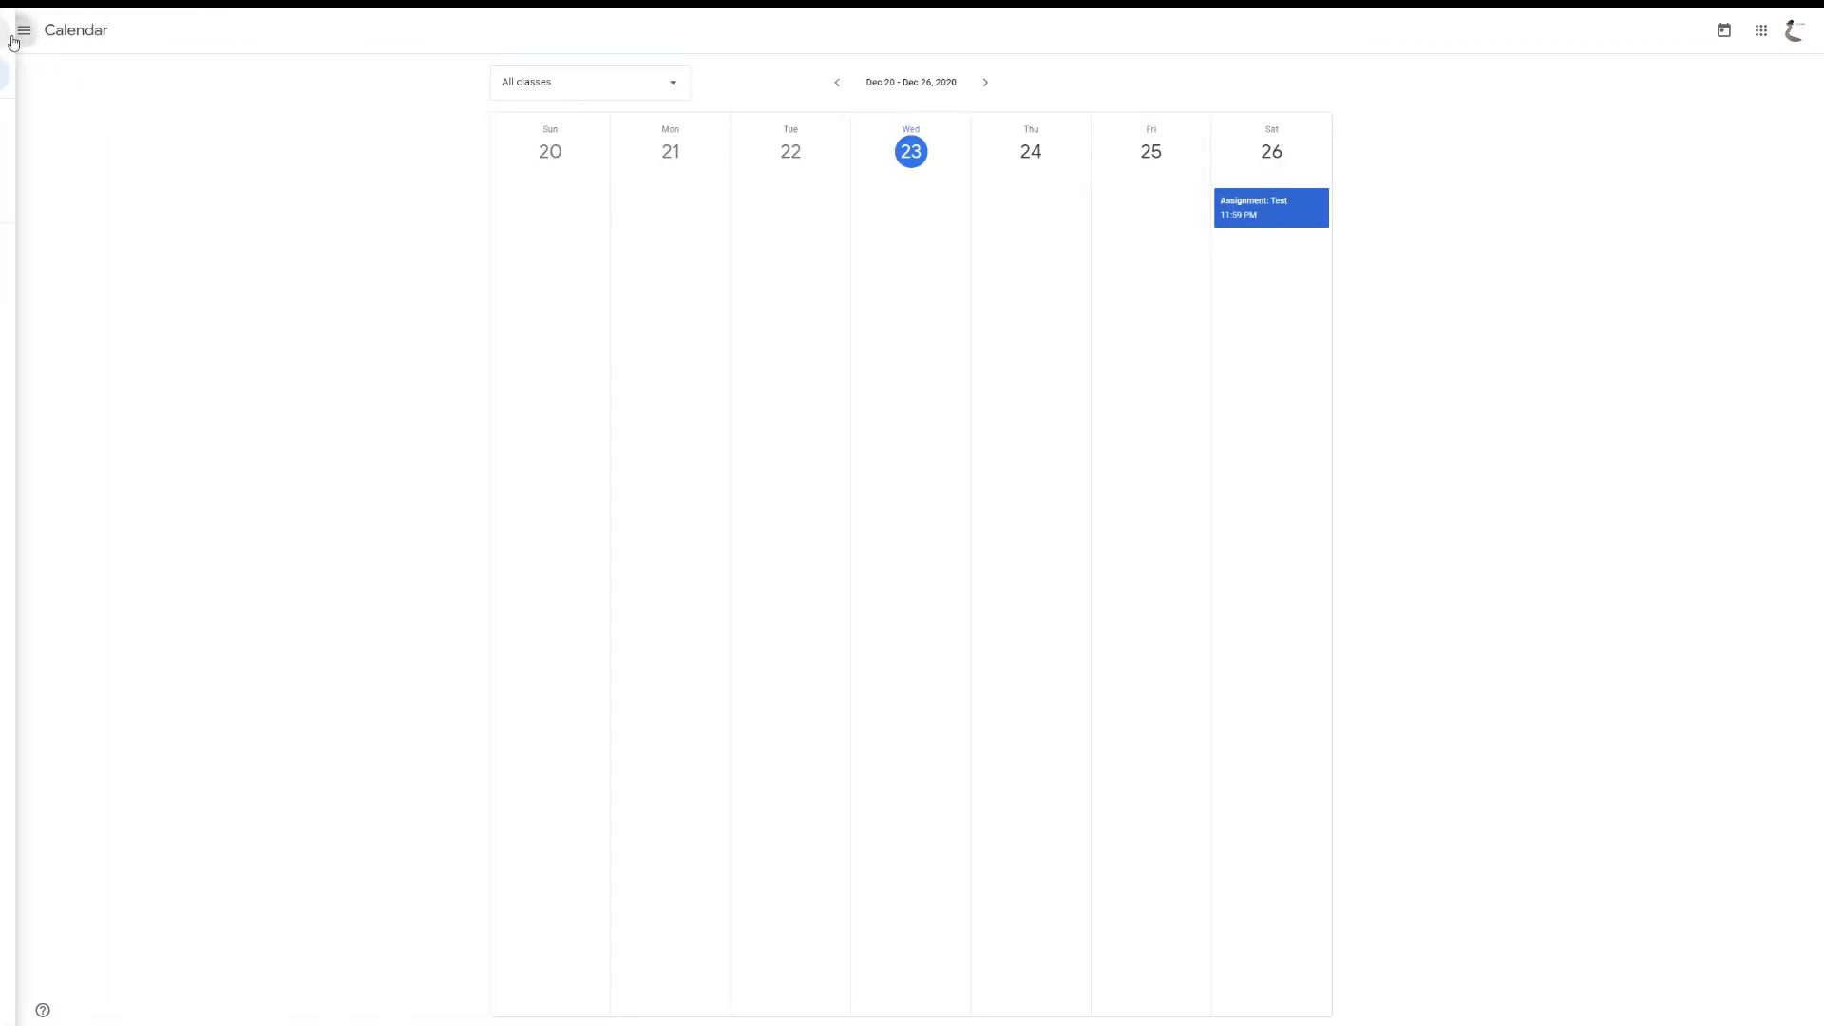
{"action": "left_click", "coordinate": [22, 29]}
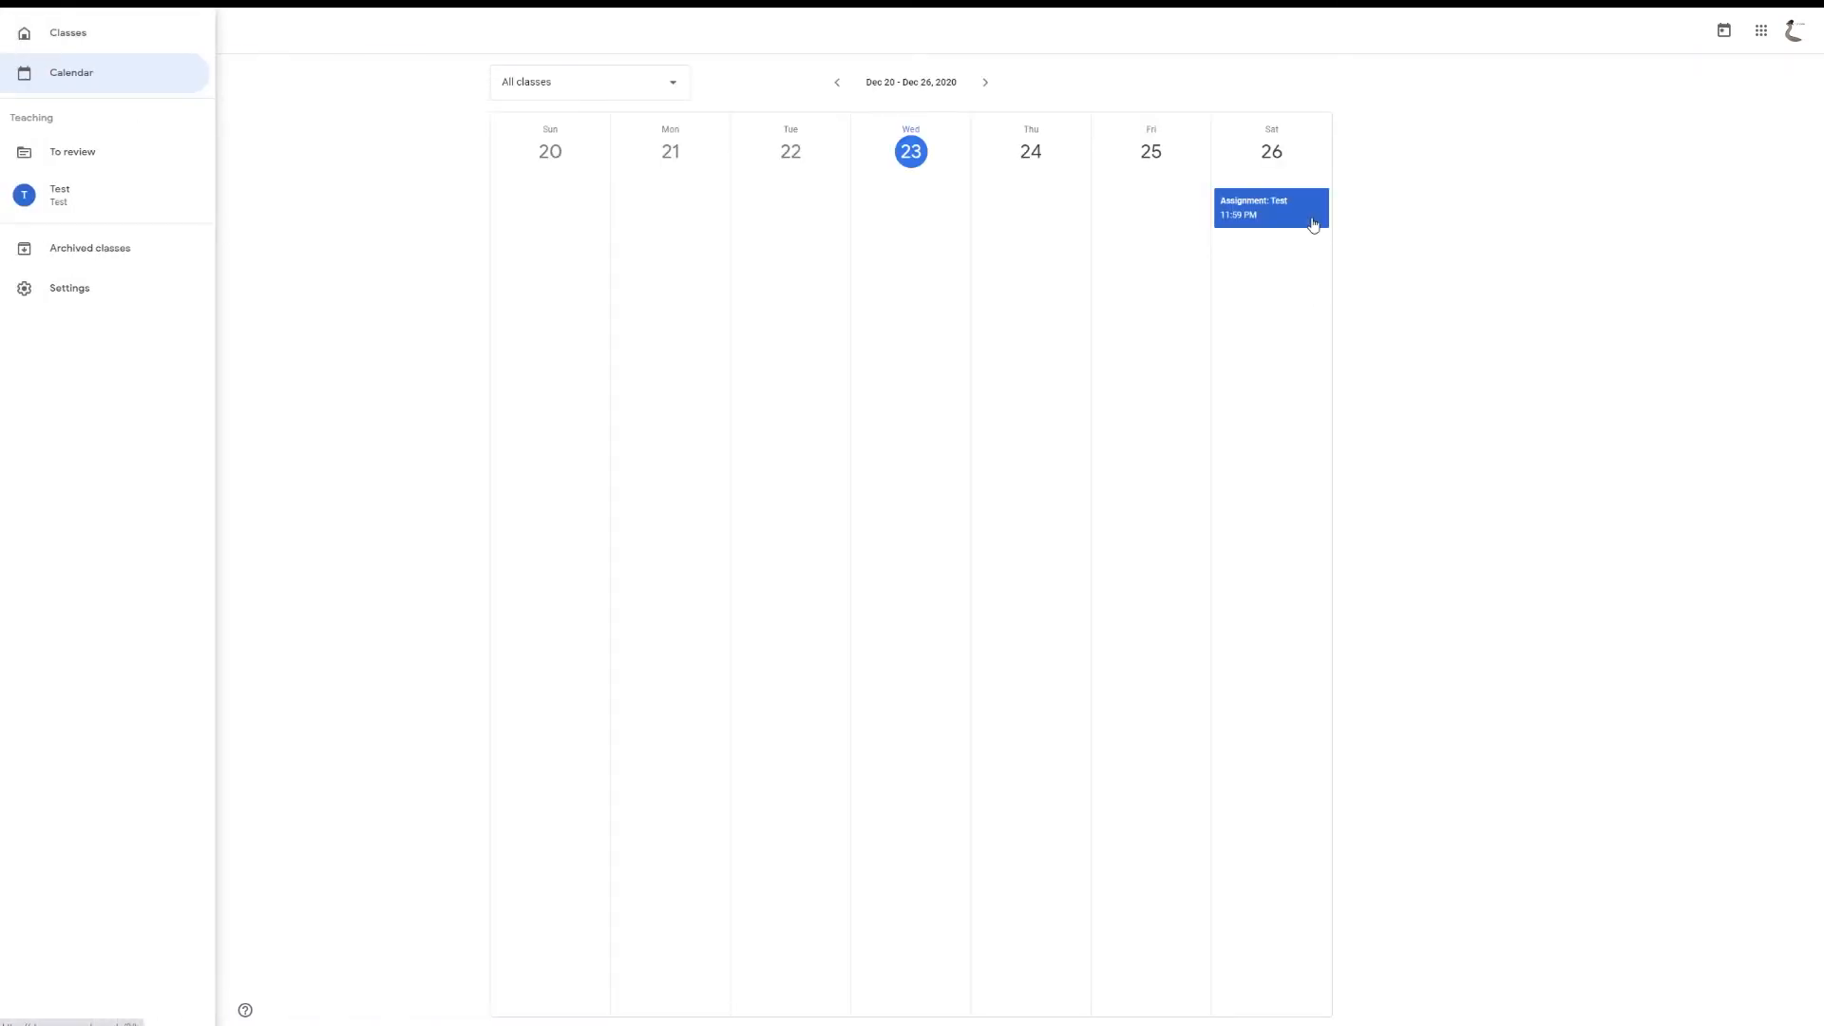
{"action": "left_click", "coordinate": [1269, 207]}
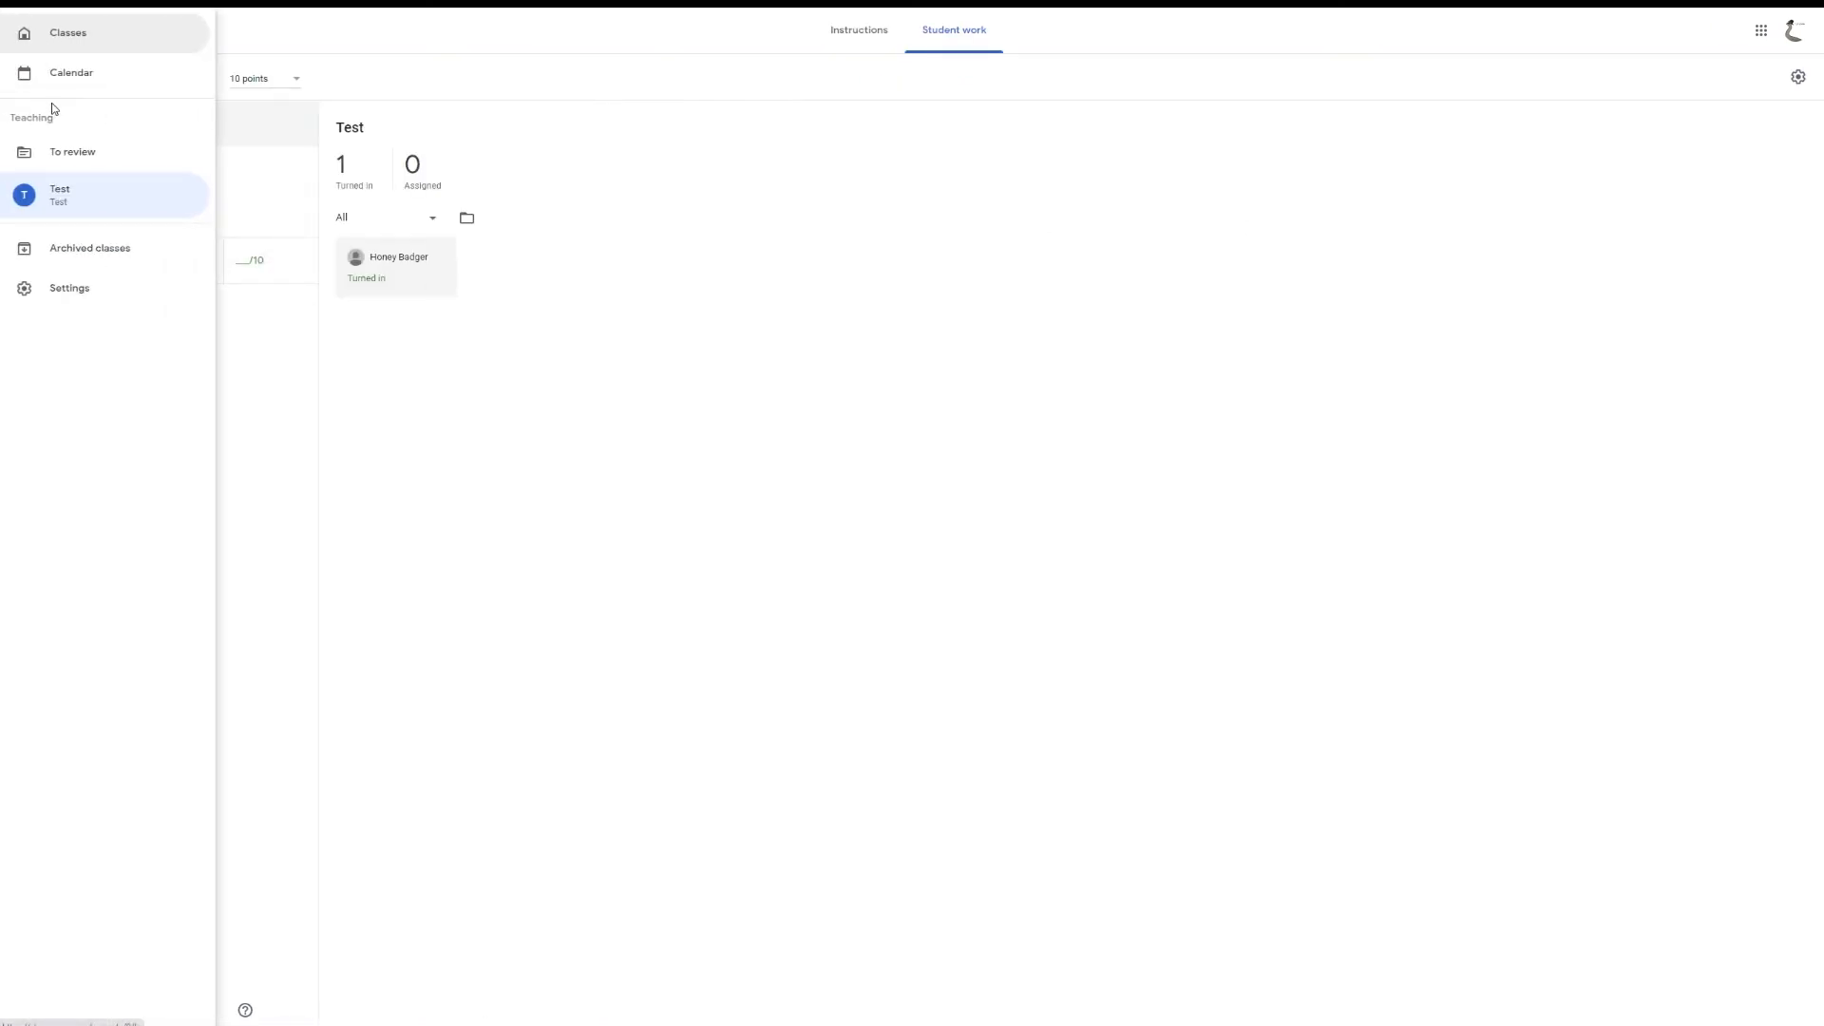
{"action": "left_click", "coordinate": [72, 152]}
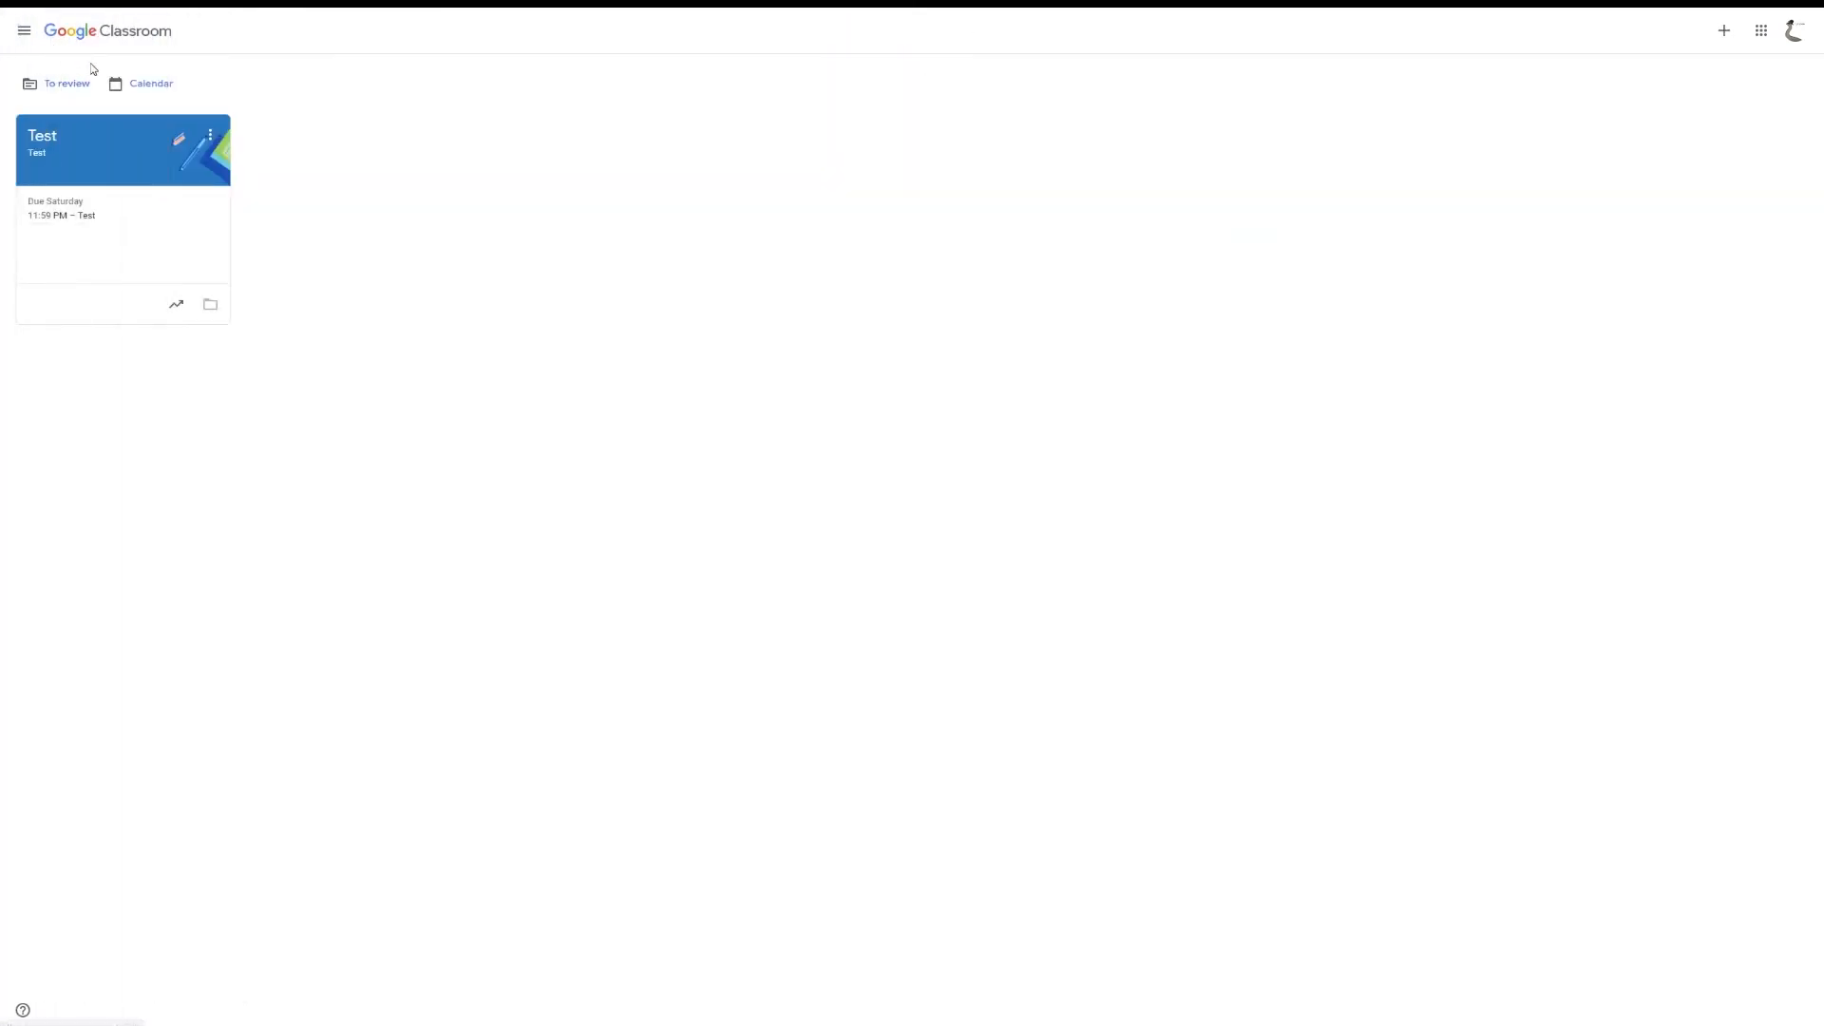
Visit the Test class's classwork and people list and look through its class settings.
{"action": "left_click", "coordinate": [93, 148]}
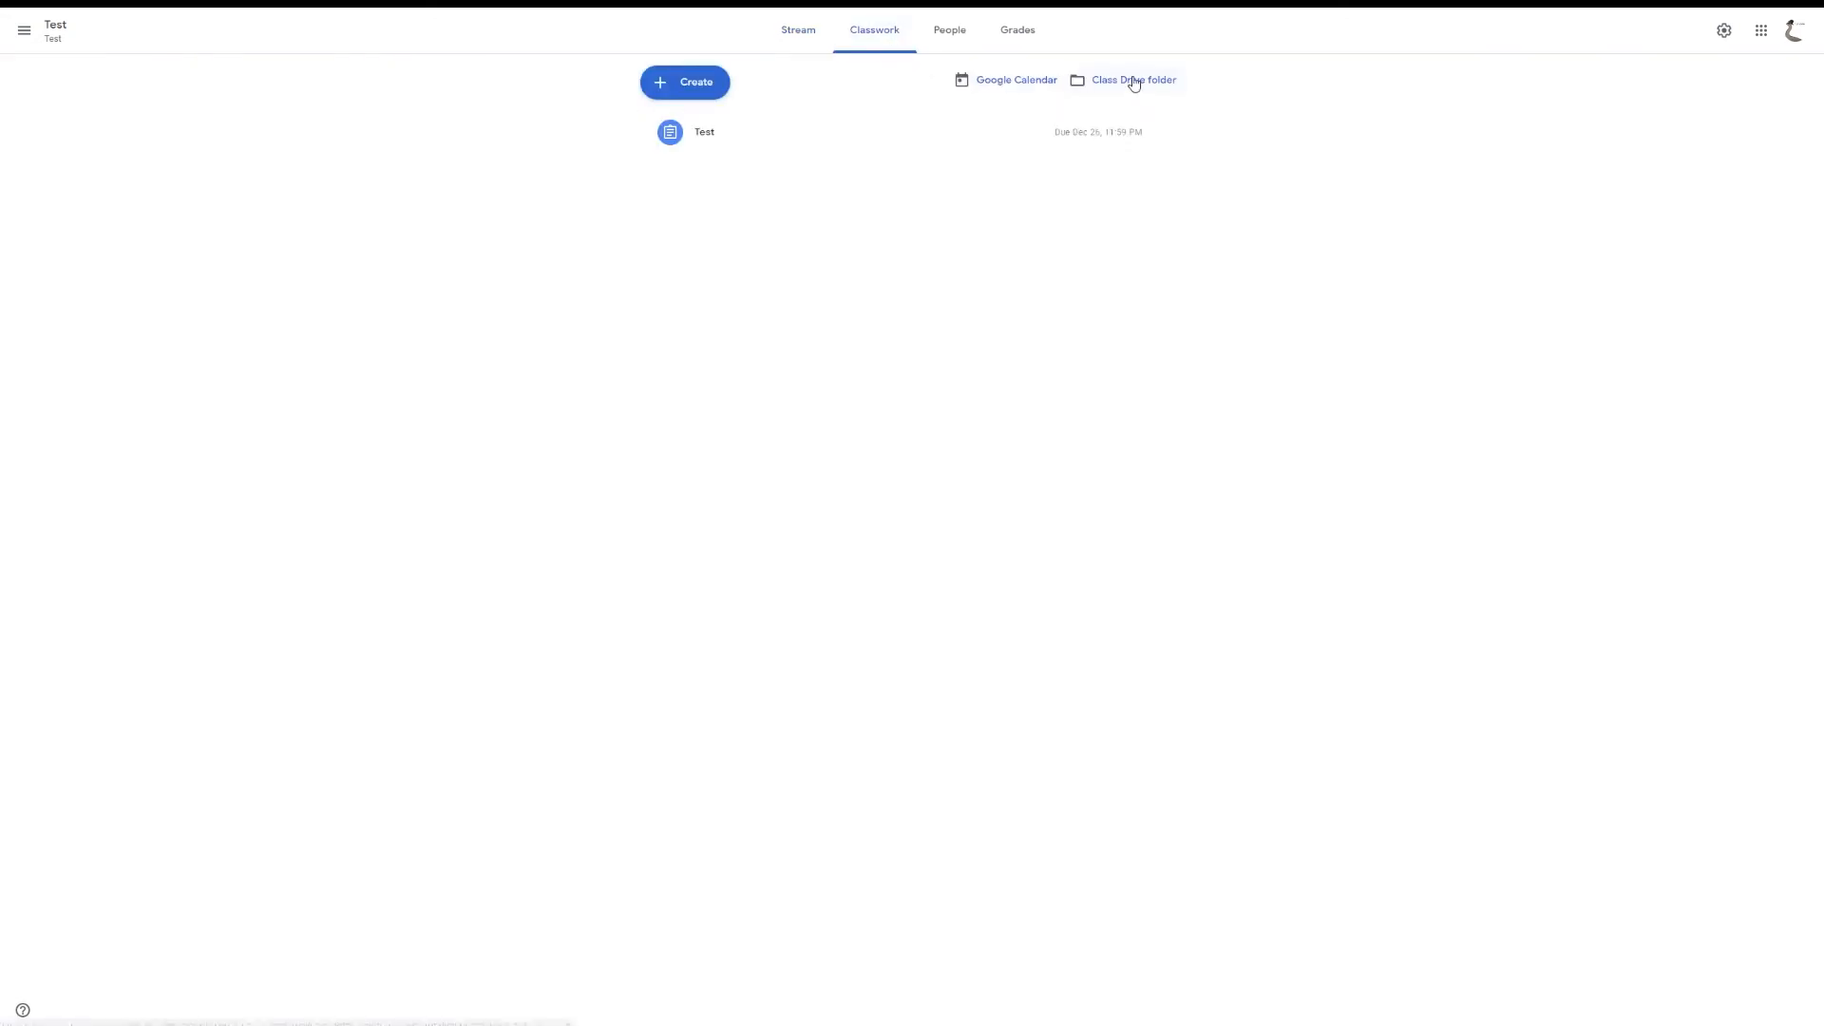
{"action": "left_click", "coordinate": [948, 29]}
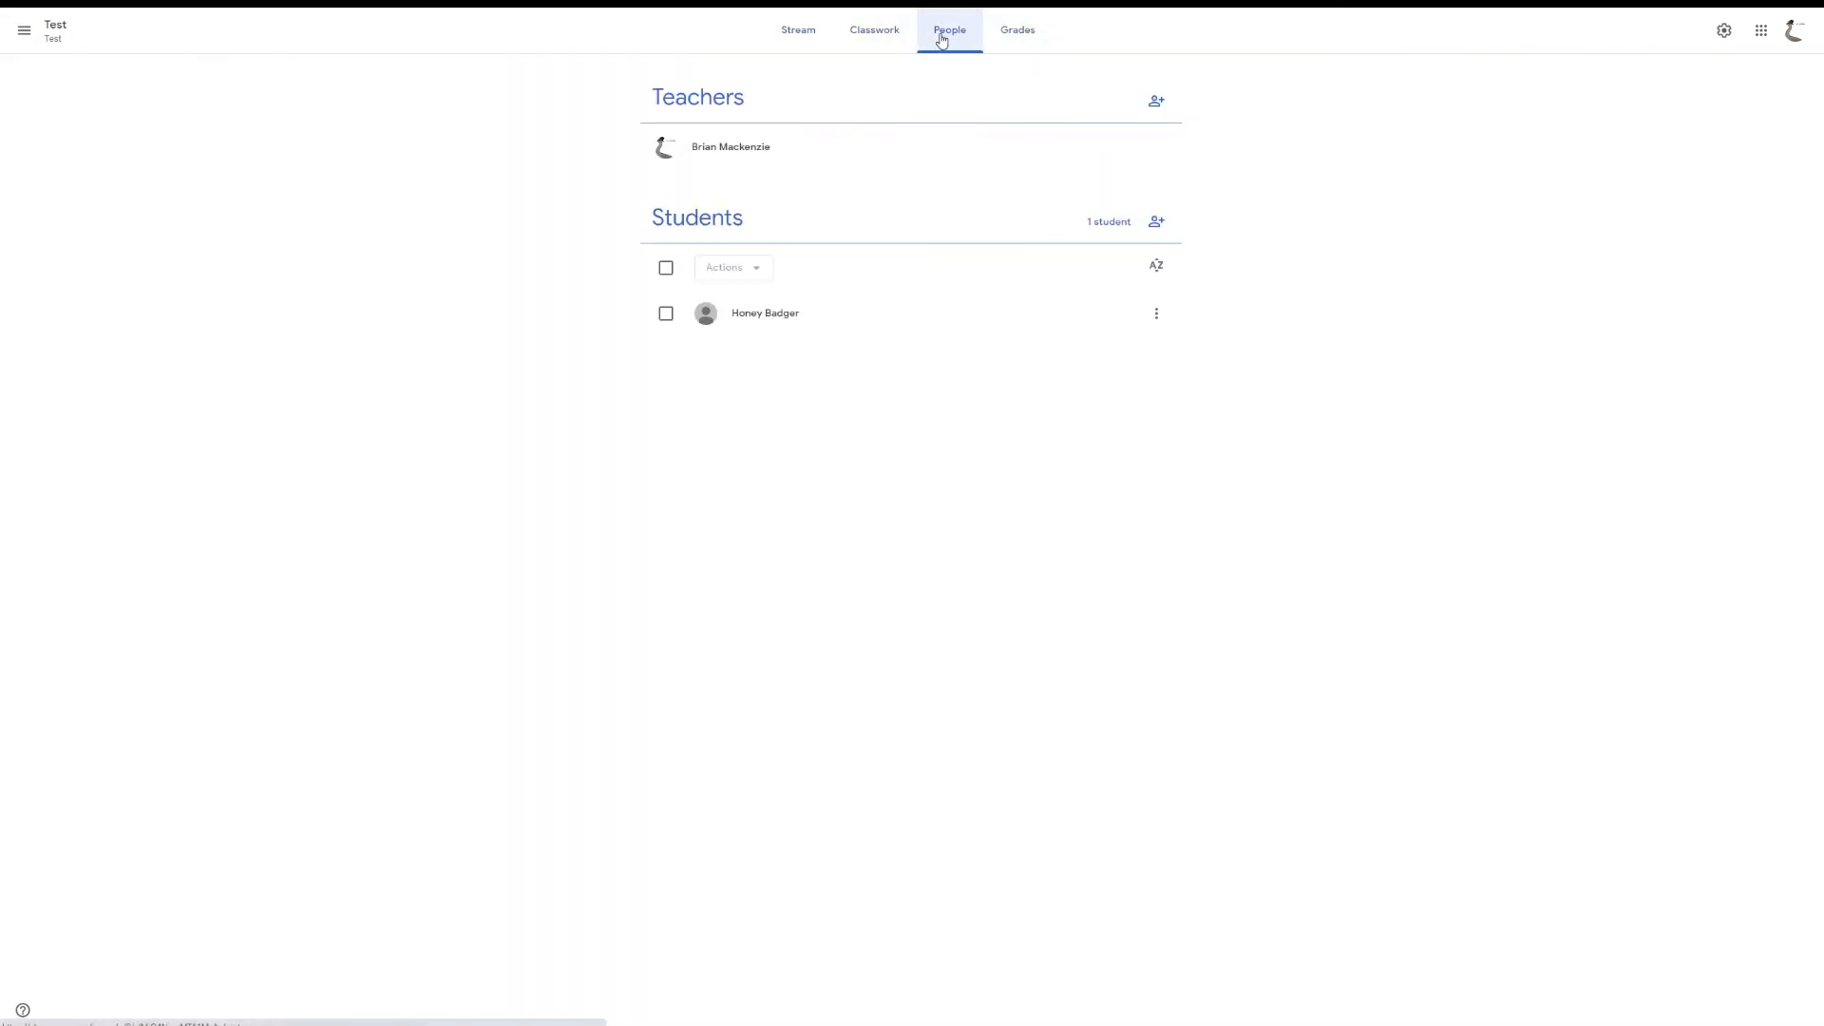
{"action": "left_click", "coordinate": [1155, 313]}
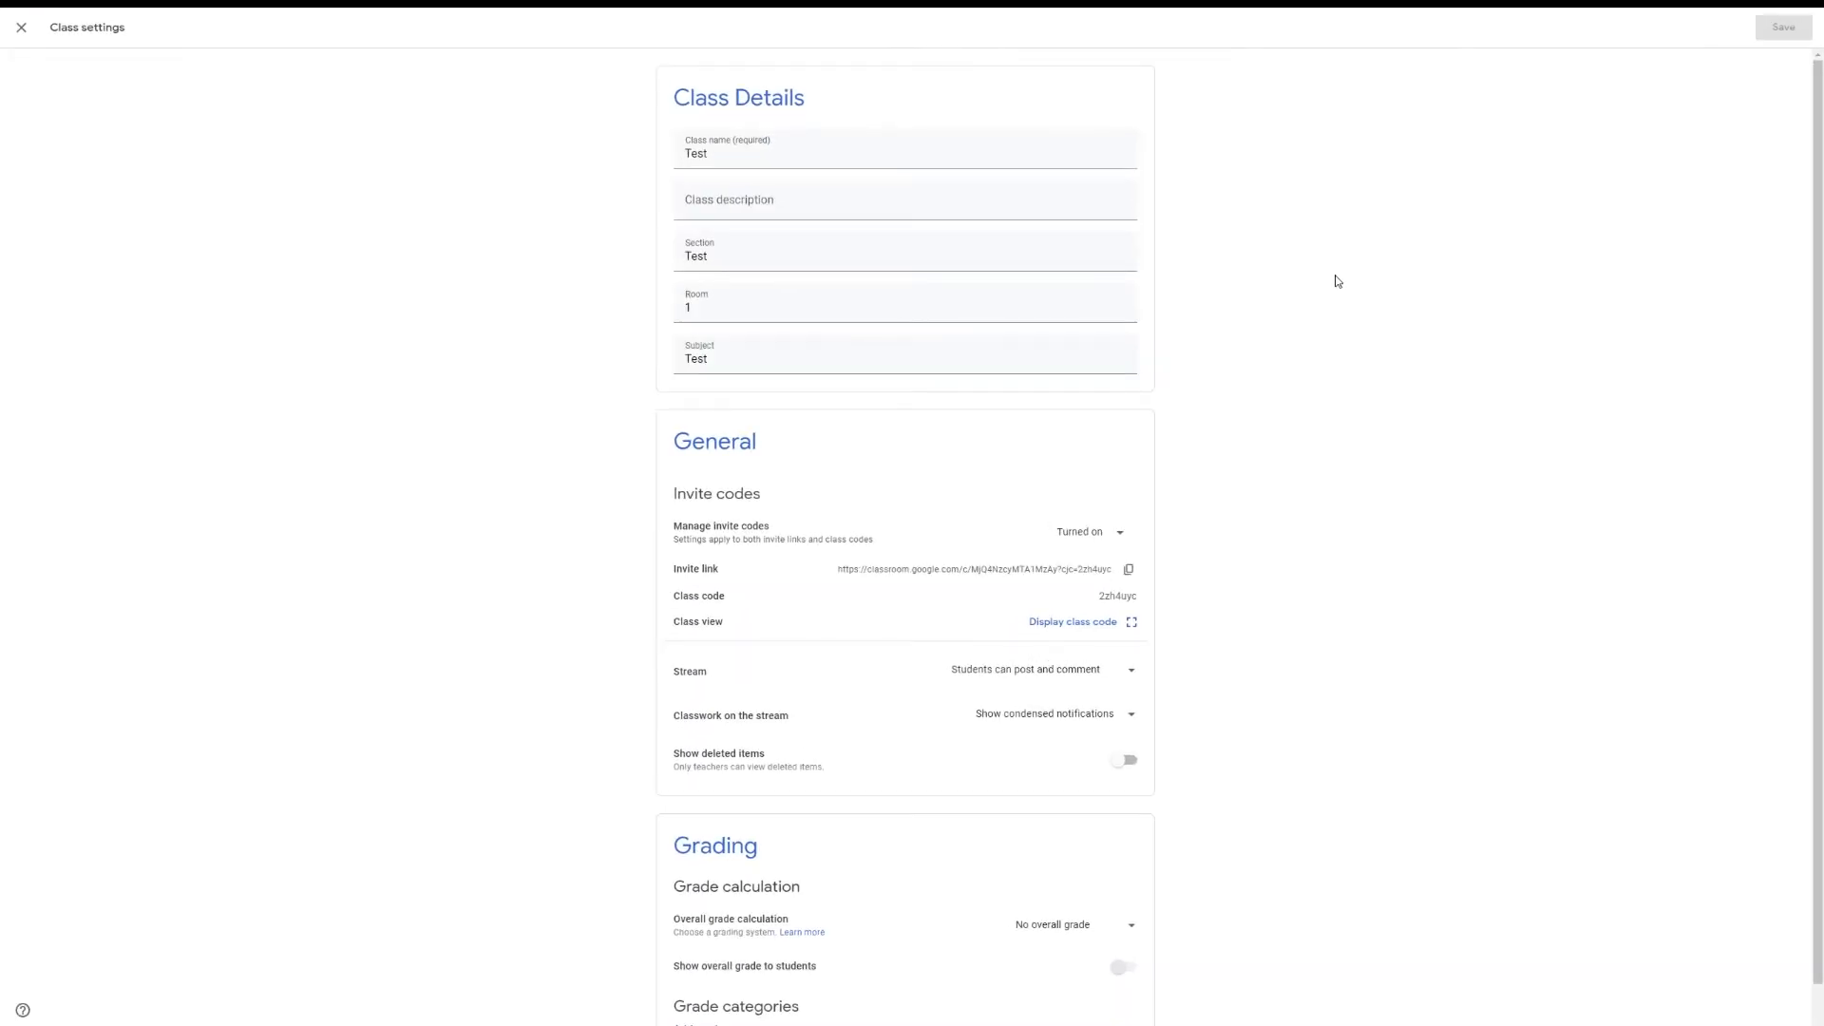
{"action": "scroll", "scroll_direction": "down", "scroll_amount": 3}
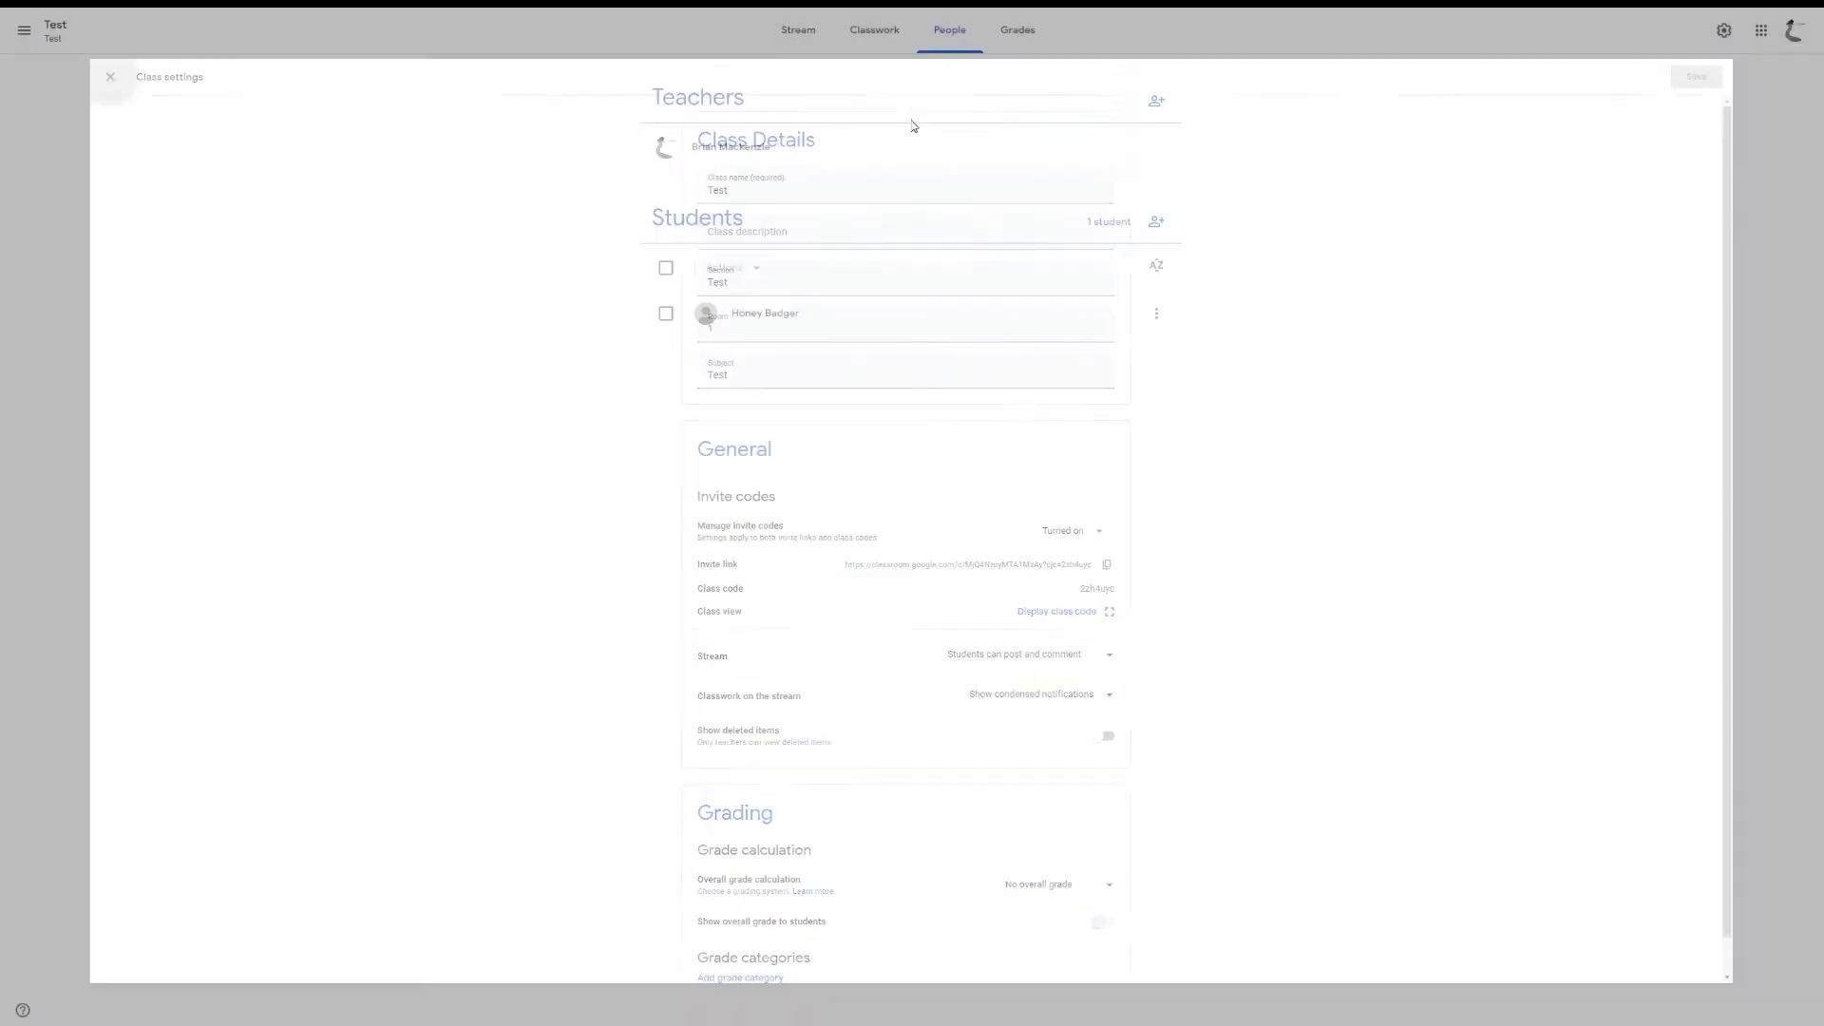
Switch to the browser tab showing the TrustRadius Google Classroom Reviews page.
{"action": "left_click", "coordinate": [110, 76]}
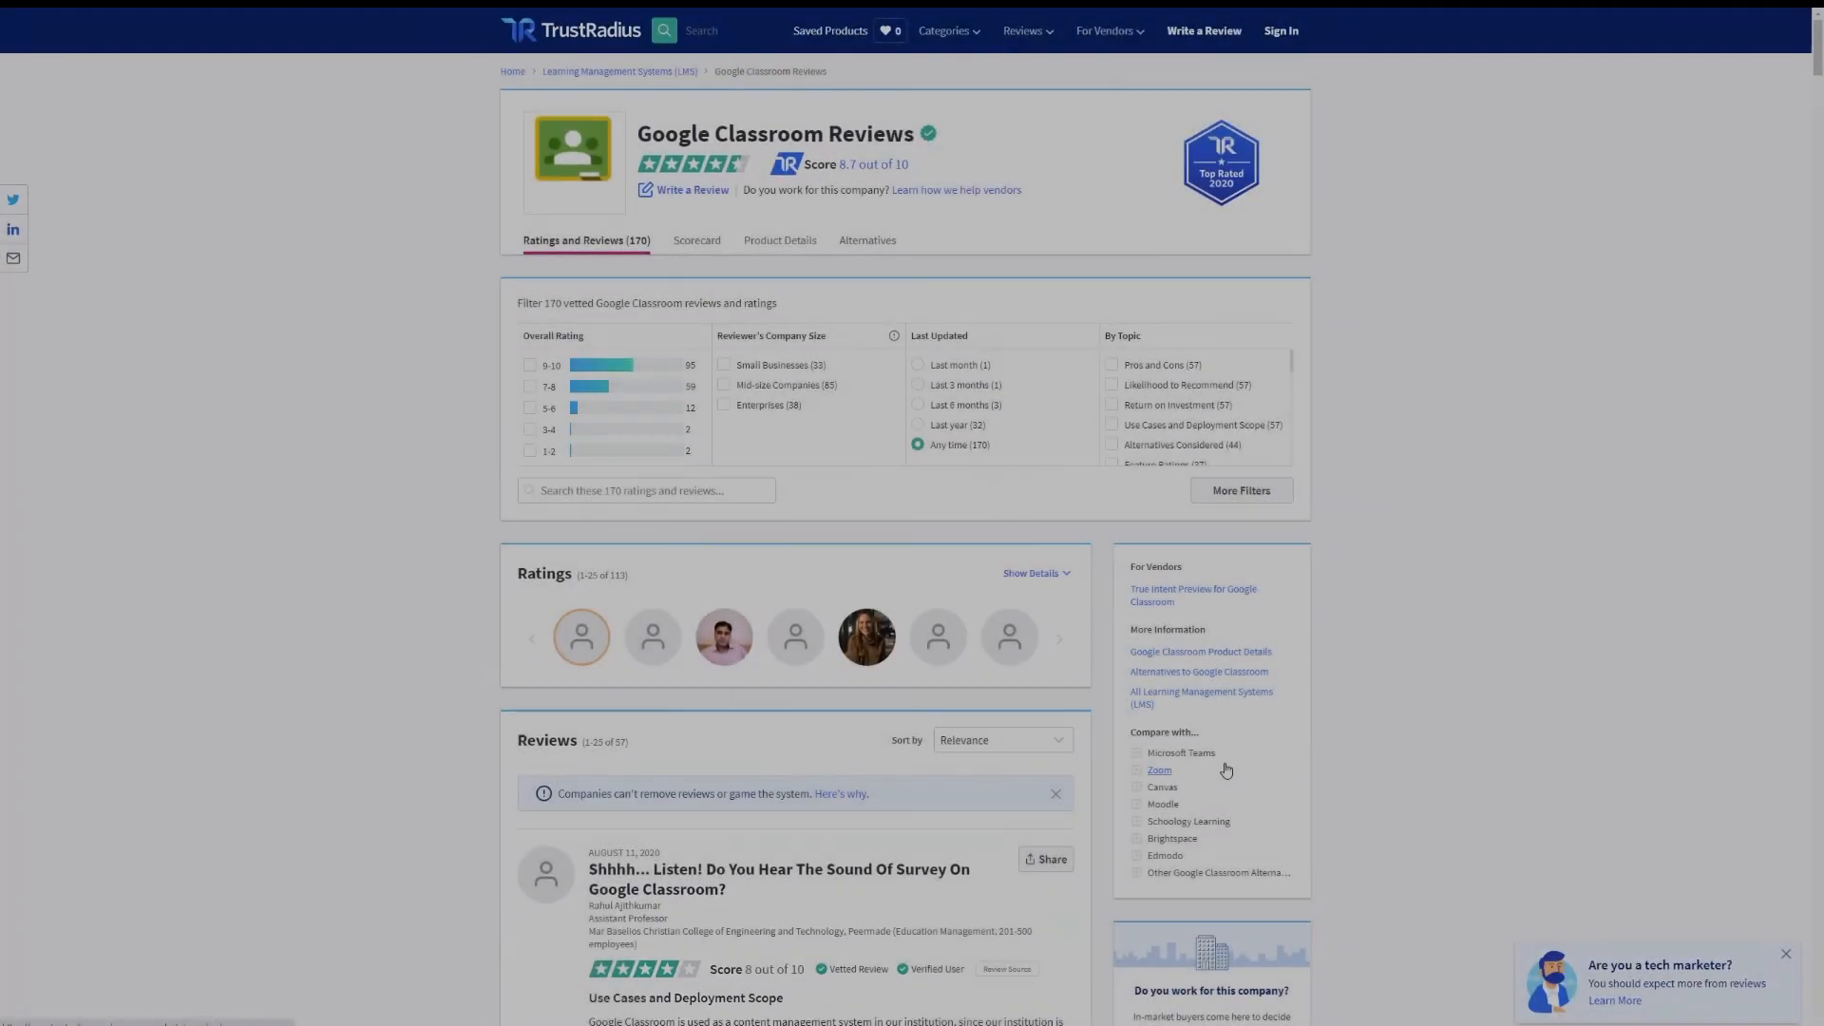
Open the full review titled 'Great for getting information out.' from the reviews list.
{"action": "scroll", "scroll_direction": "down", "scroll_amount": 3}
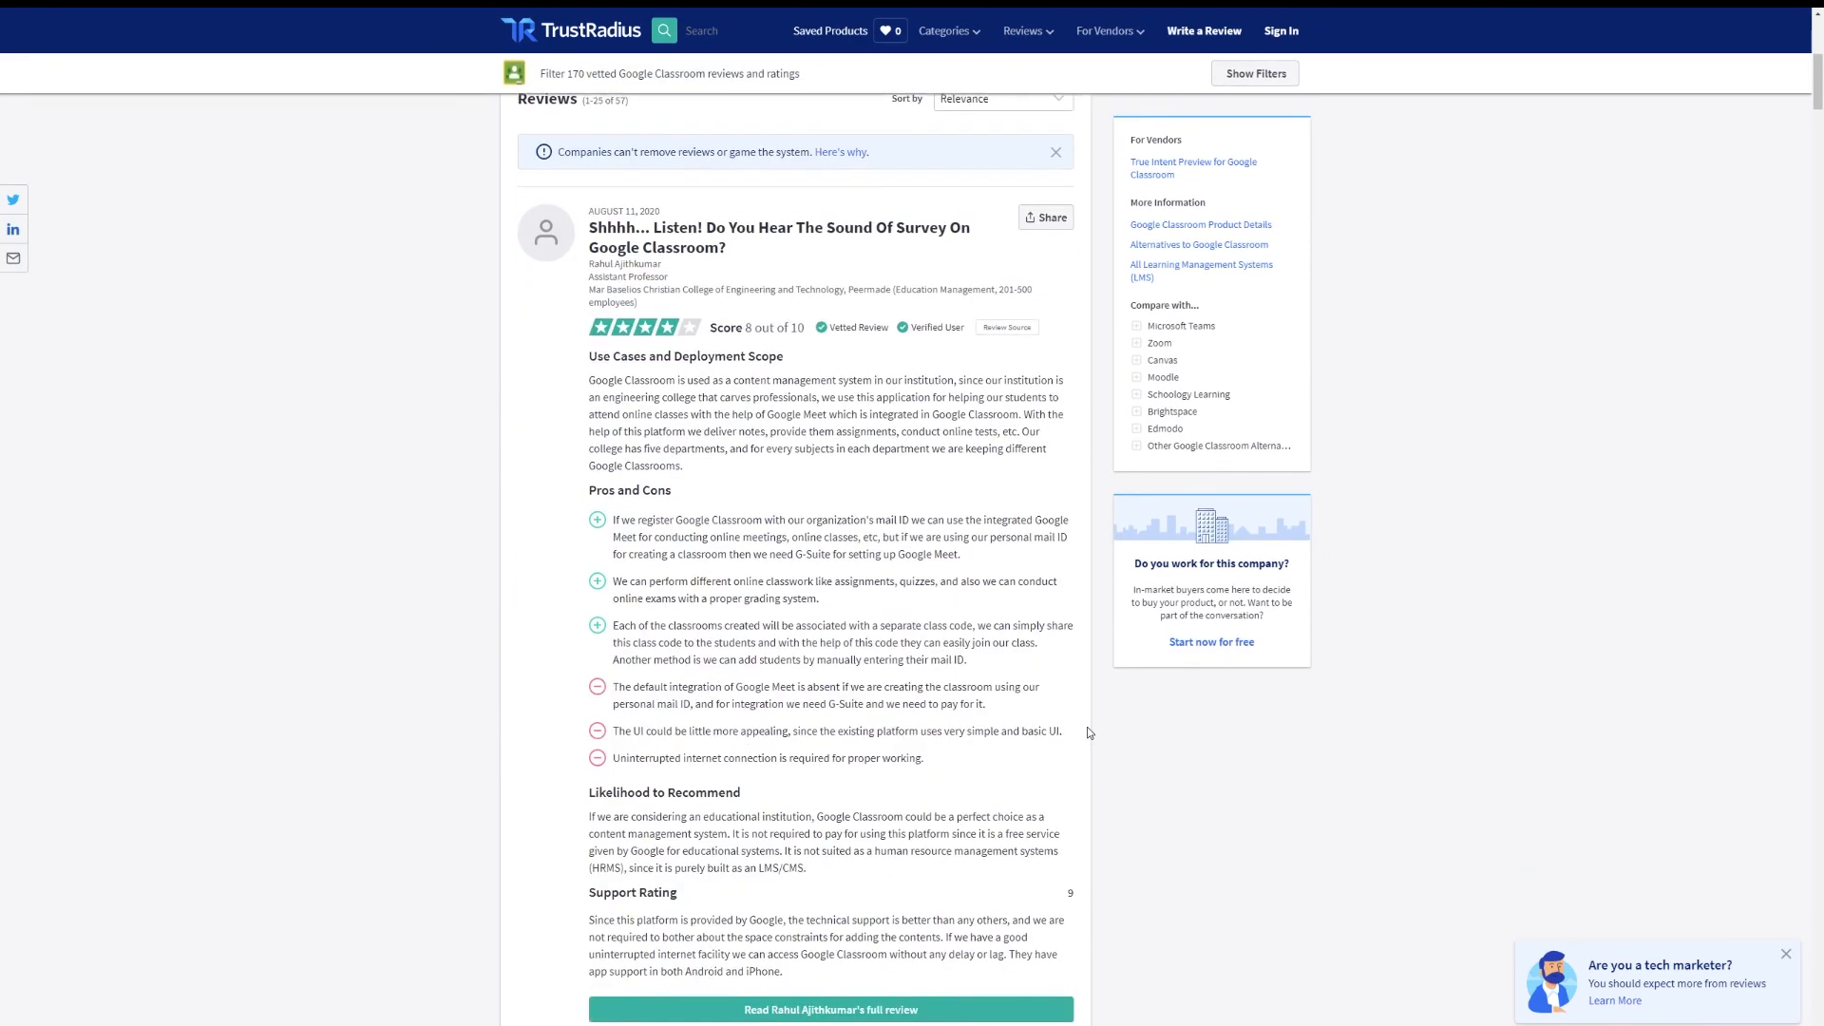
{"action": "scroll", "scroll_direction": "down", "scroll_amount": 3}
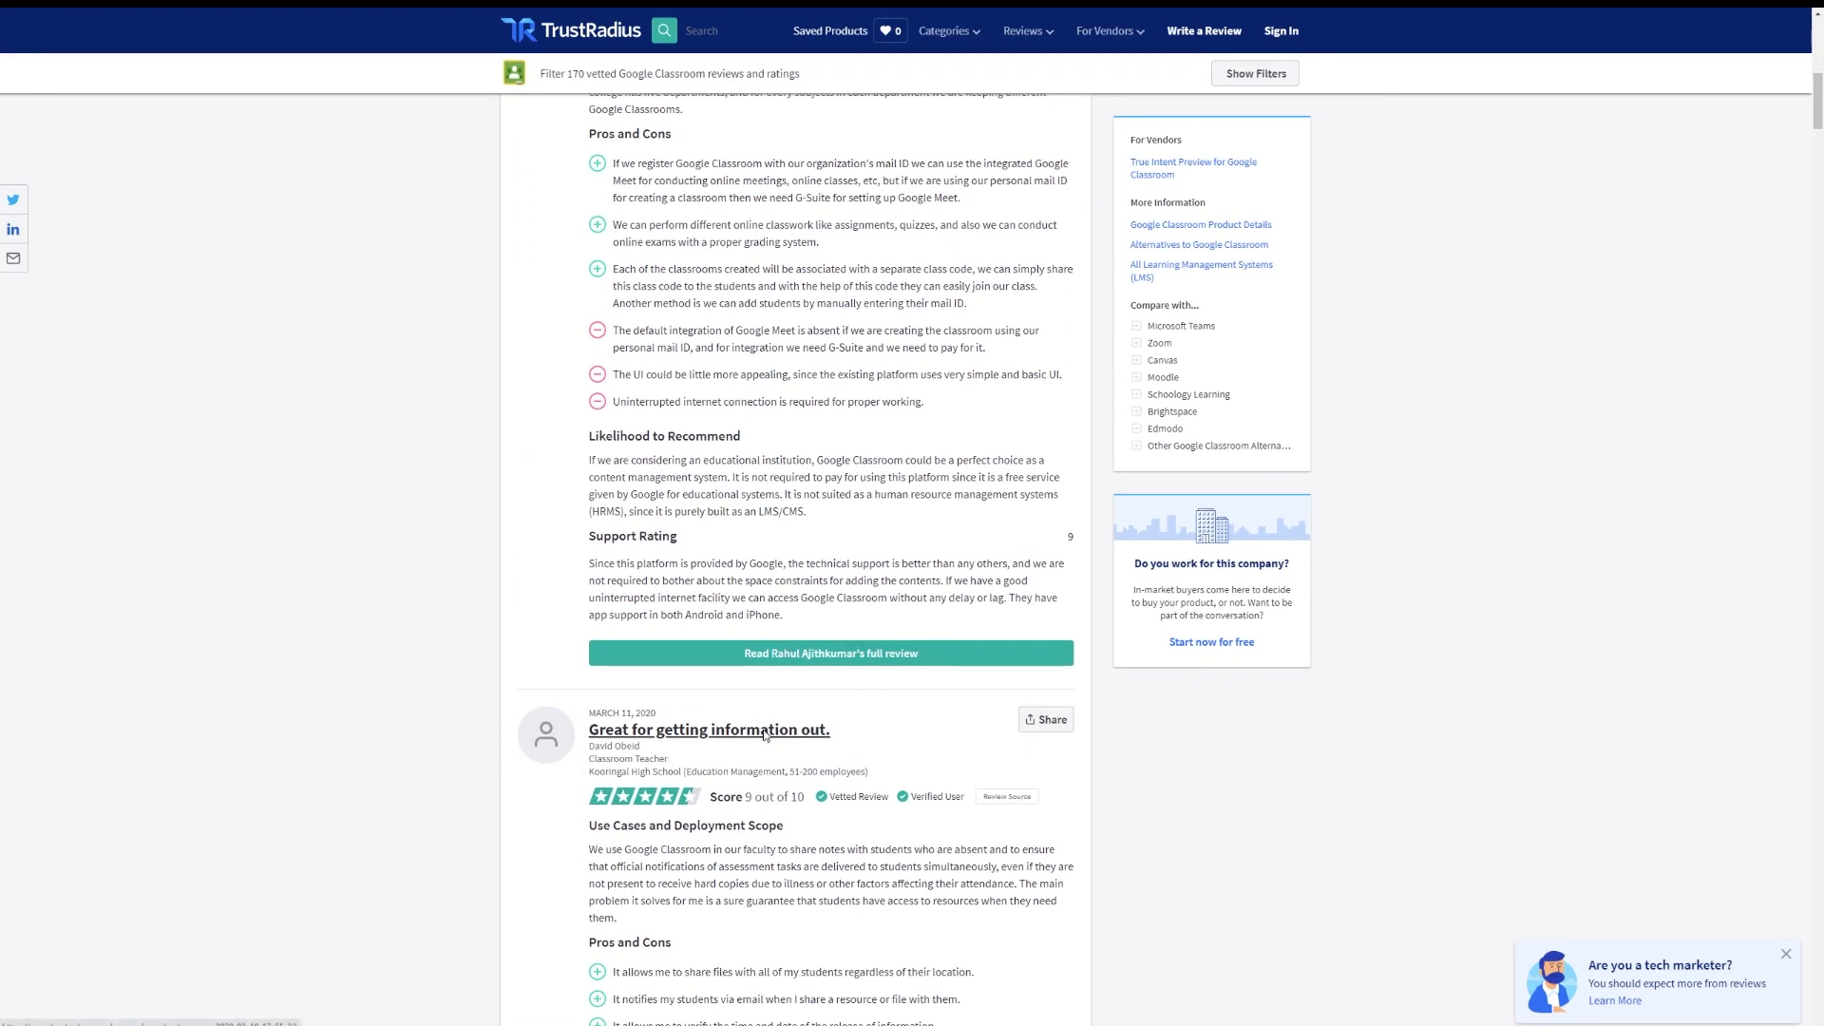
{"action": "left_click", "coordinate": [708, 729]}
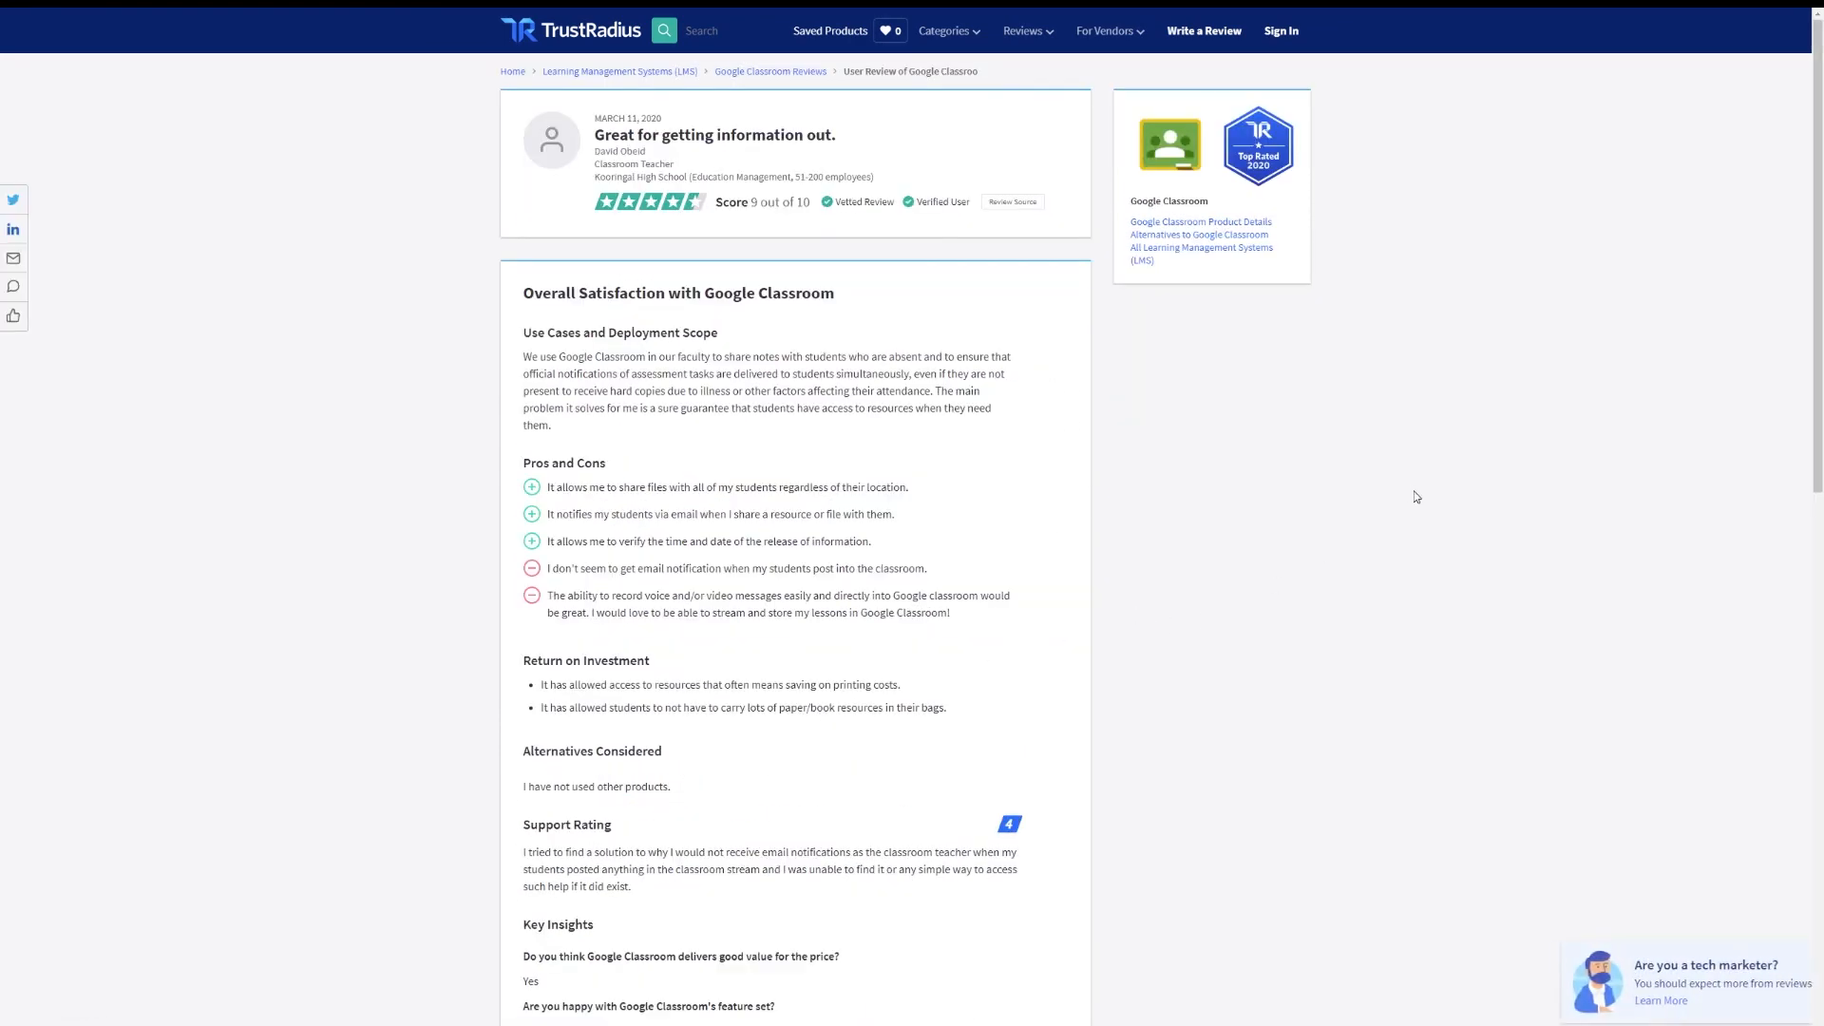
Read through the review down to its key insights, feature ratings and more reviews.
{"action": "scroll", "scroll_direction": "down", "scroll_amount": 3}
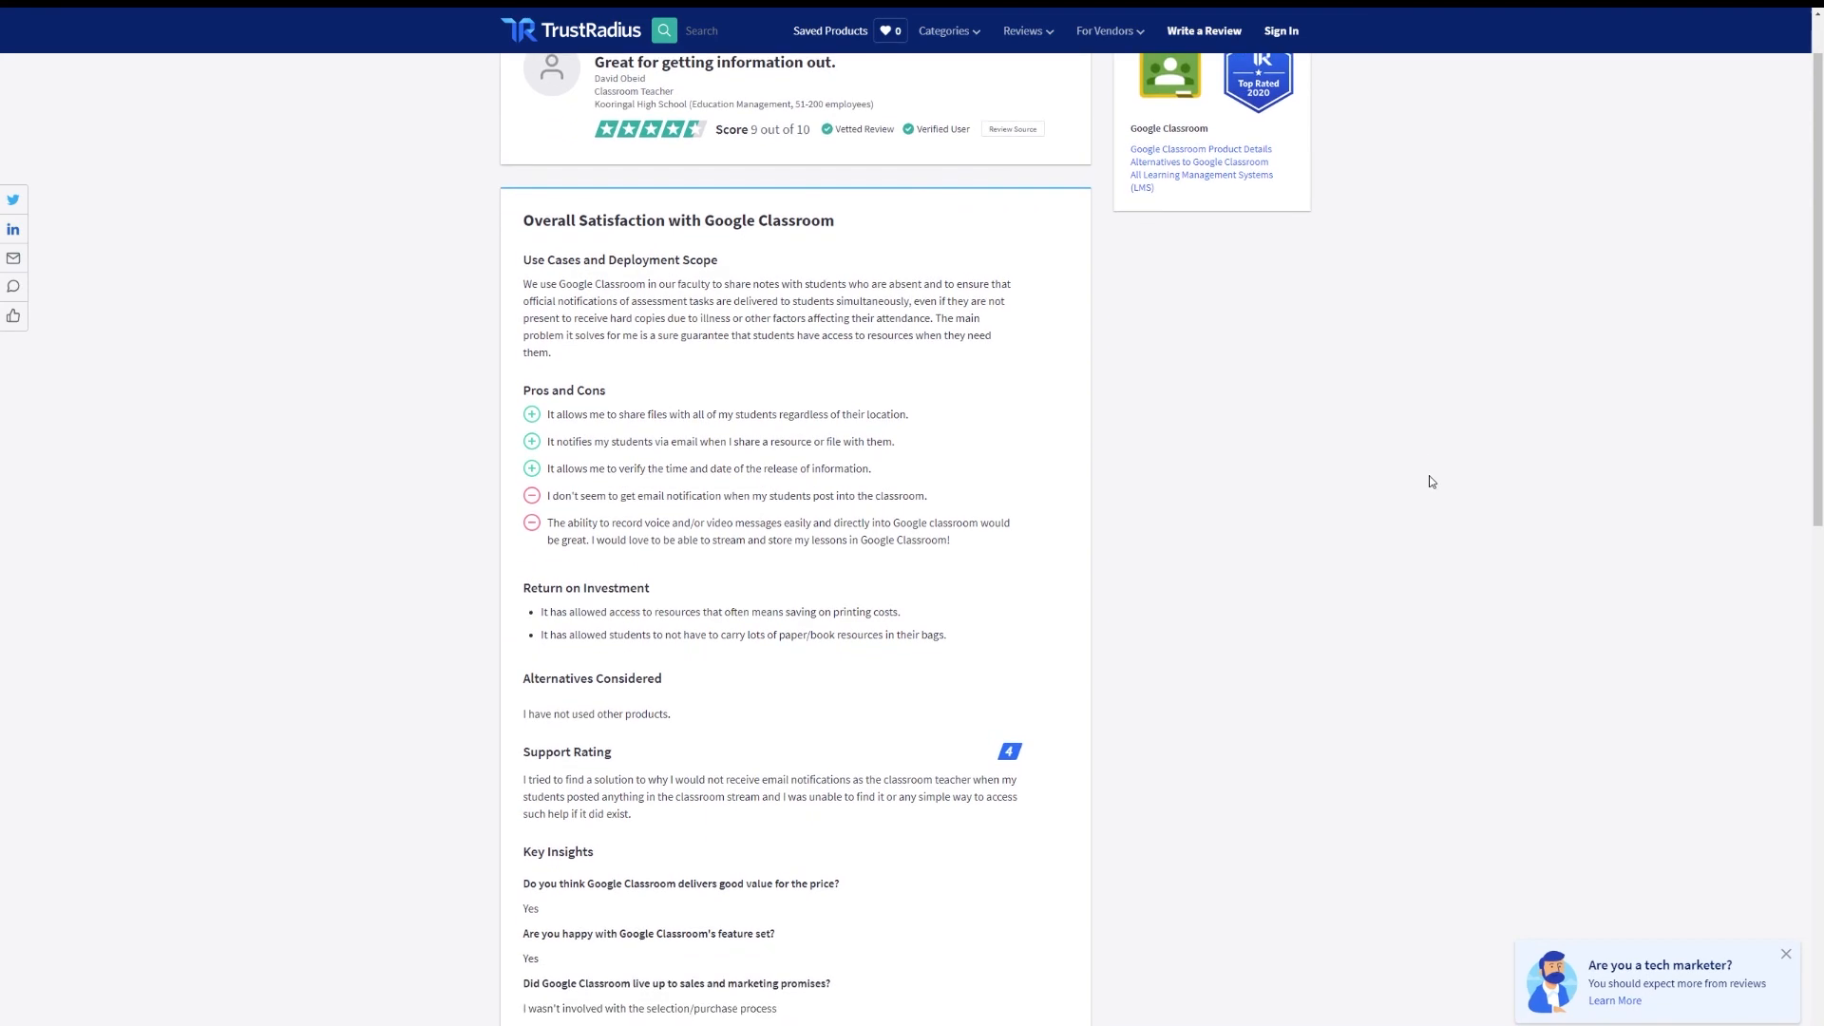
{"action": "scroll", "scroll_direction": "down", "scroll_amount": 3}
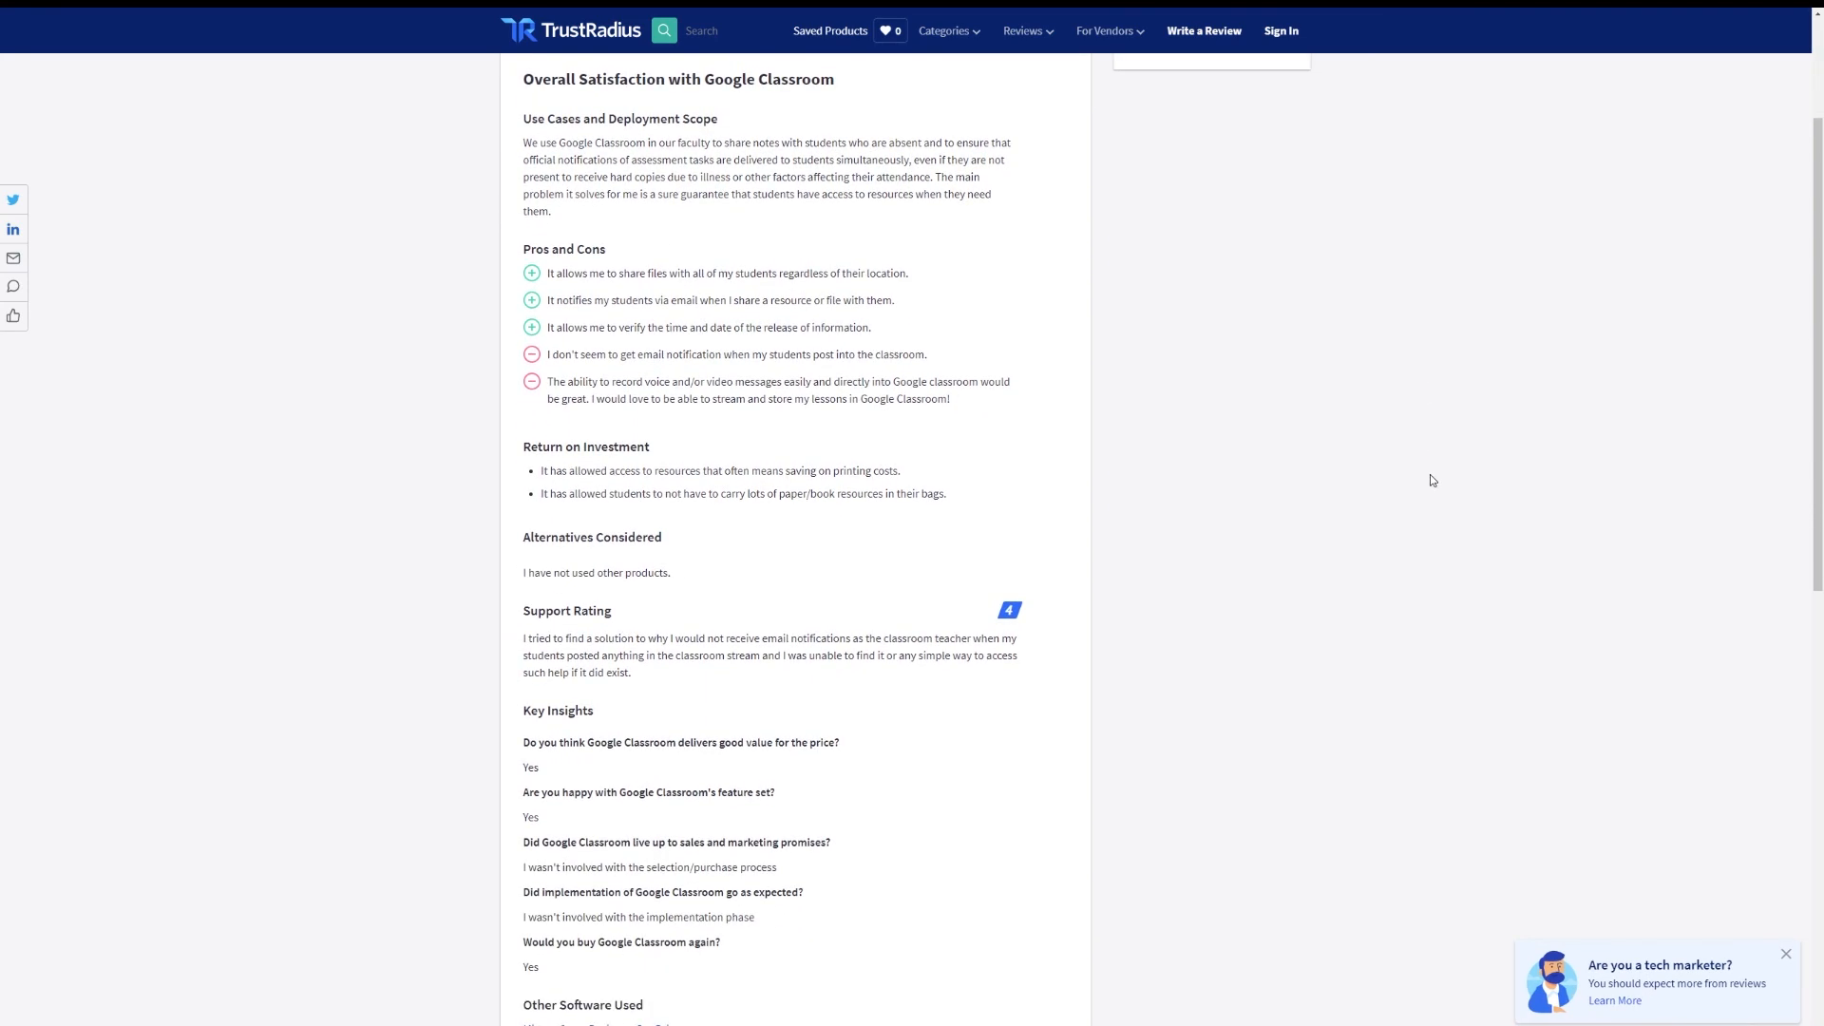
{"action": "scroll", "scroll_direction": "down", "scroll_amount": 3}
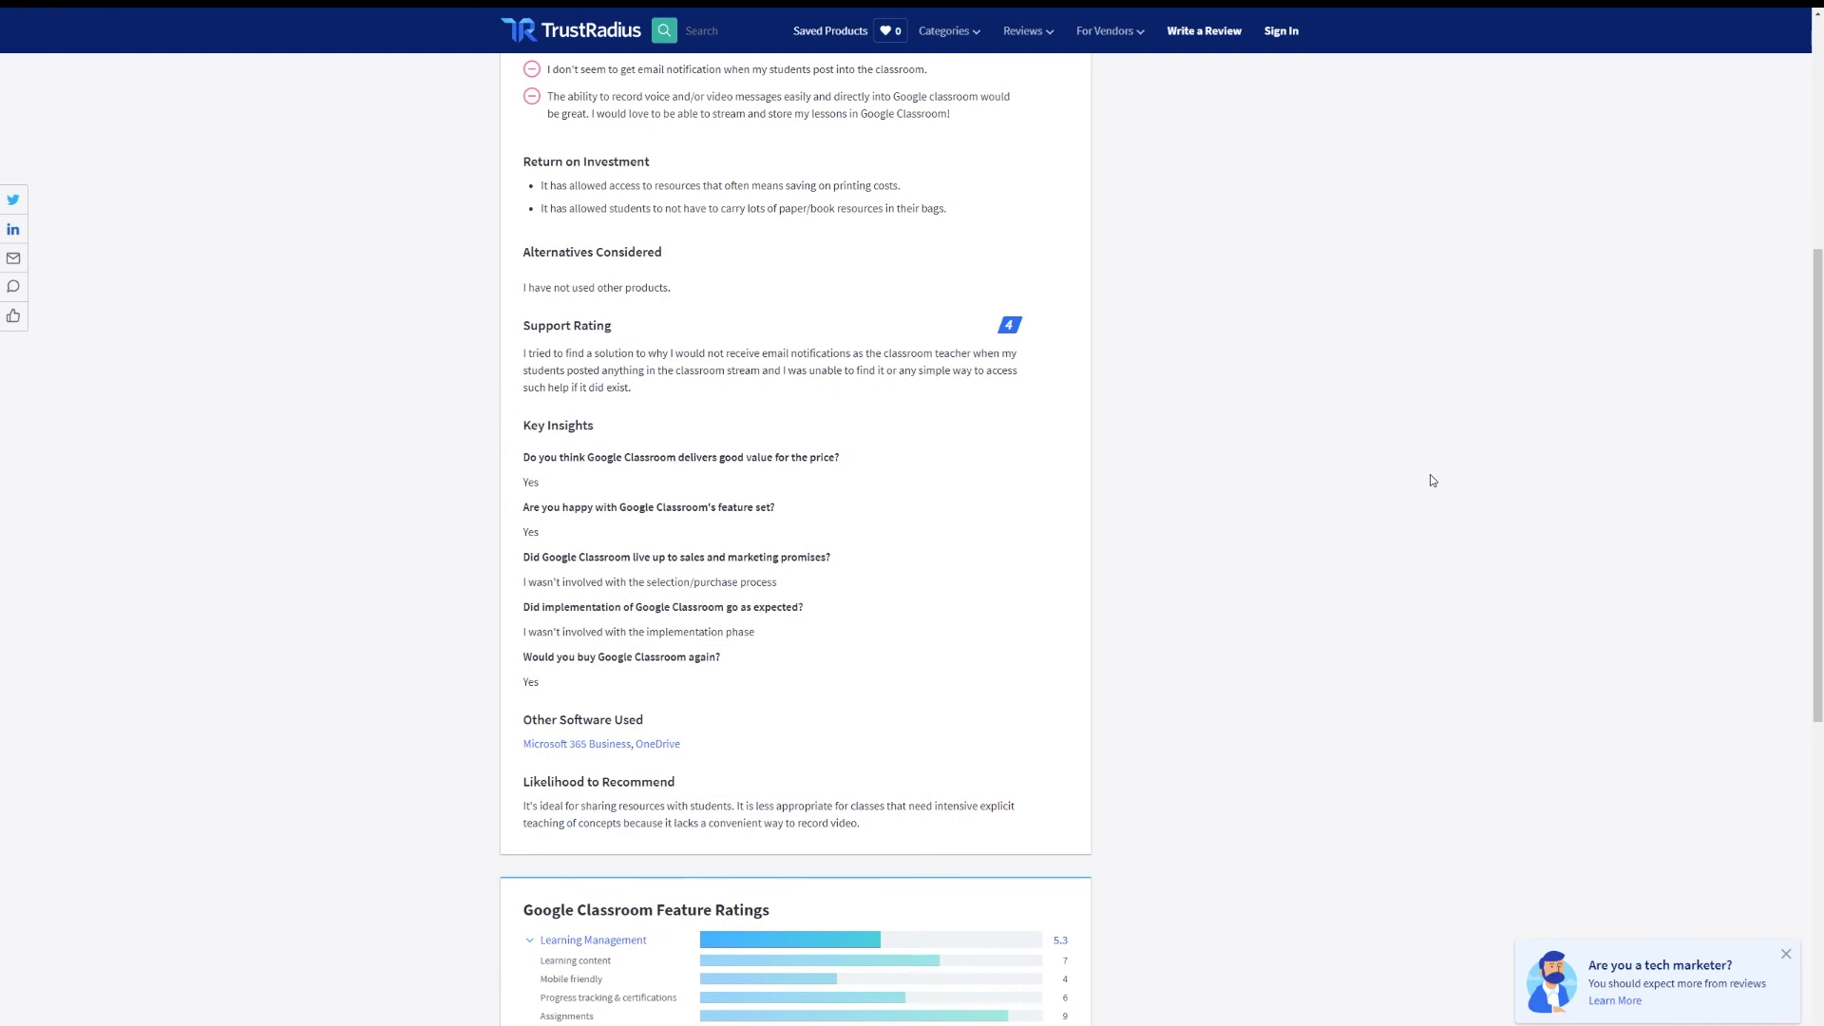
{"action": "scroll", "scroll_direction": "down", "scroll_amount": 3}
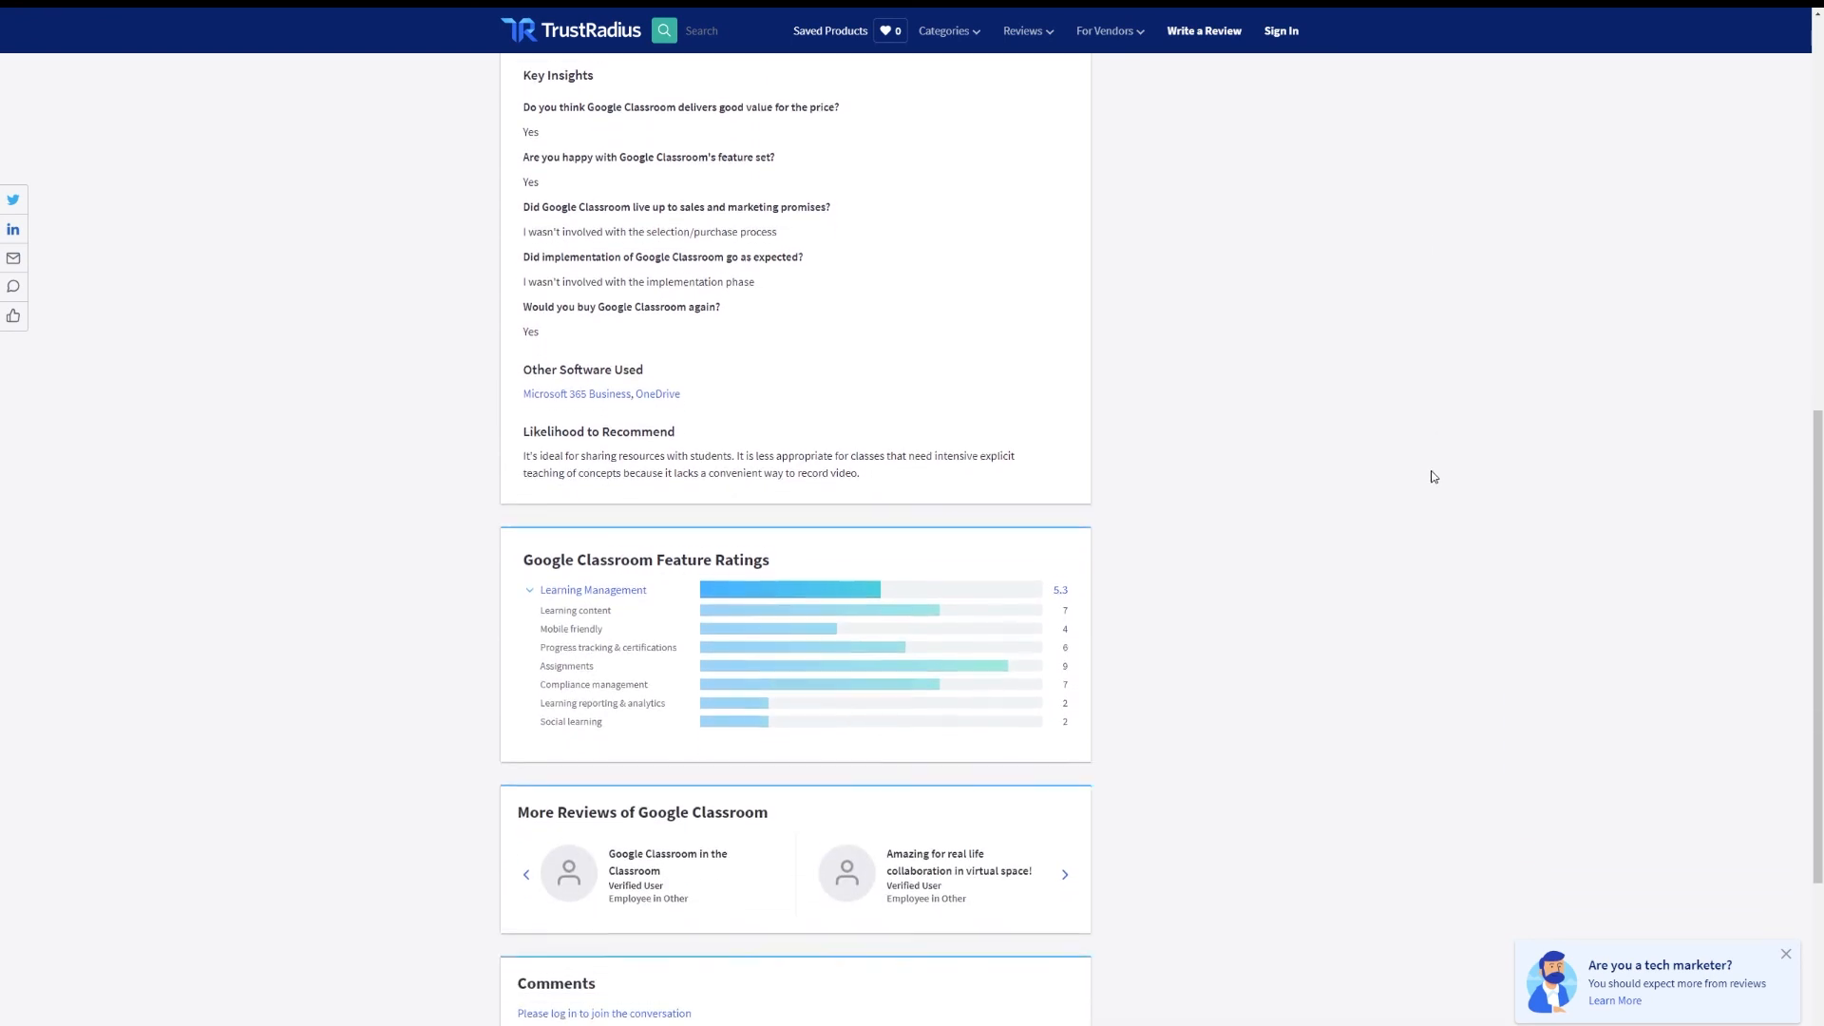
{"action": "scroll", "scroll_direction": "down", "scroll_amount": 3}
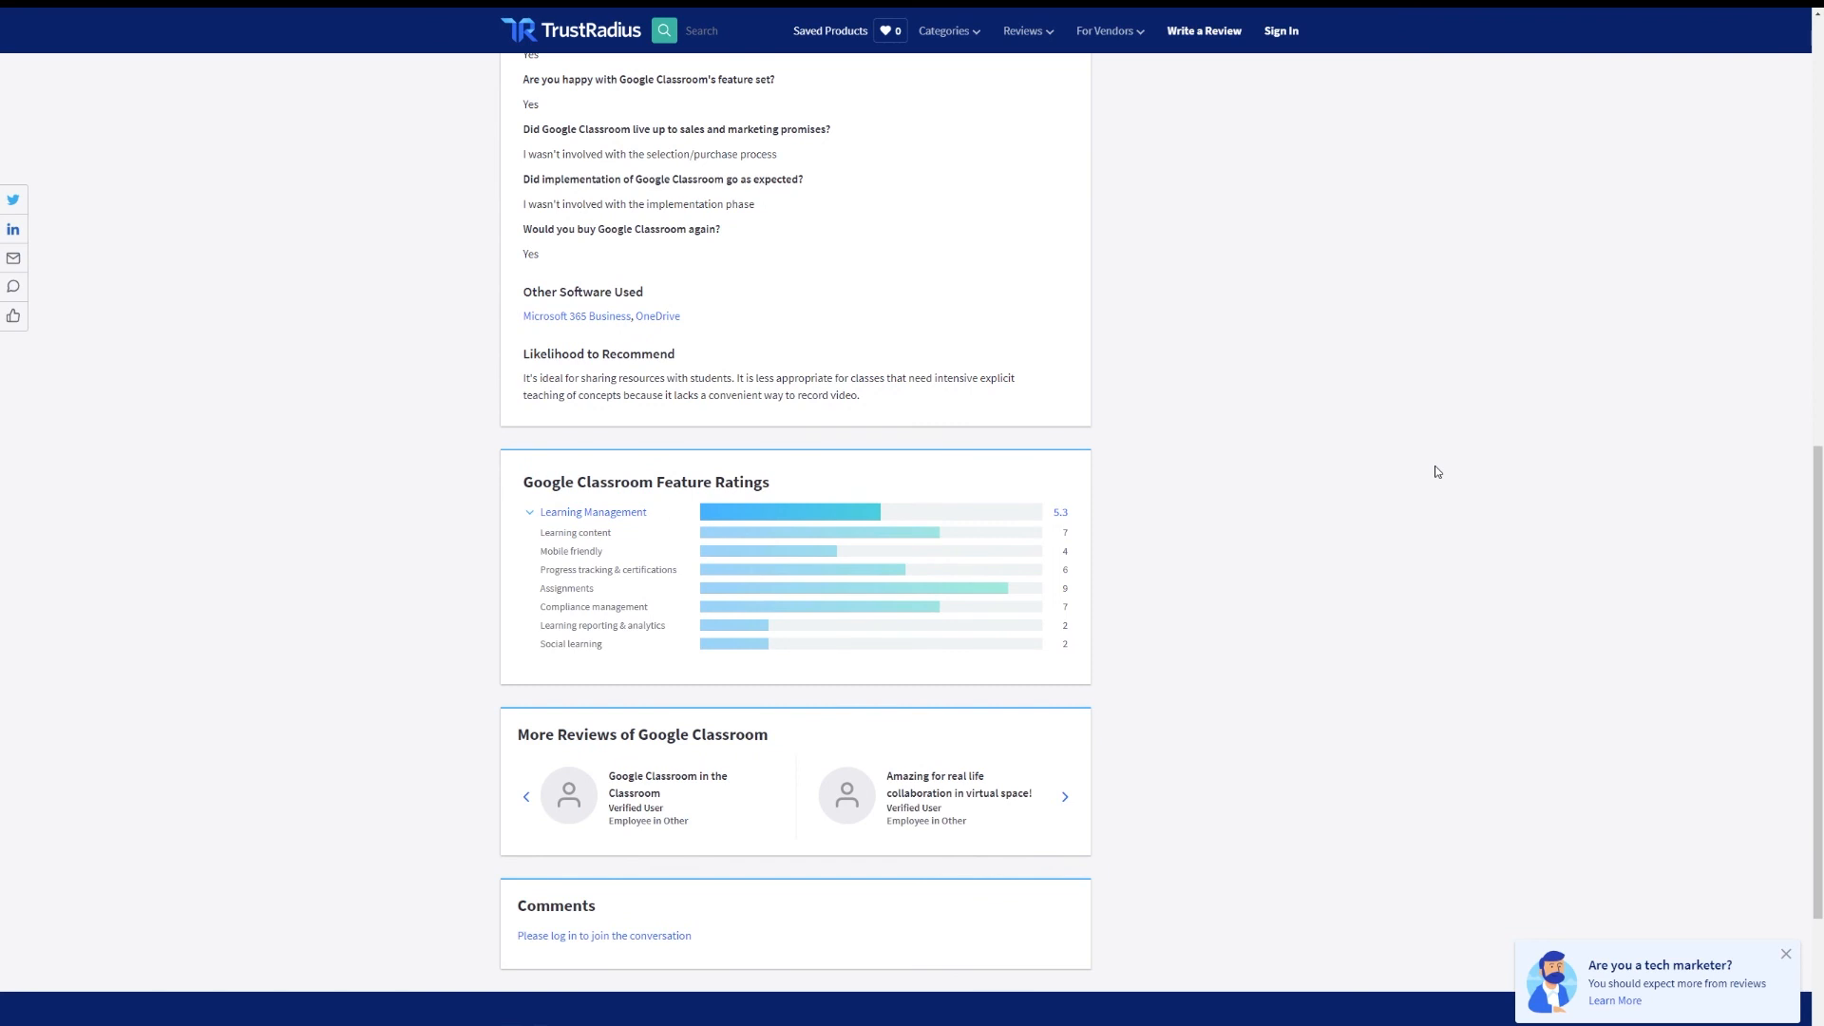